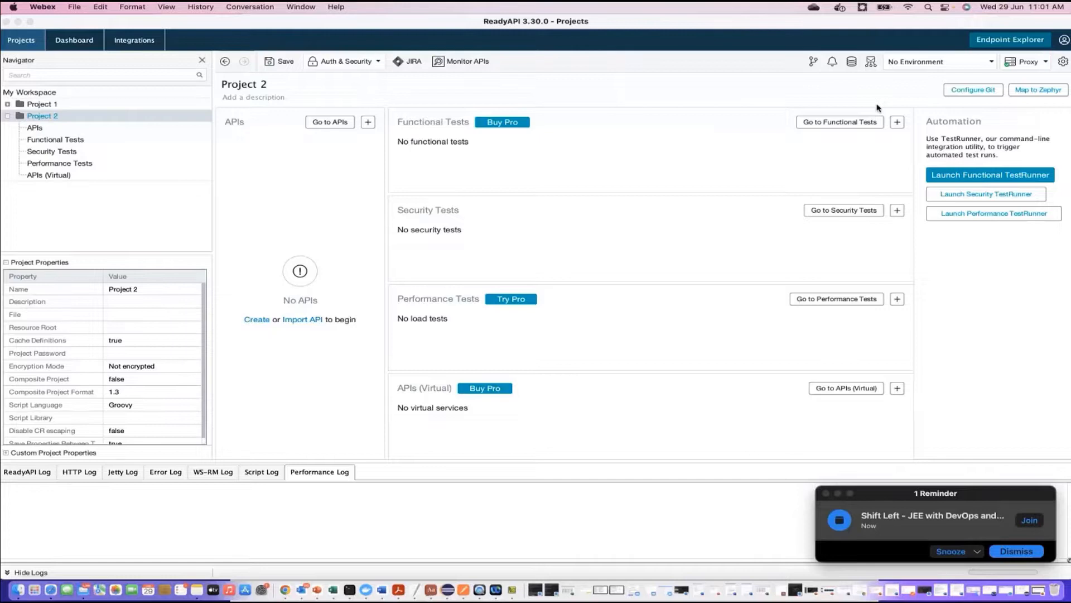
mouse_move(334, 589)
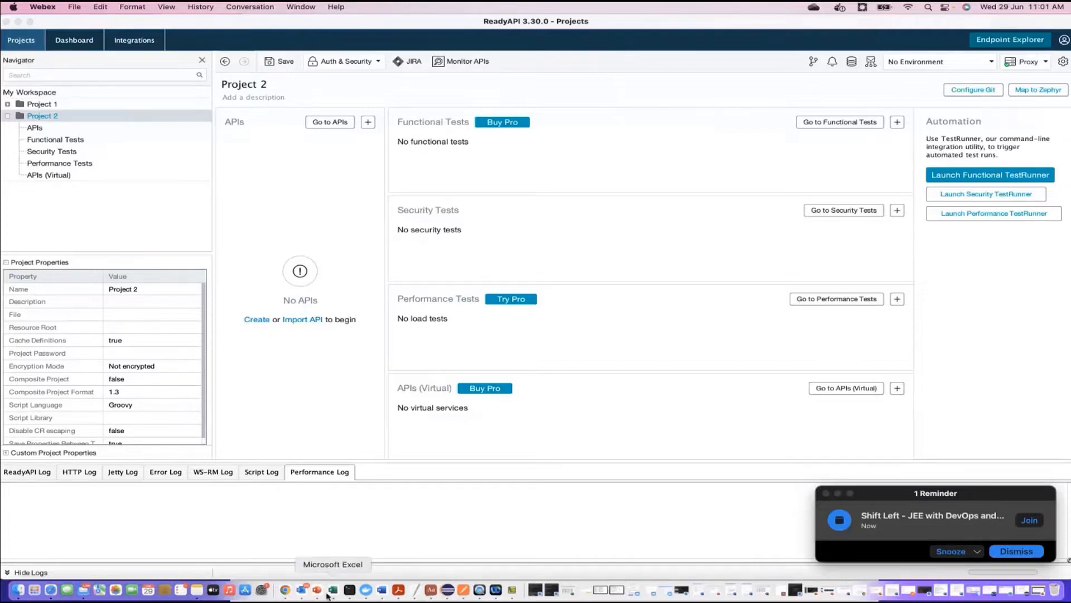
Switch from ReadyAPI to the PowerPoint presentation window
left_click(316, 589)
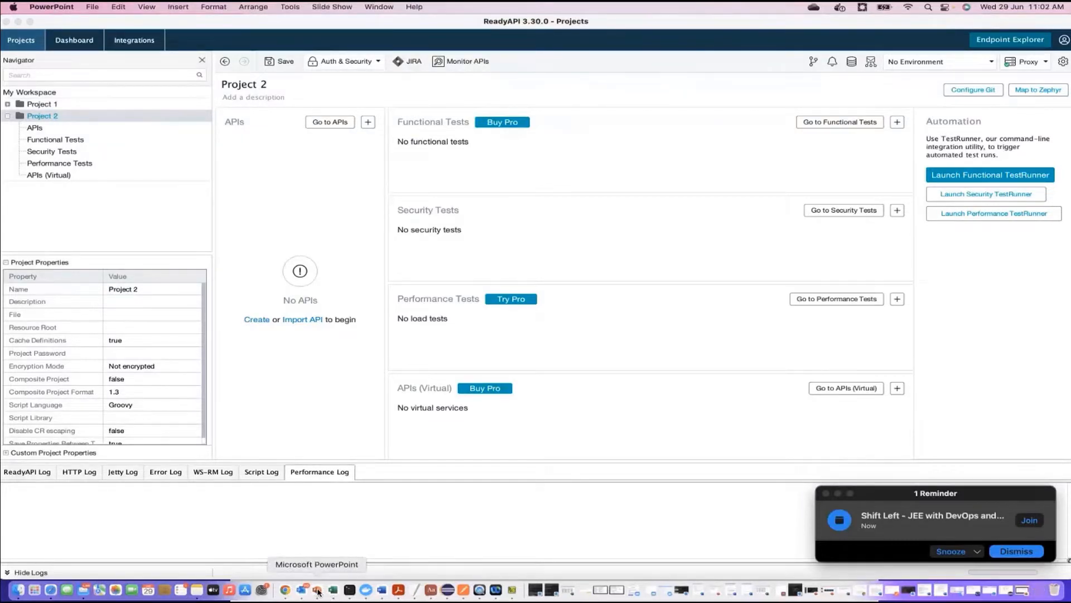
Write the first bullets: Creating Requests, Dispatch setting, Authentication, Behaviour
left_click(316, 590)
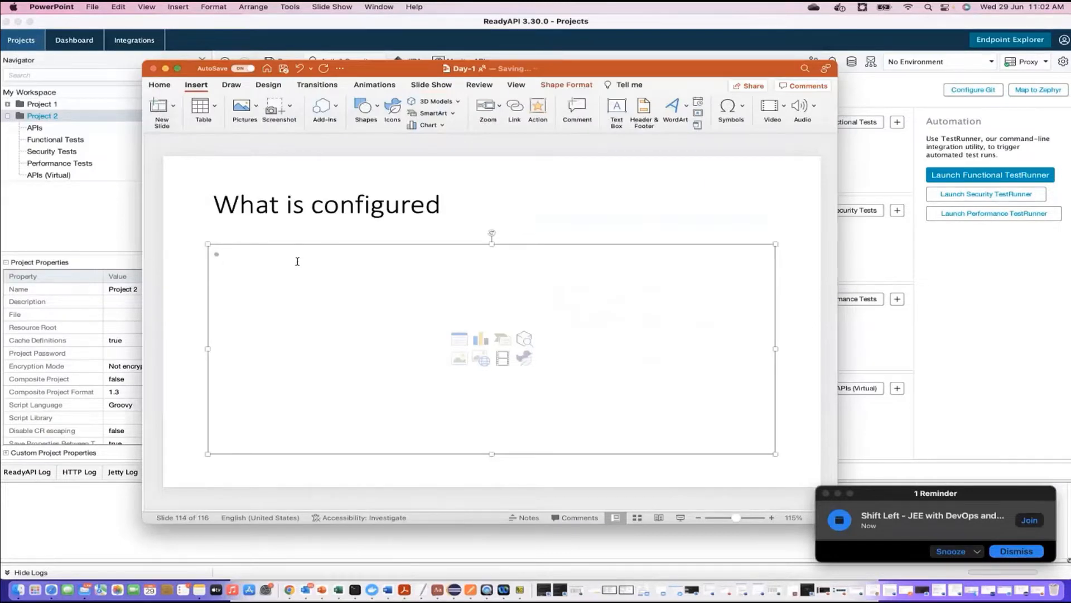
left_click(226, 254)
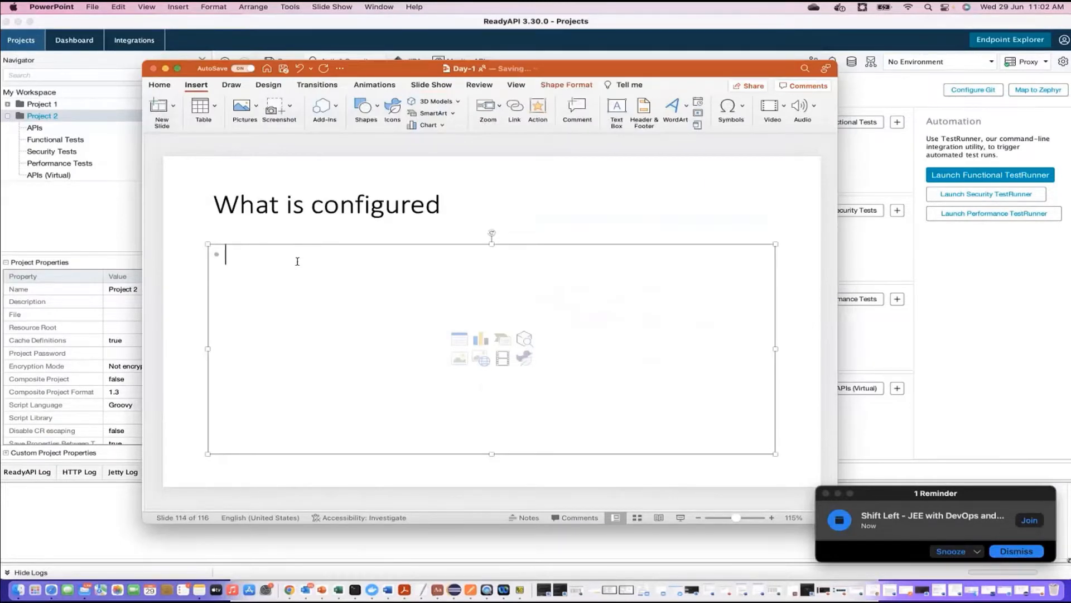
type("Creating")
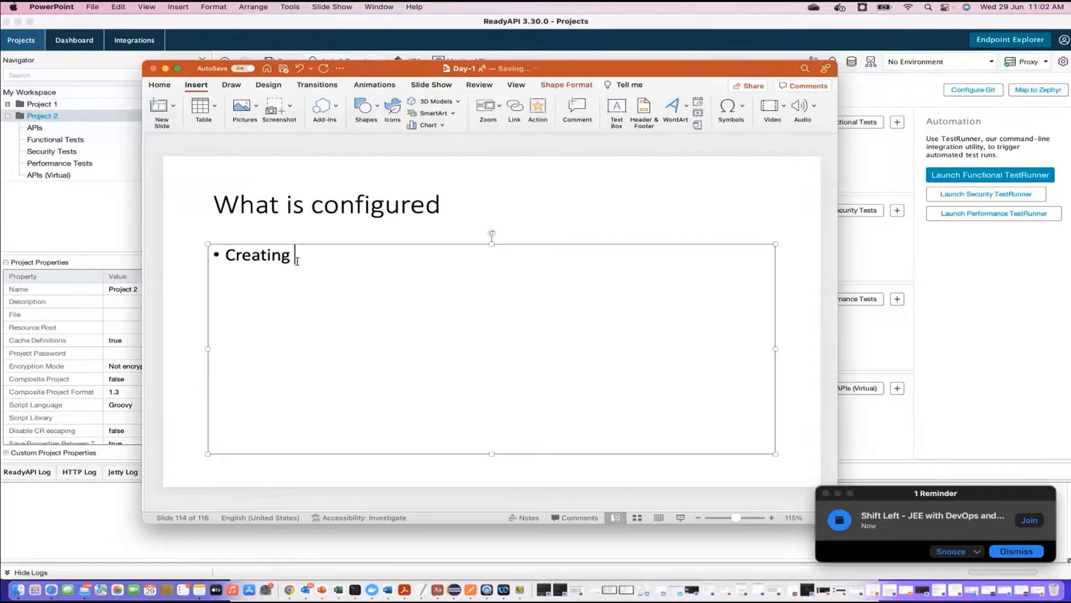
type("Reque")
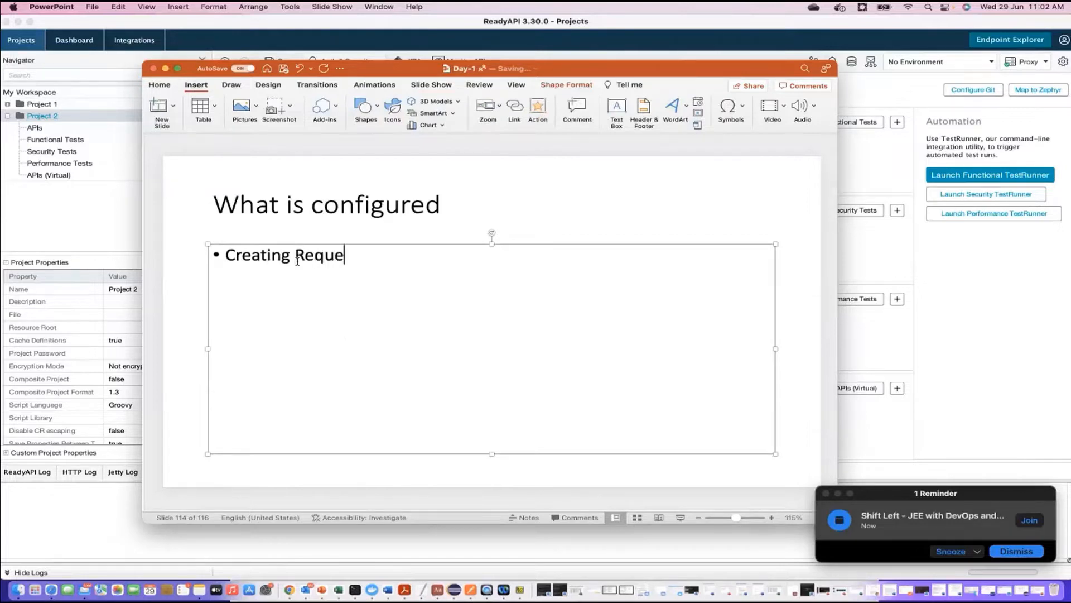
type("sts")
type("Configure Response")
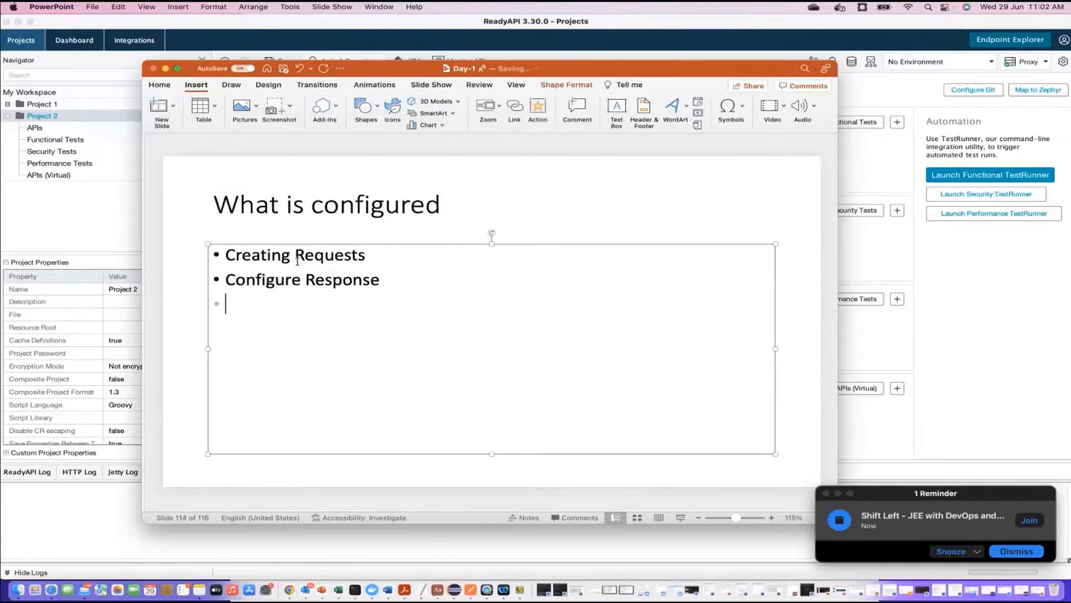
type("Dis")
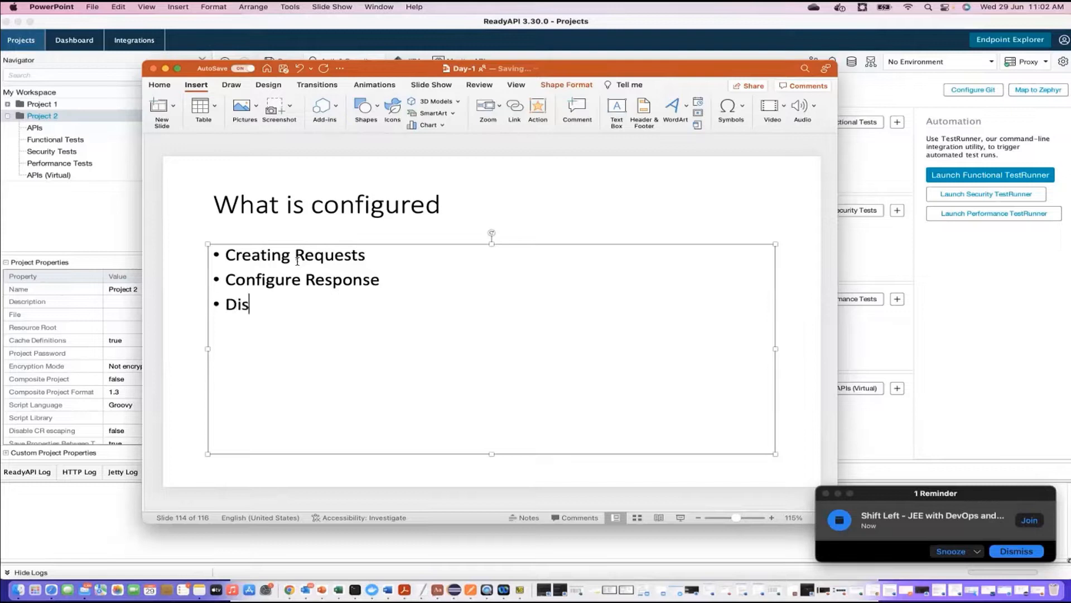
type("patch setting")
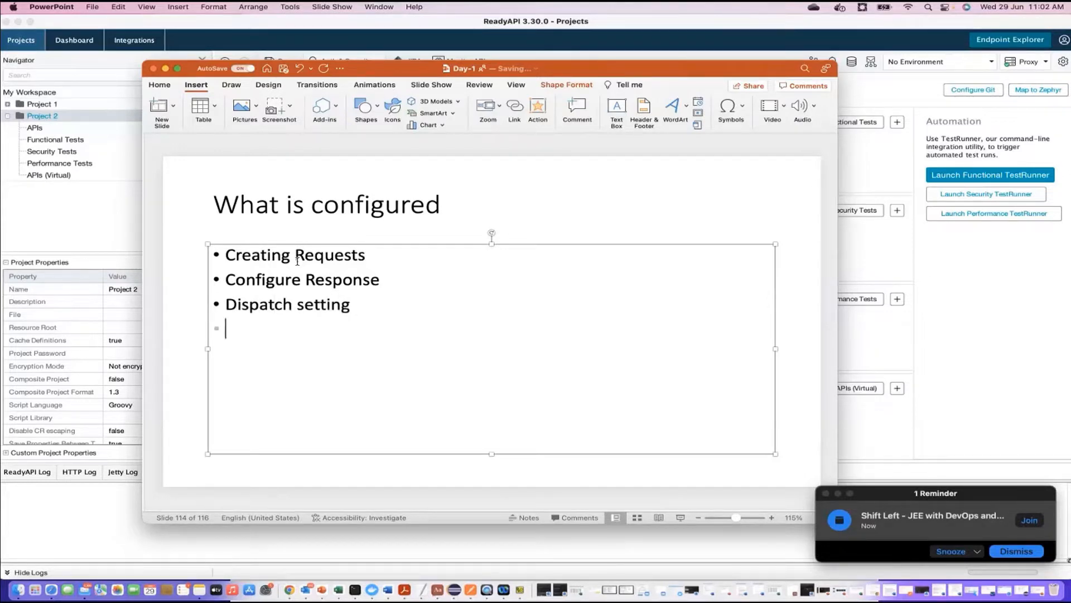
type("Authentication")
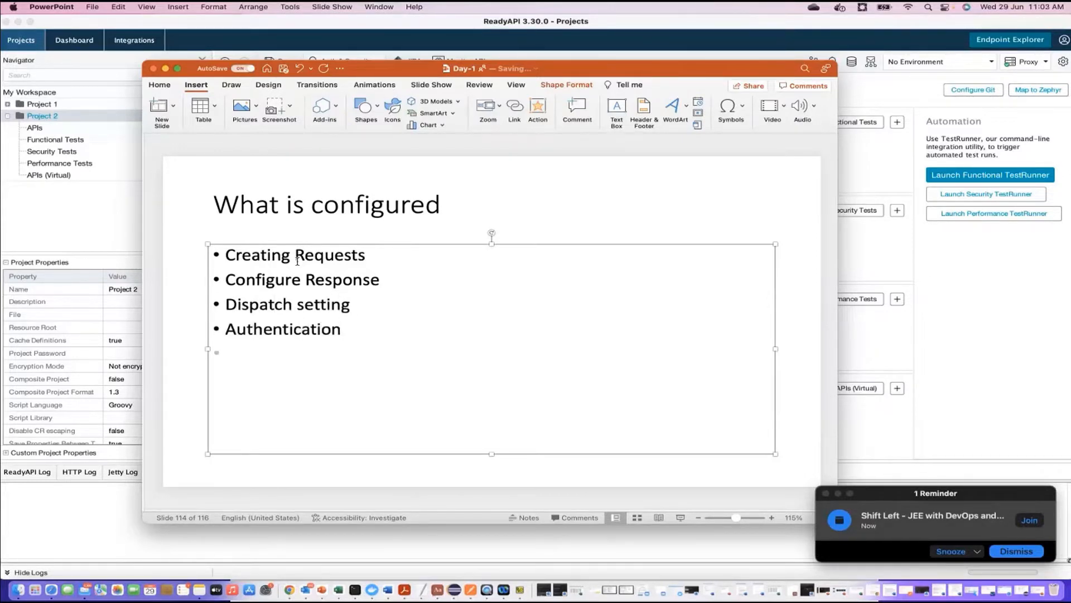
type("Behaviour")
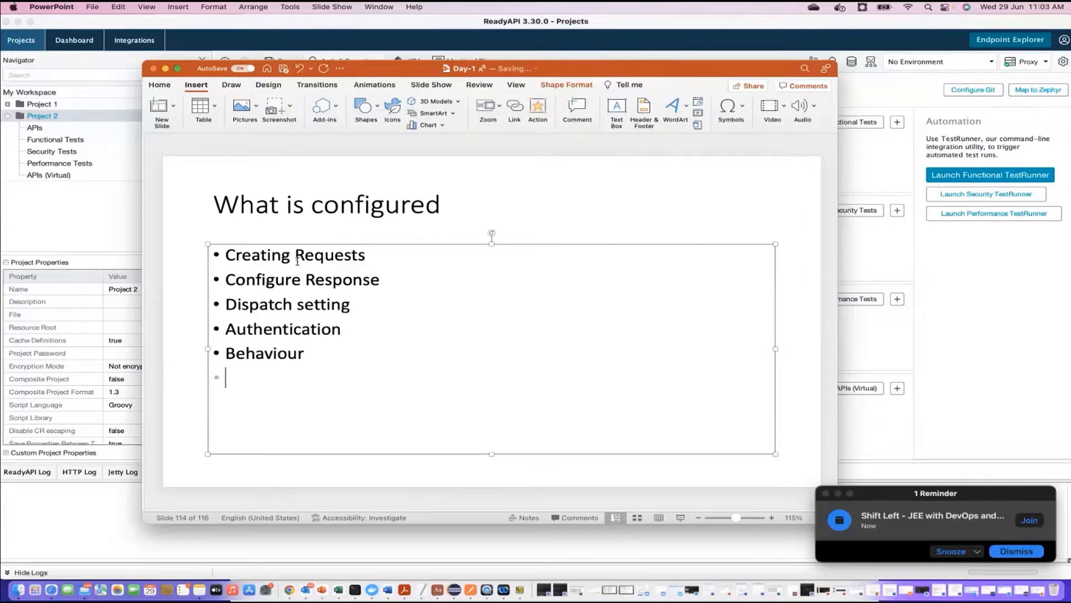
Continue the bullet list with Coverage, SSL Config and Scripts
type("CO")
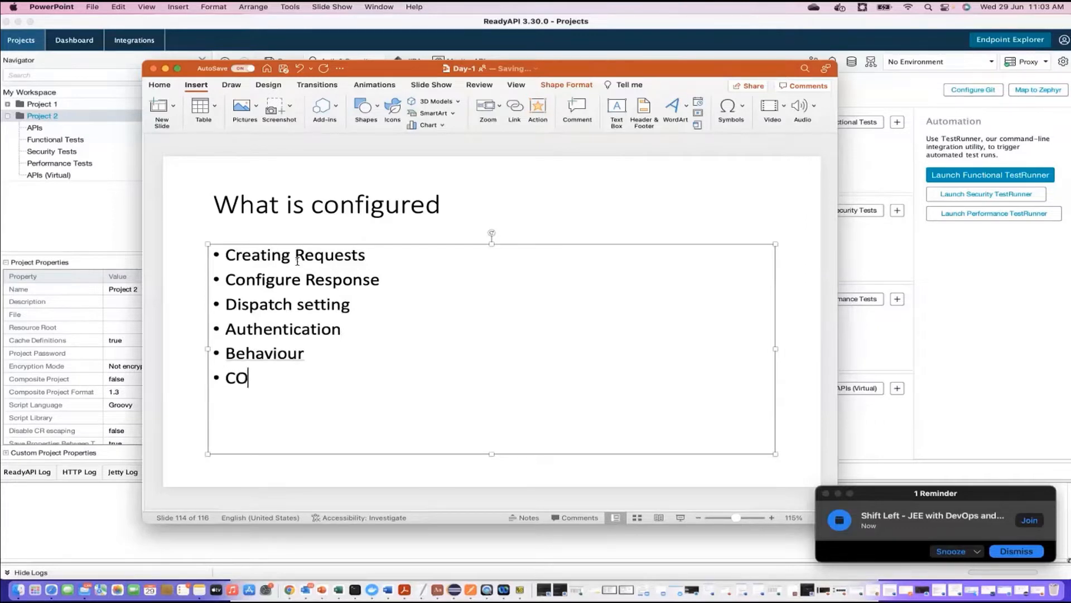
type("verage")
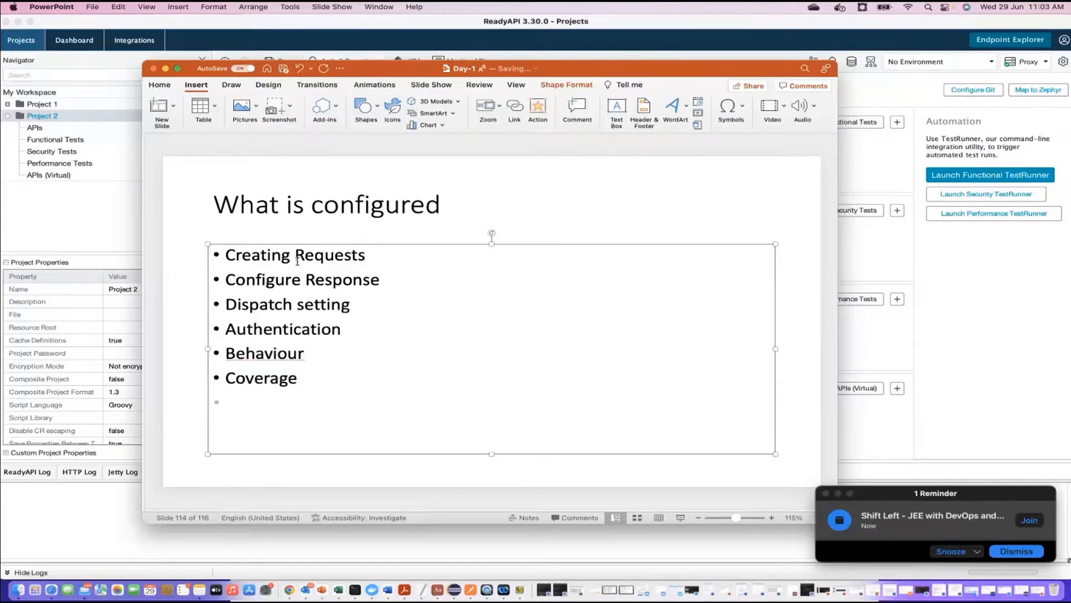
type("S")
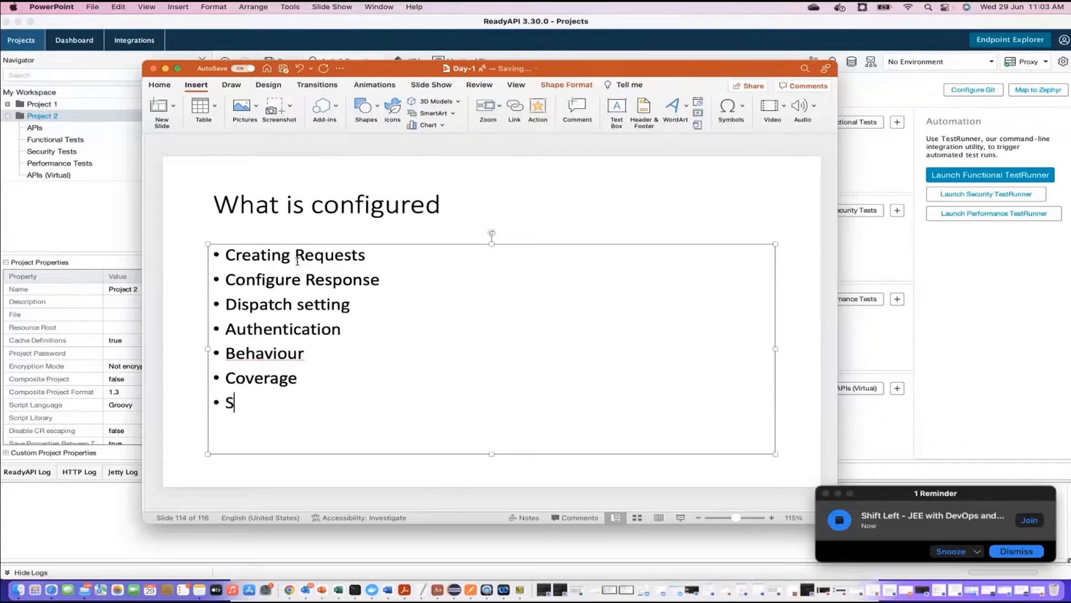
type("SL COnfig")
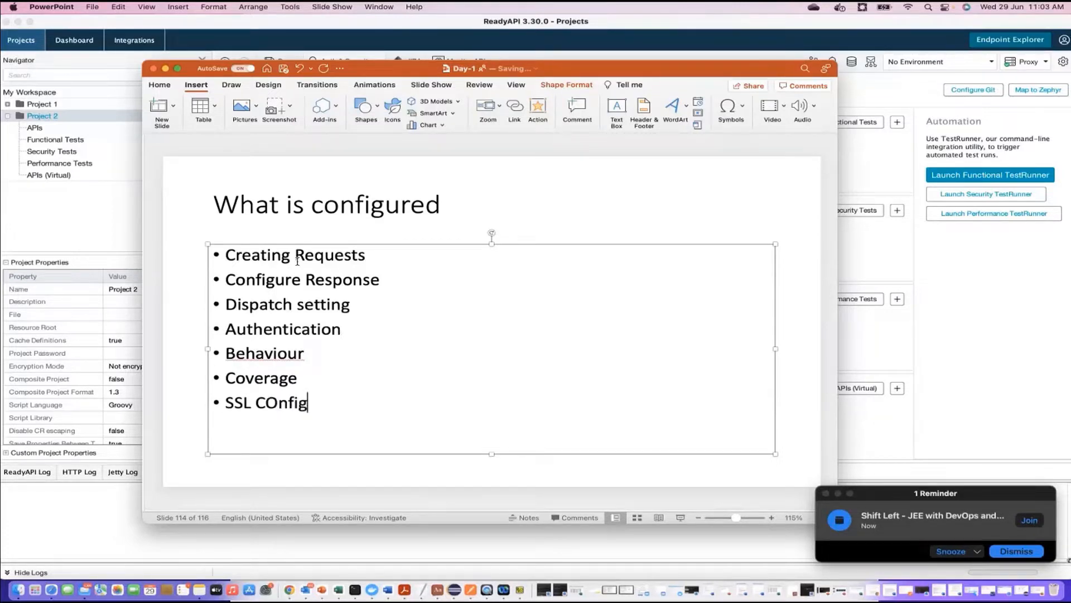
type("Scripts/Events")
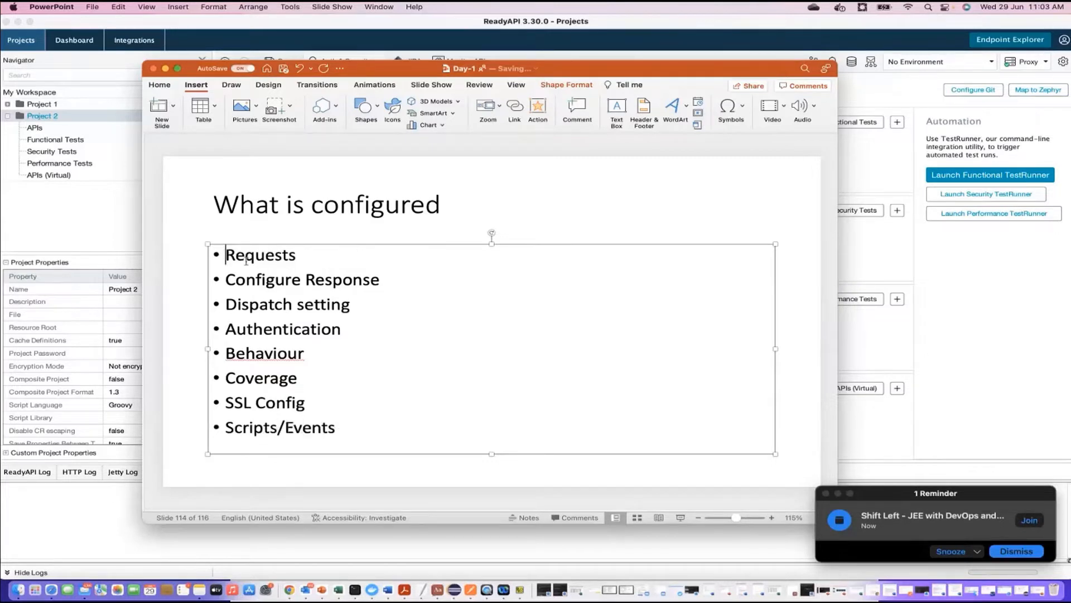
Tidy the first bullet to Requests and select the word Behaviour
left_click(301, 279)
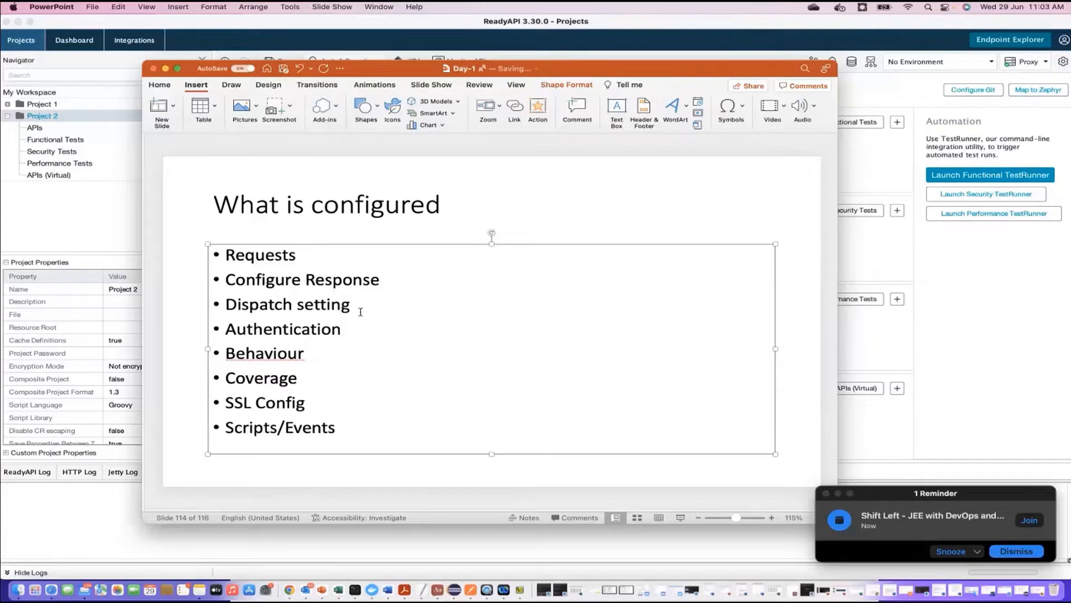
double_click(286, 303)
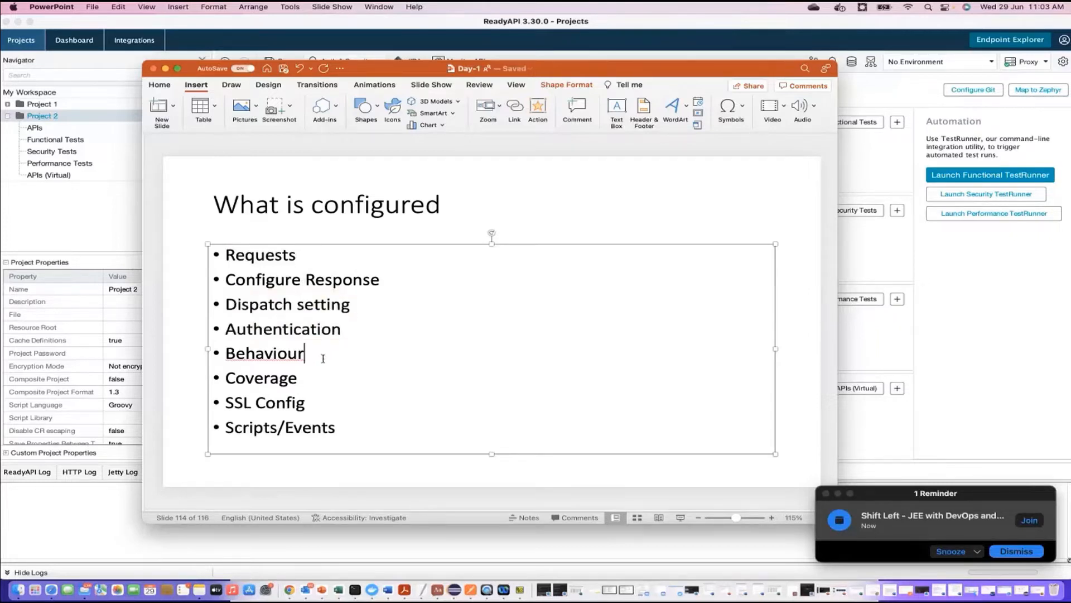
double_click(265, 352)
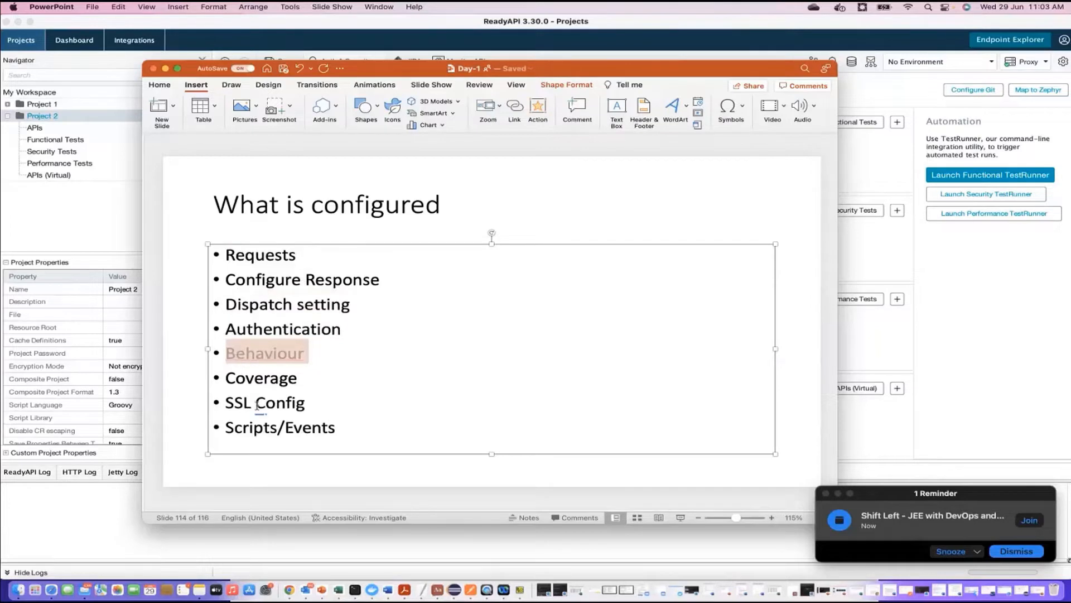
mouse_move(332, 421)
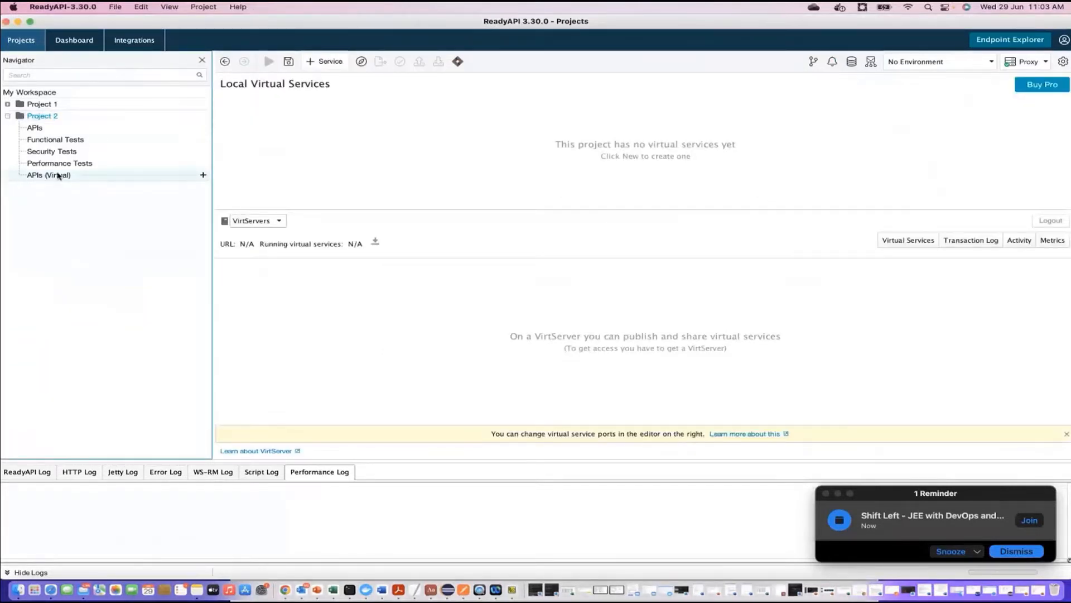
Create an empty REST virtual service in APIs (Virtual) named Sample
left_click(48, 175)
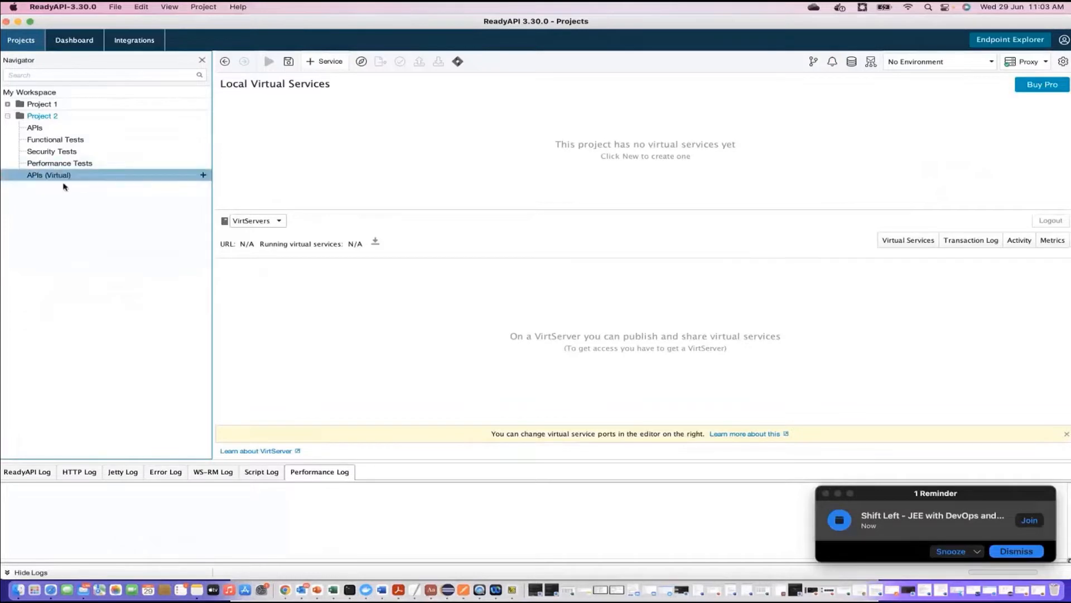
left_click(203, 175)
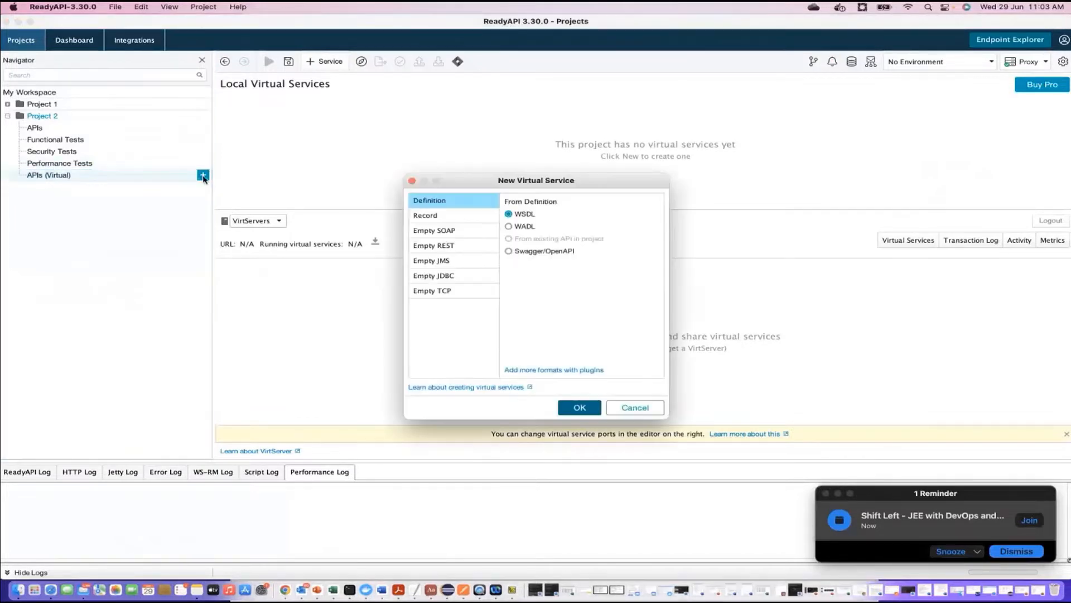
left_click(433, 245)
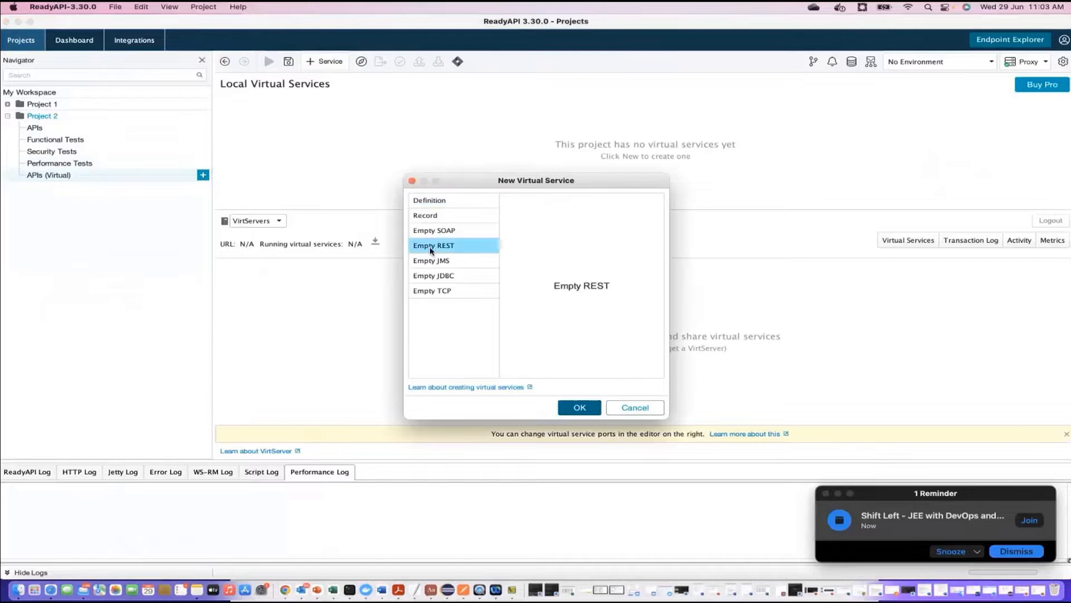
left_click(578, 407)
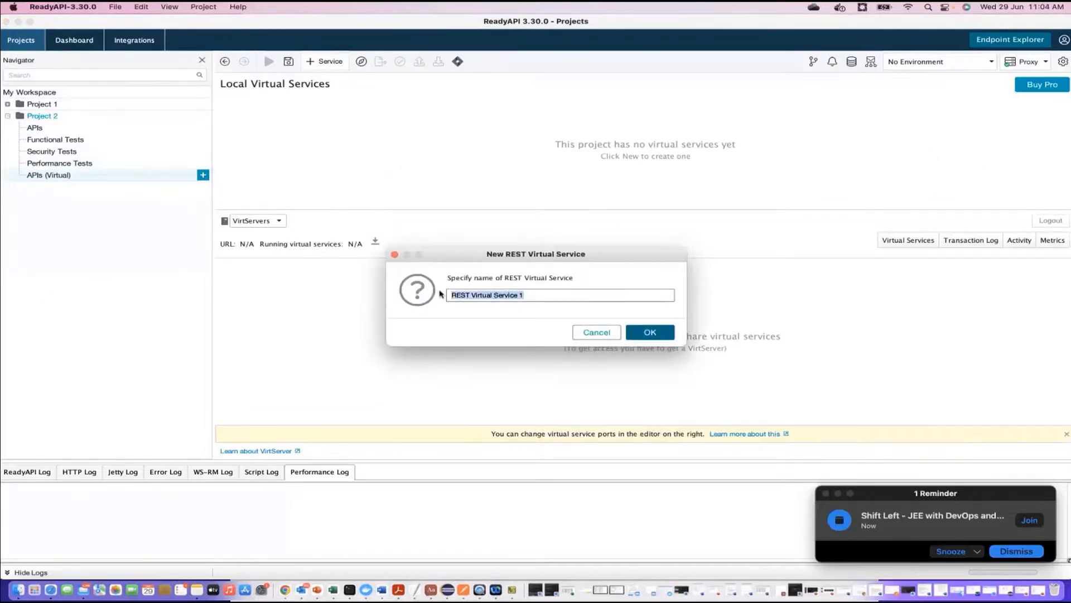
type("Sample")
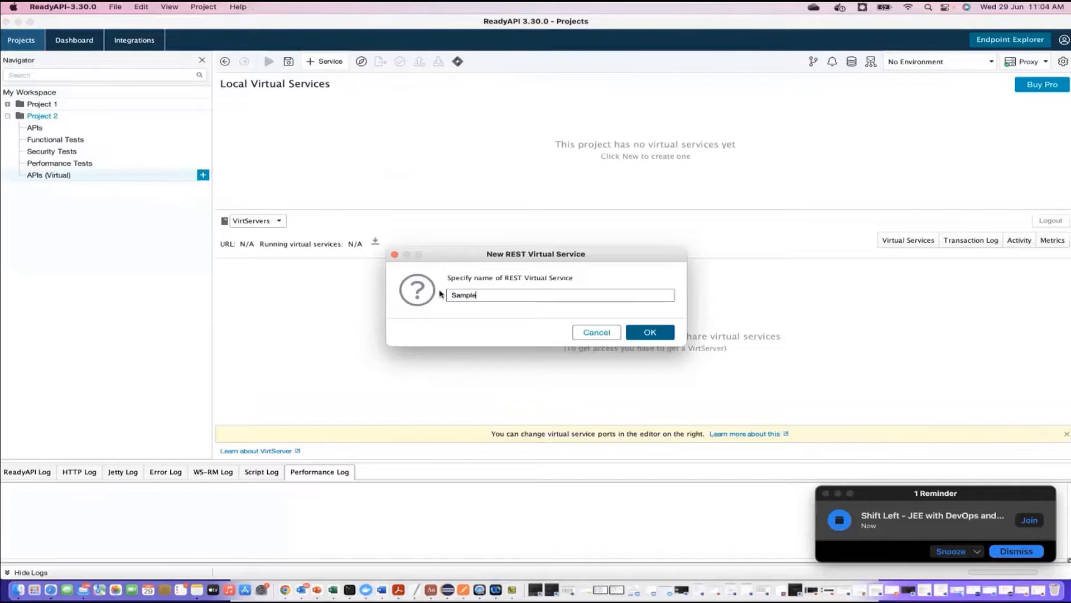
left_click(648, 333)
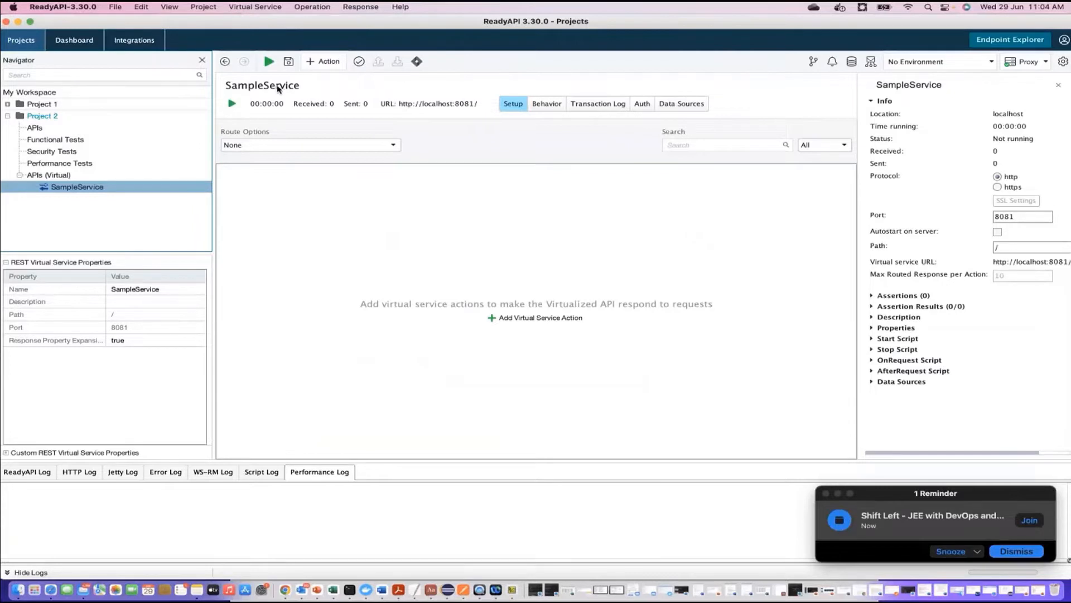
mouse_move(495, 195)
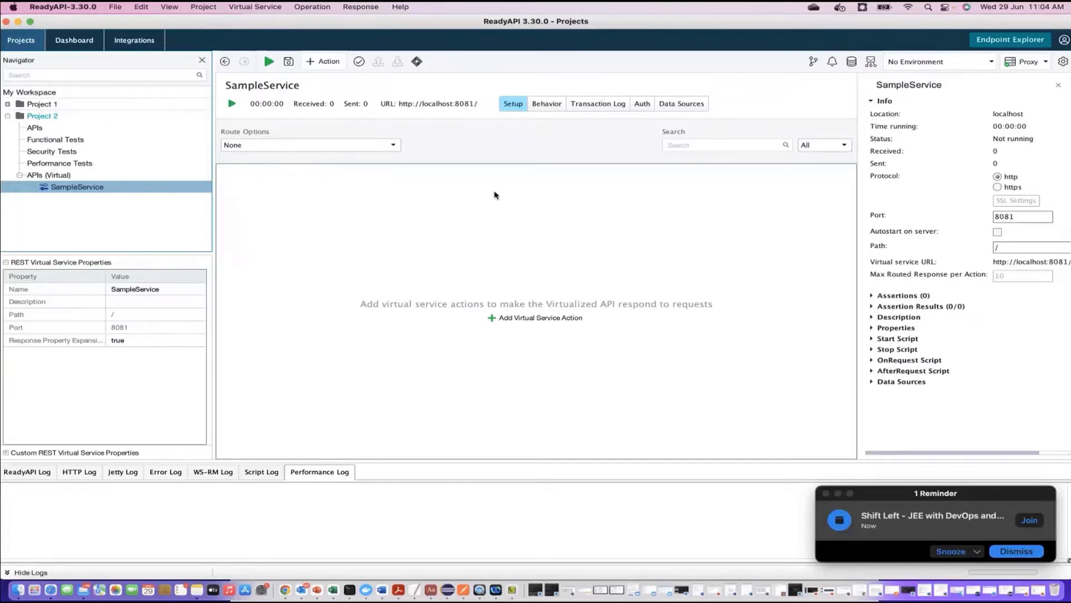
mouse_move(619, 151)
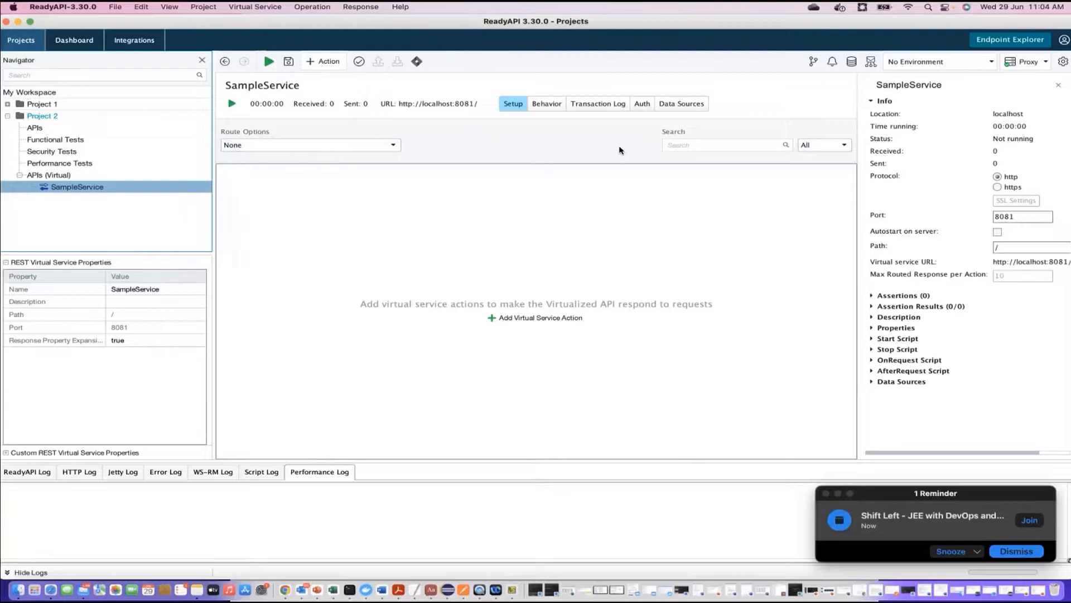
mouse_move(543, 110)
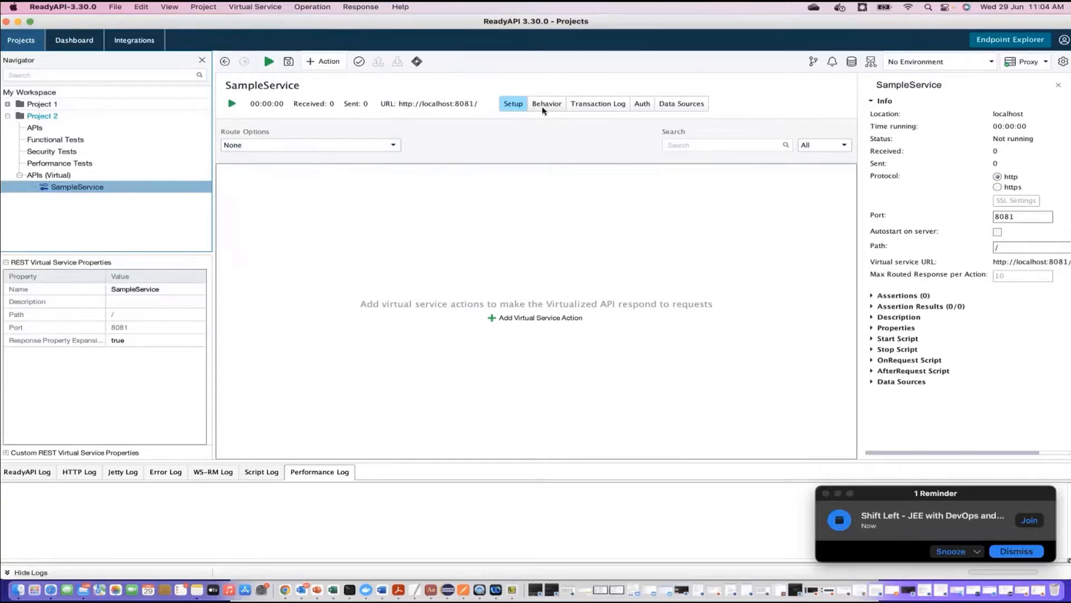
mouse_move(485, 416)
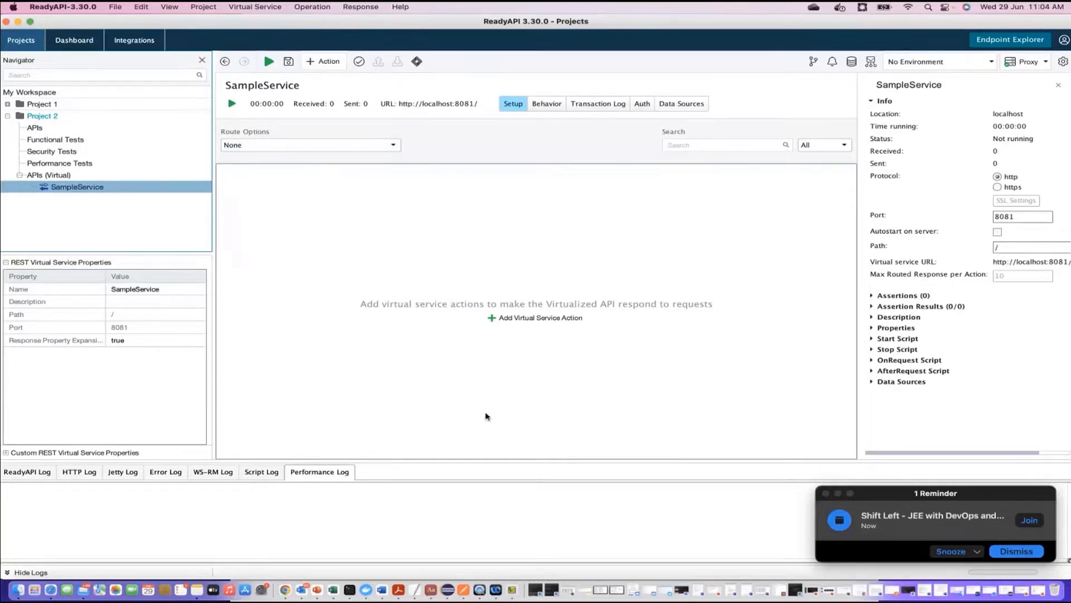
mouse_move(316, 589)
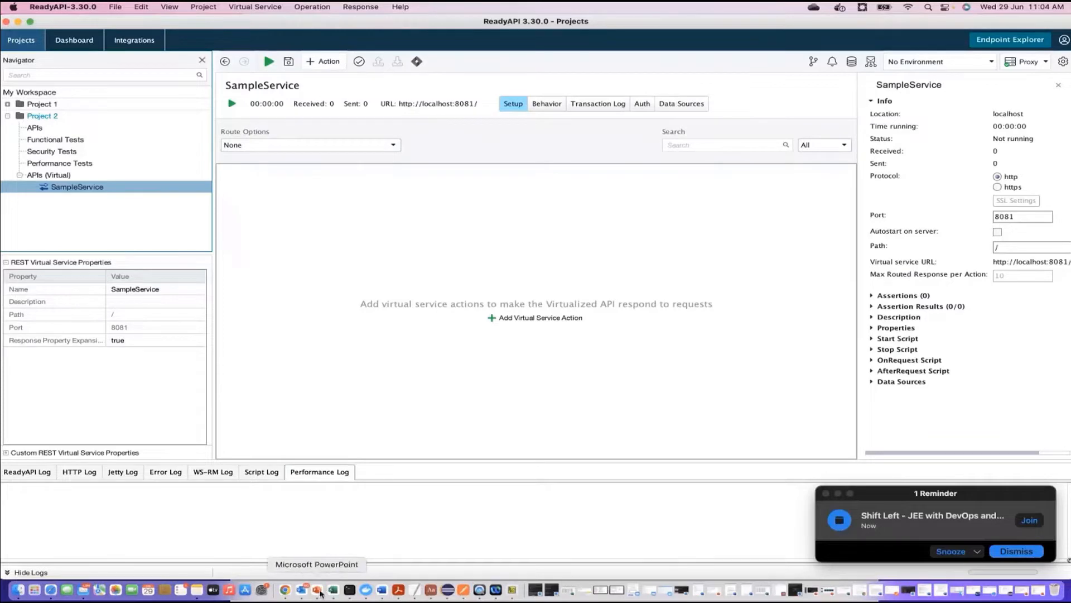
left_click(316, 589)
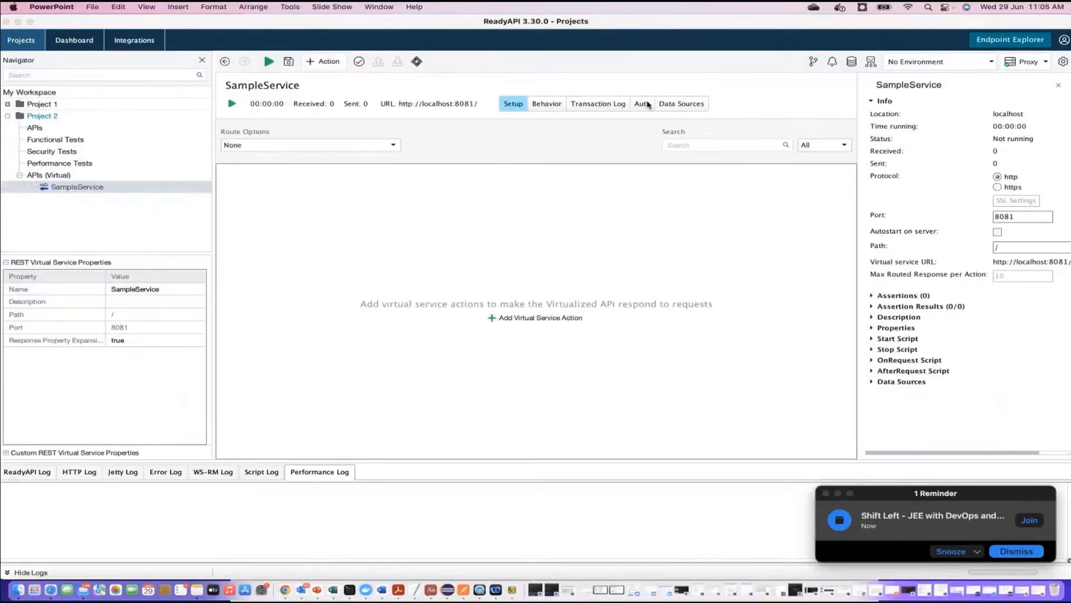
mouse_move(701, 109)
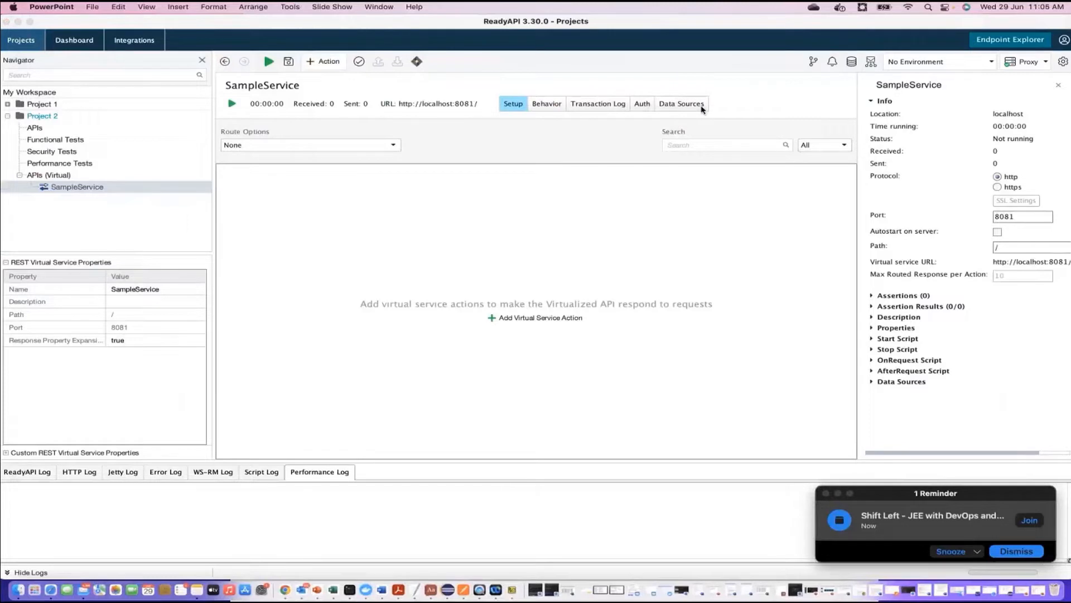
mouse_move(963, 258)
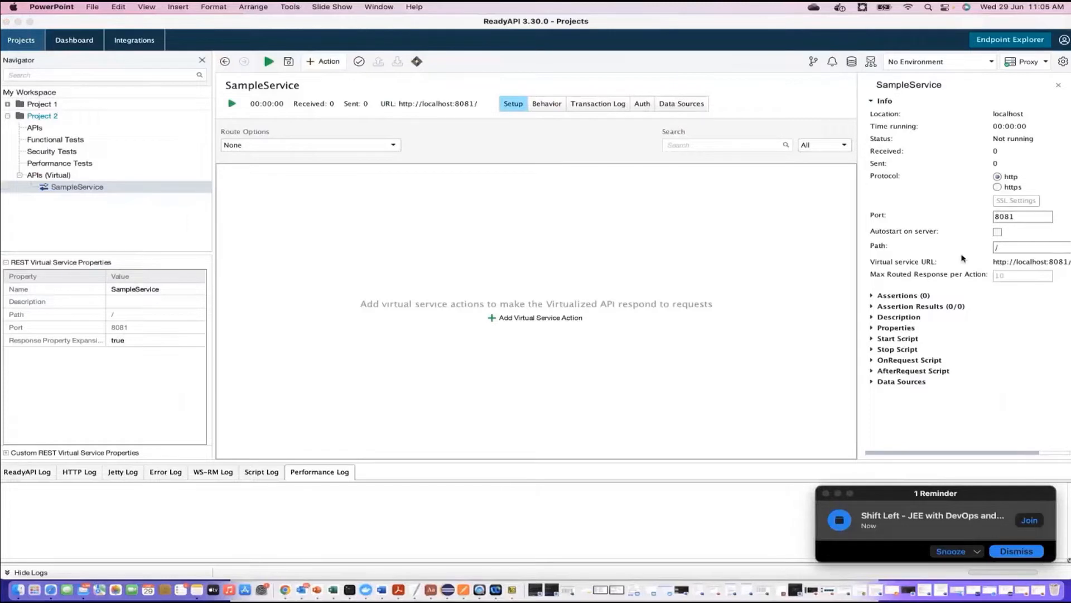
mouse_move(900, 338)
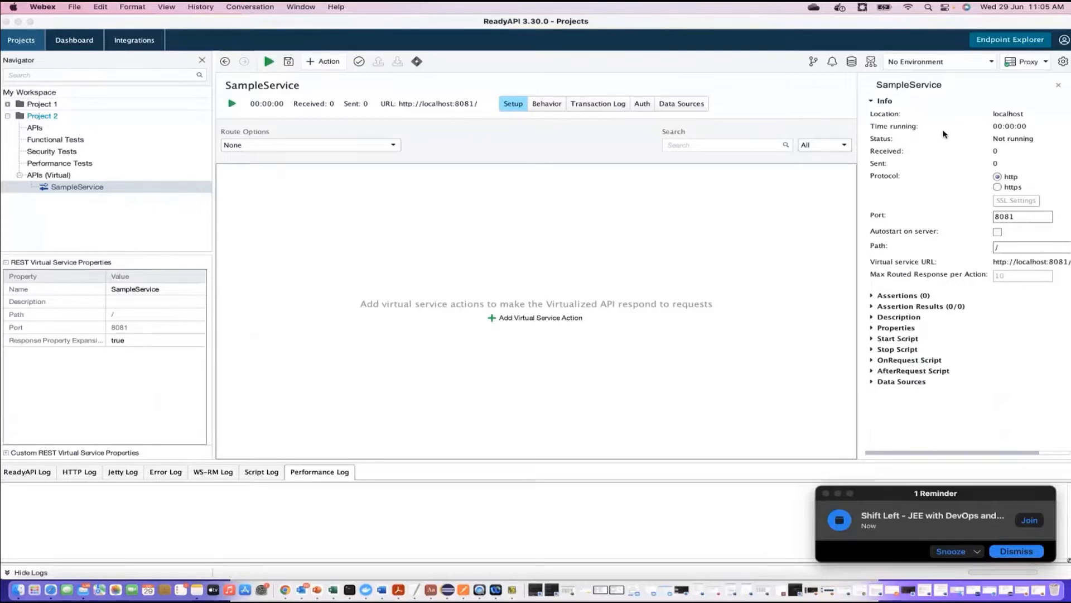
mouse_move(407, 144)
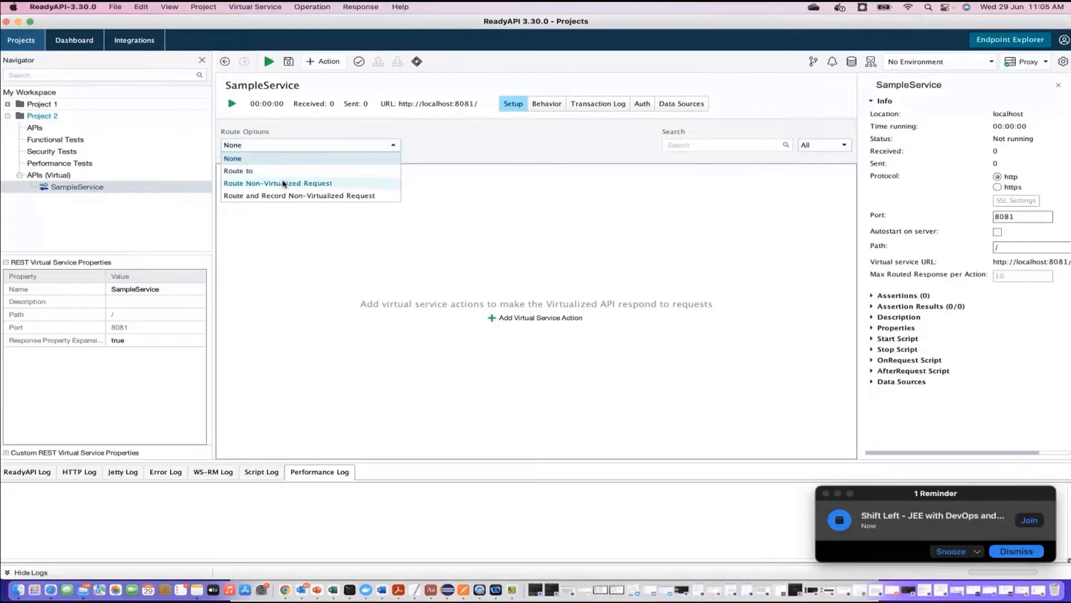
mouse_move(351, 208)
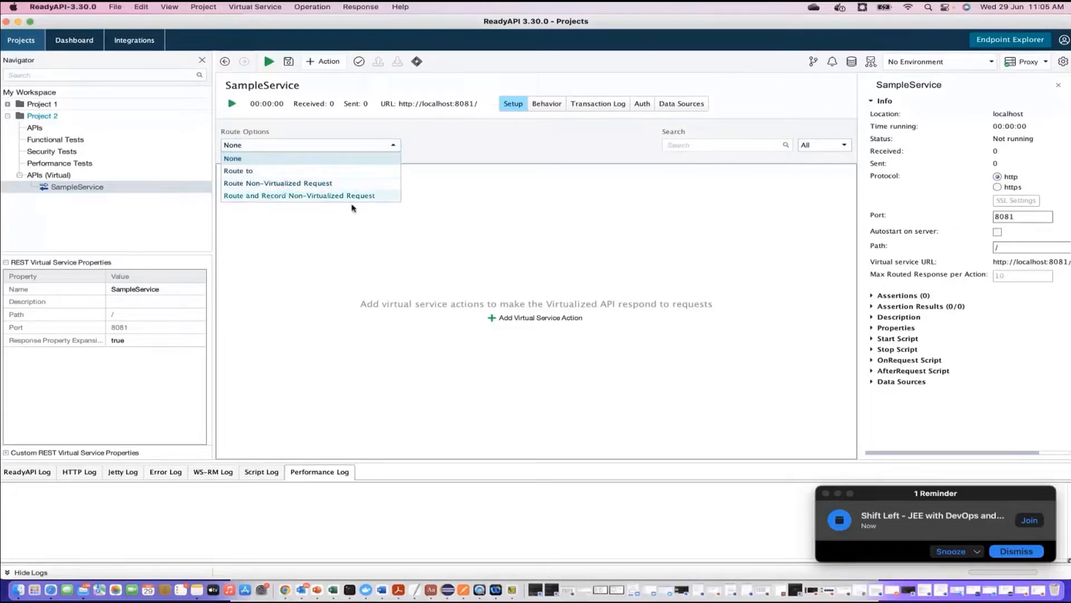
mouse_move(394, 254)
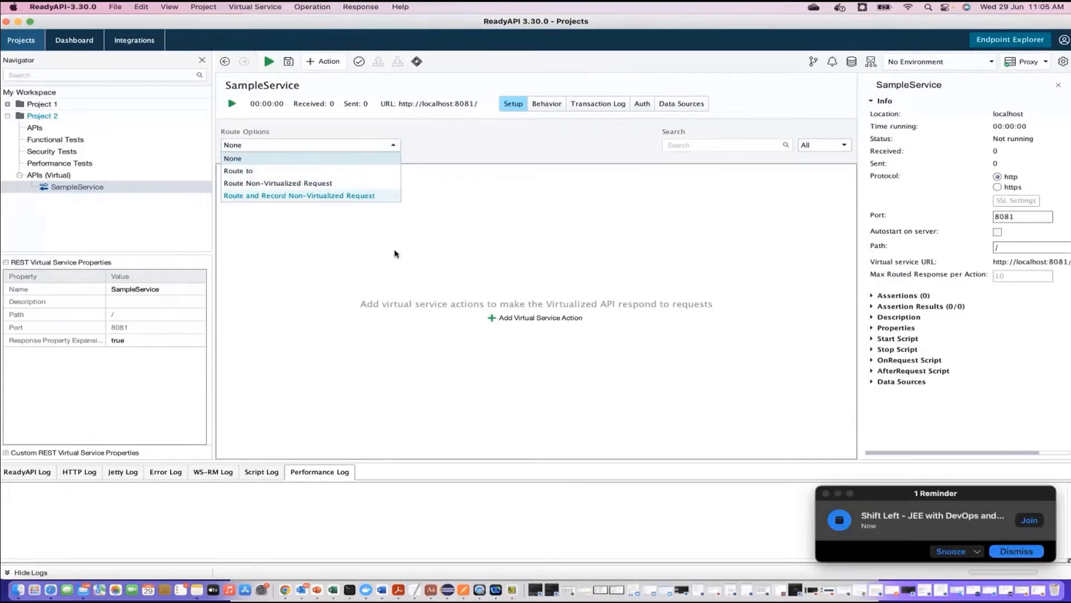
mouse_move(66, 186)
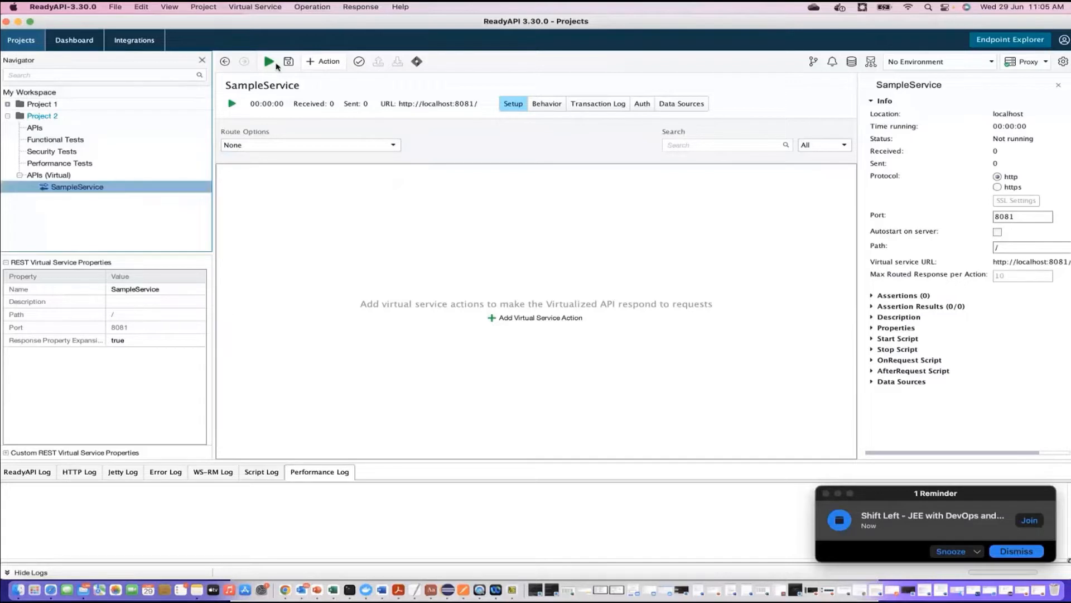
mouse_move(408, 121)
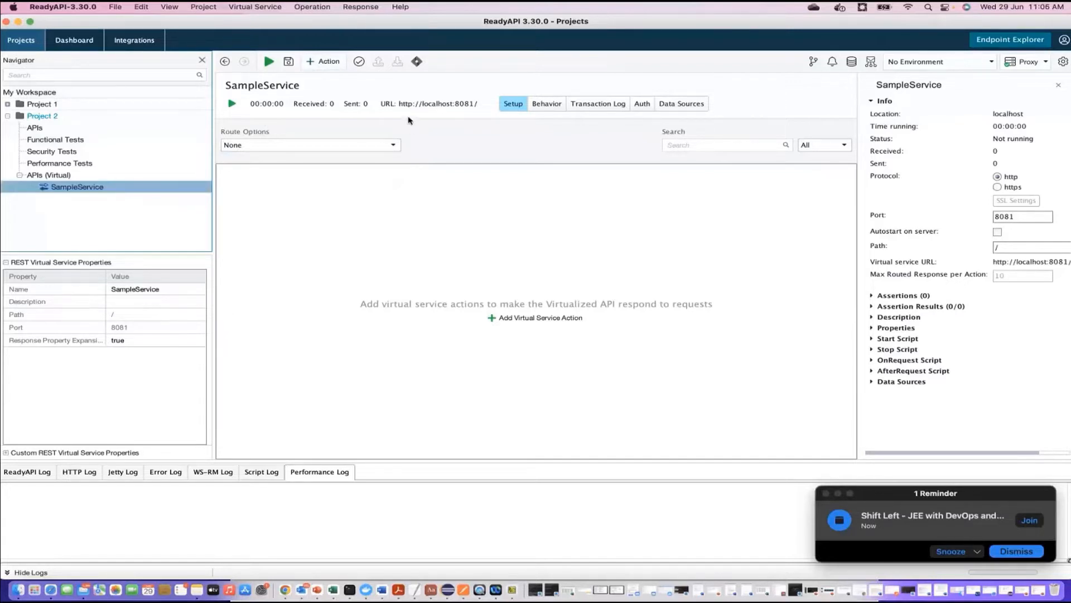
mouse_move(446, 114)
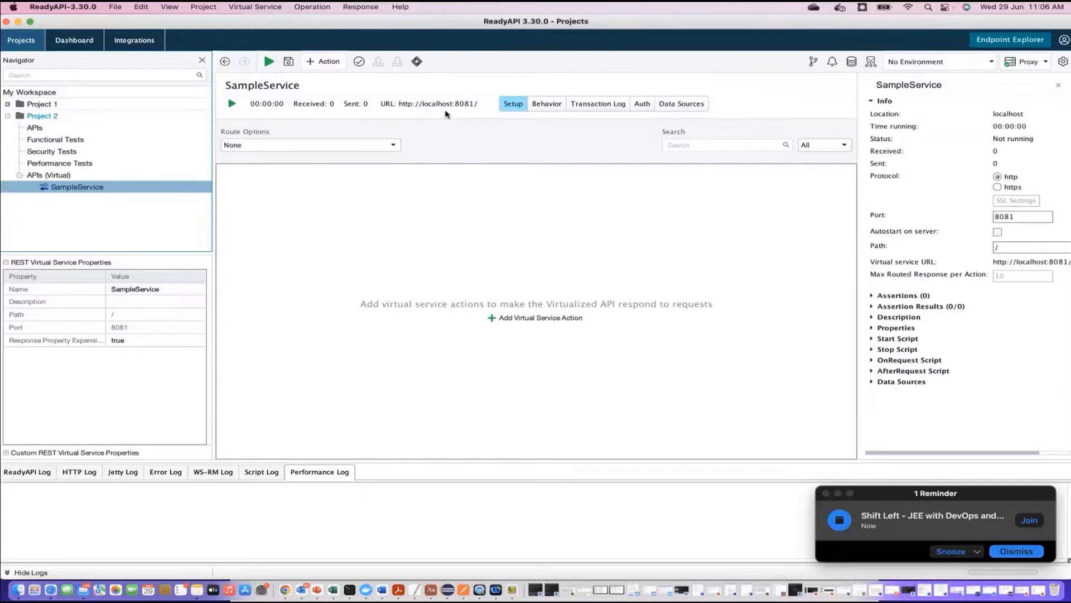
mouse_move(322, 62)
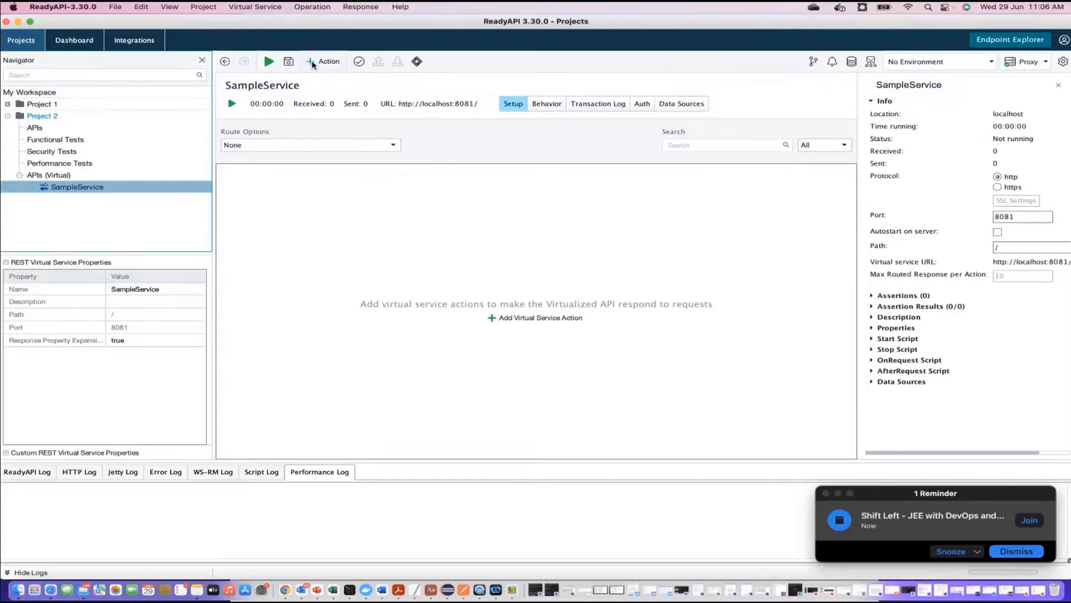
Define a new GET action with resource path /getByCity, not yet confirmed
left_click(323, 62)
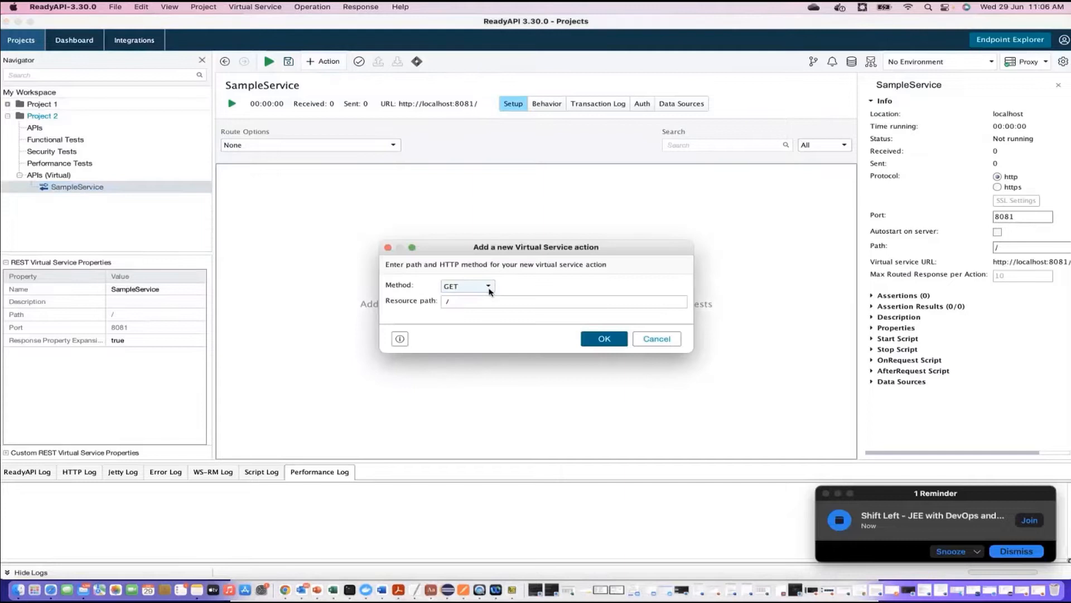
left_click(488, 286)
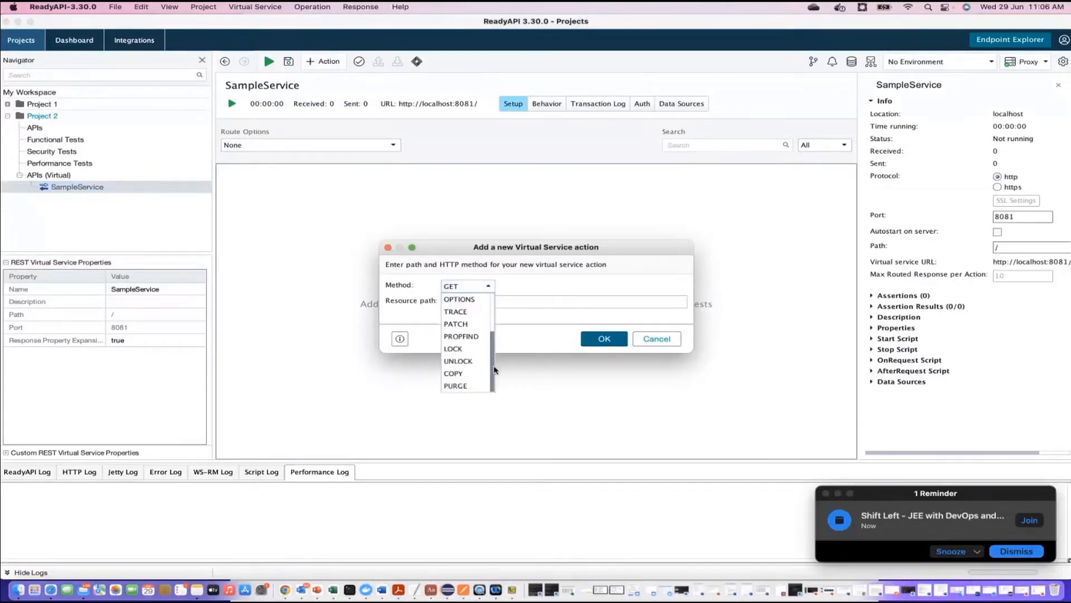
left_click(465, 285)
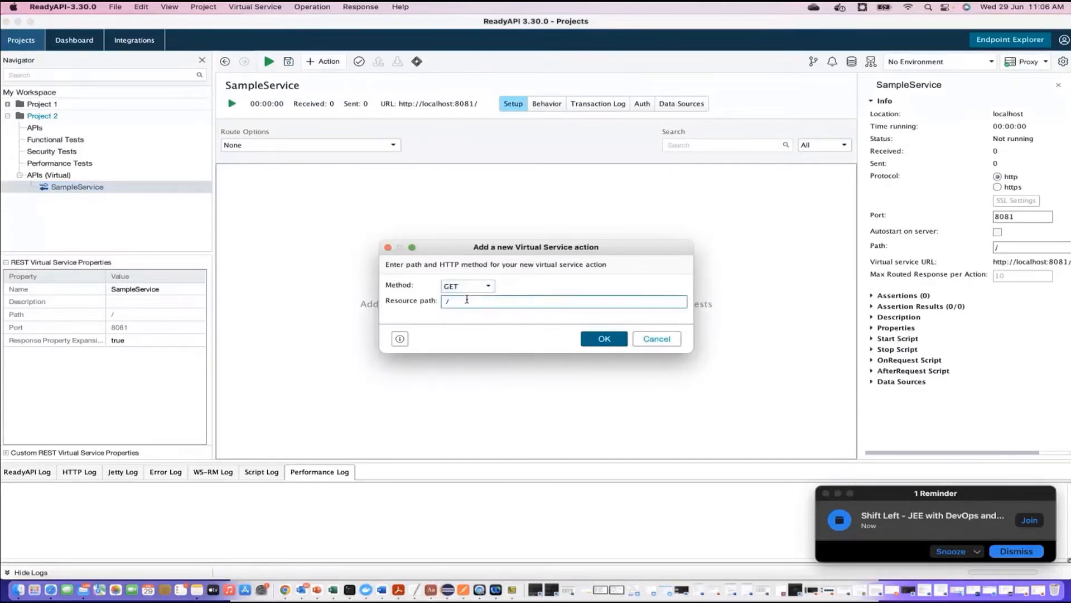
type("getB")
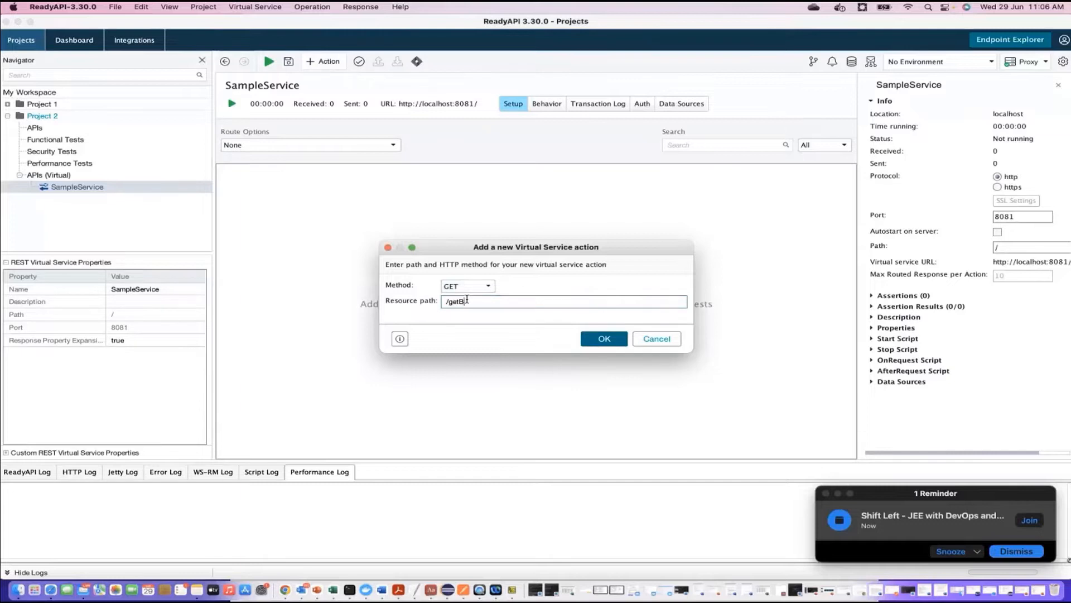
type("ByCity")
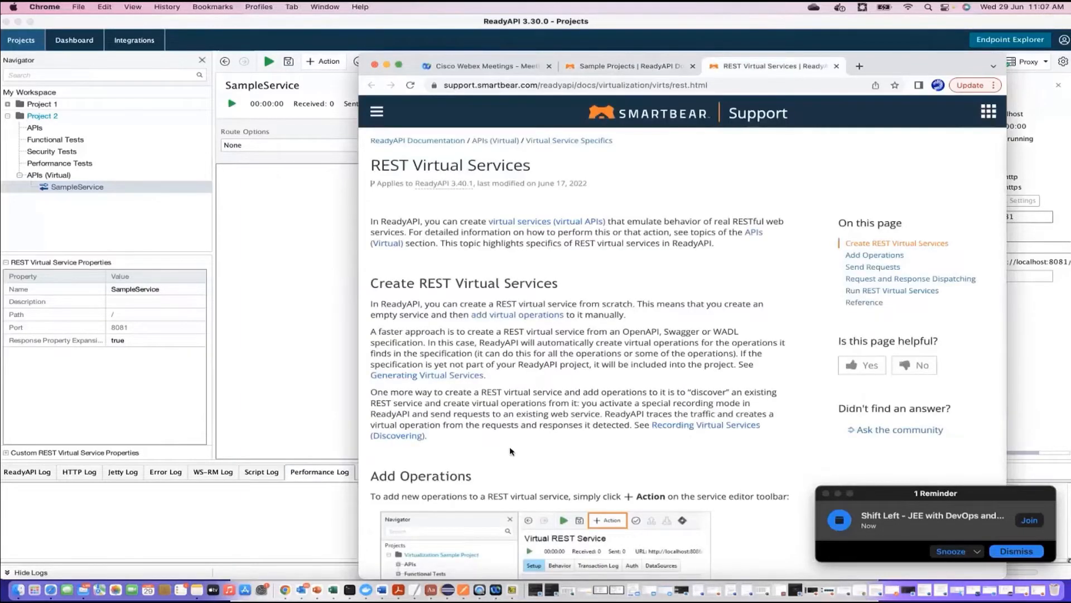
scroll("down", 3)
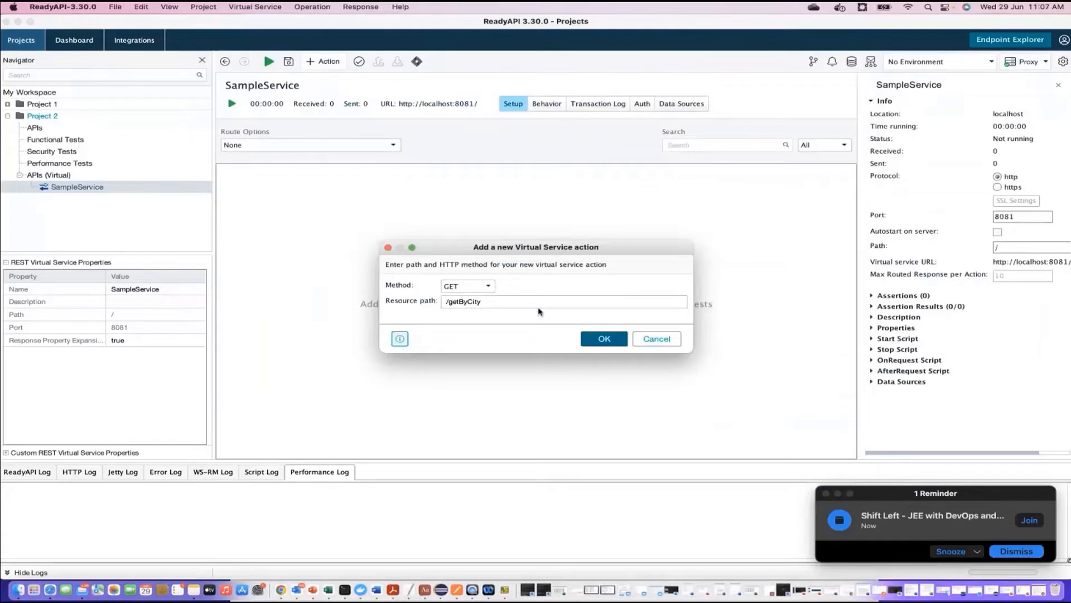
Confirm the dialog to add the GET /getByCity action to SampleService
left_click(603, 338)
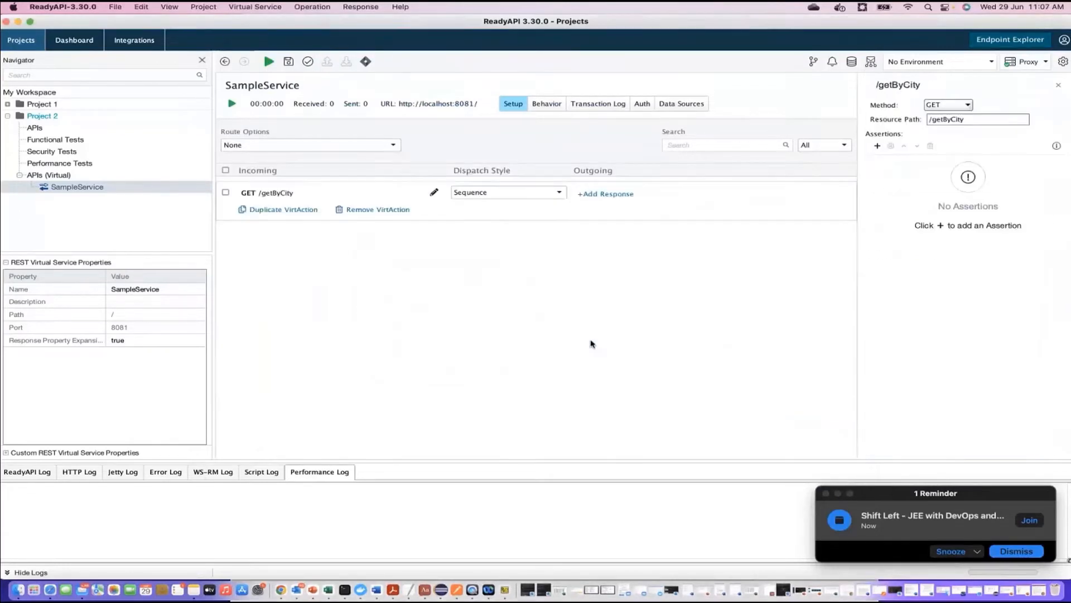
mouse_move(315, 212)
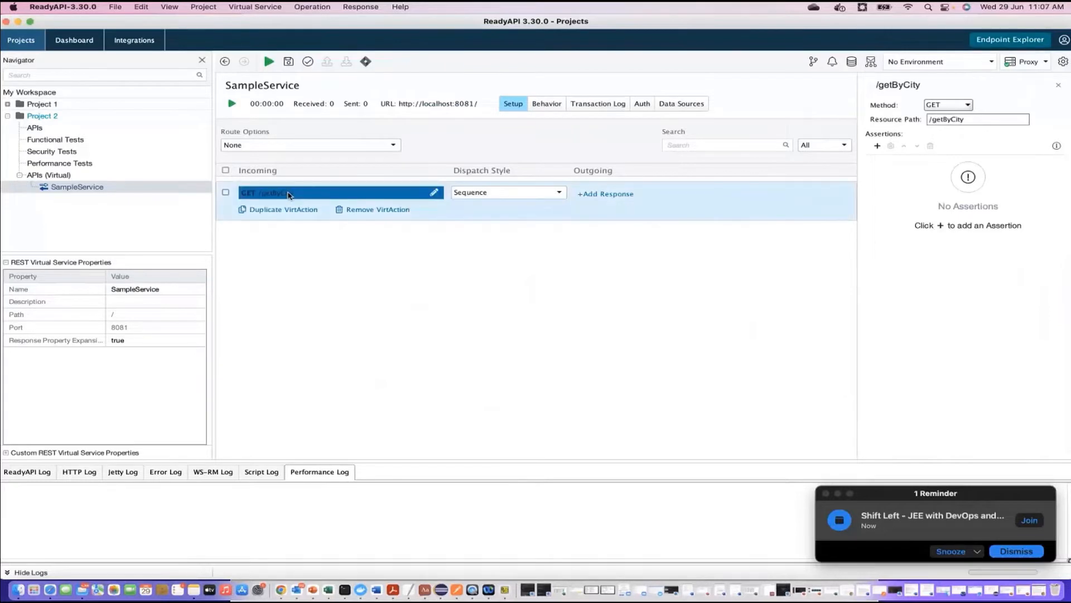
mouse_move(261, 200)
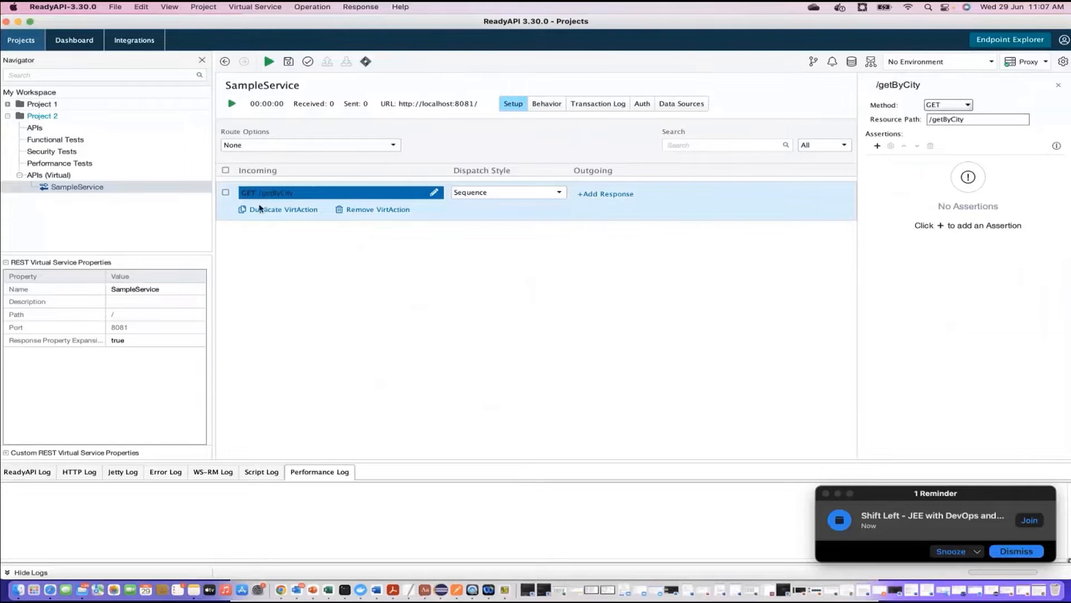
mouse_move(277, 257)
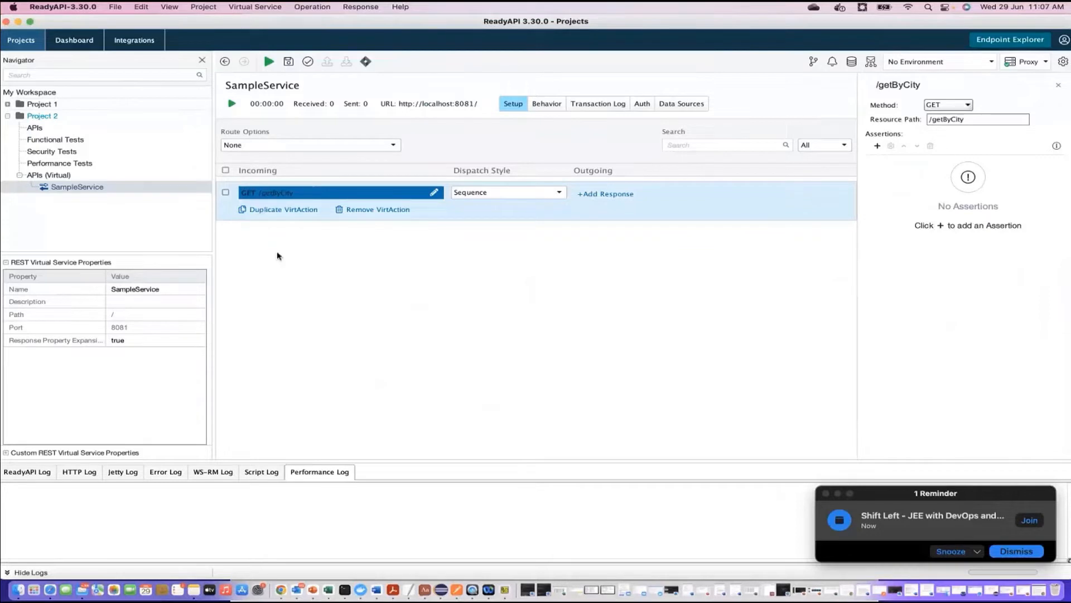
mouse_move(348, 335)
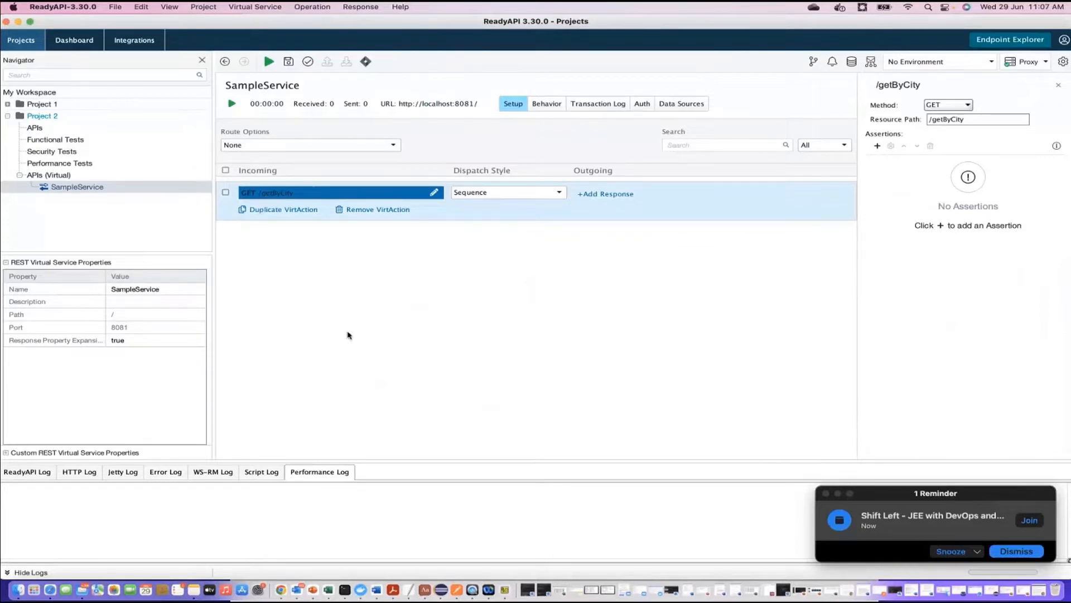
mouse_move(429, 108)
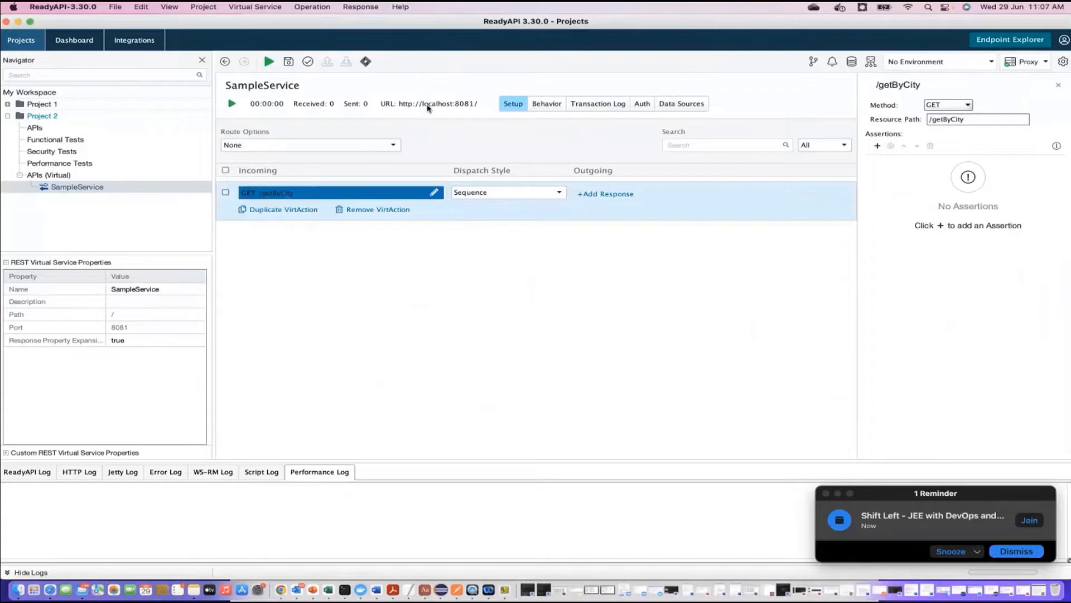
mouse_move(475, 110)
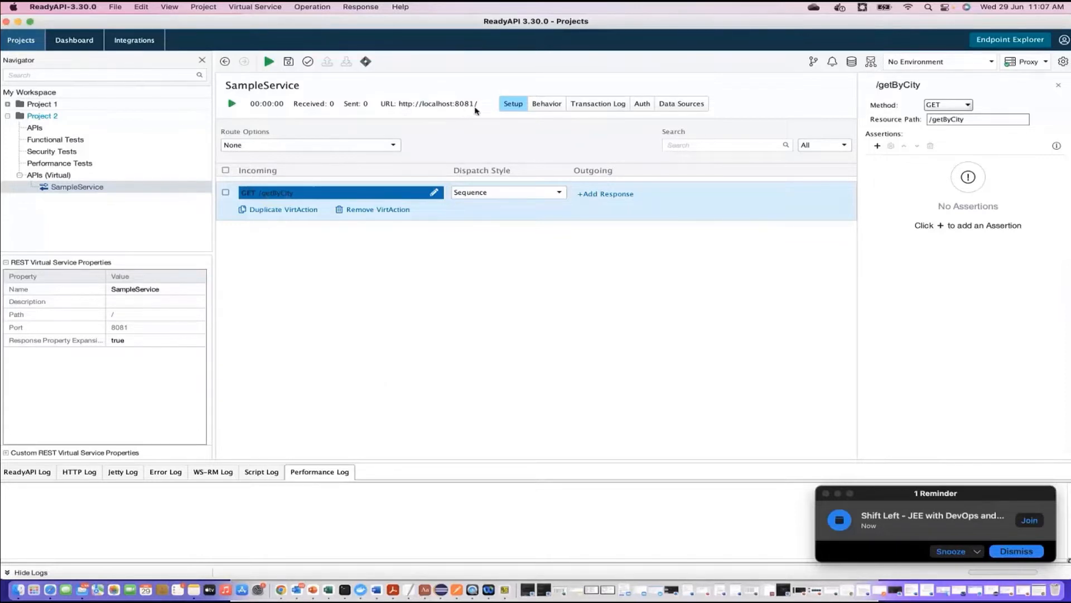
mouse_move(286, 203)
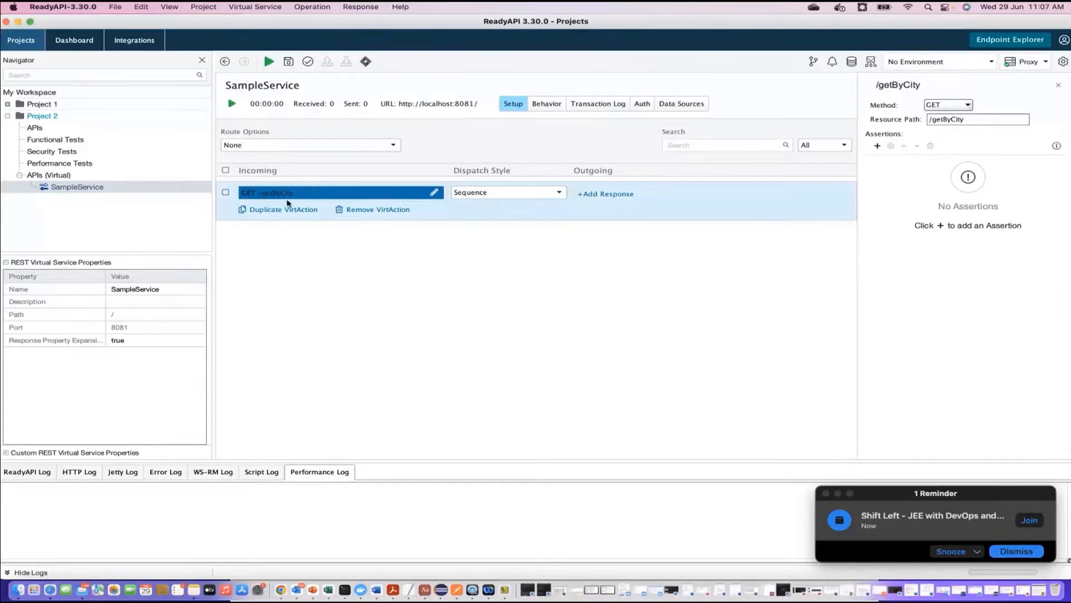
mouse_move(372, 288)
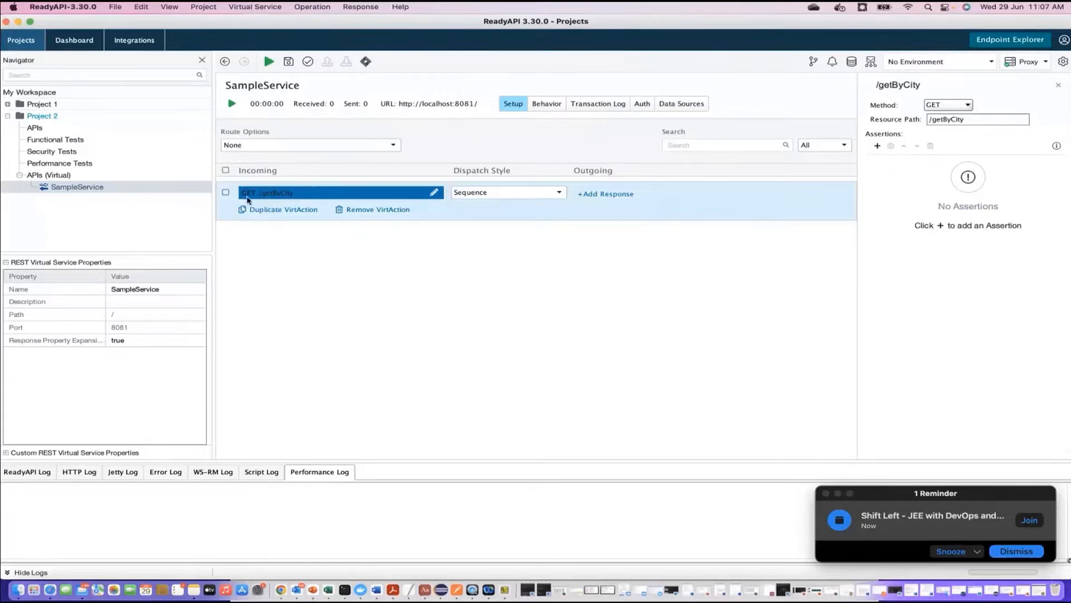
mouse_move(71, 175)
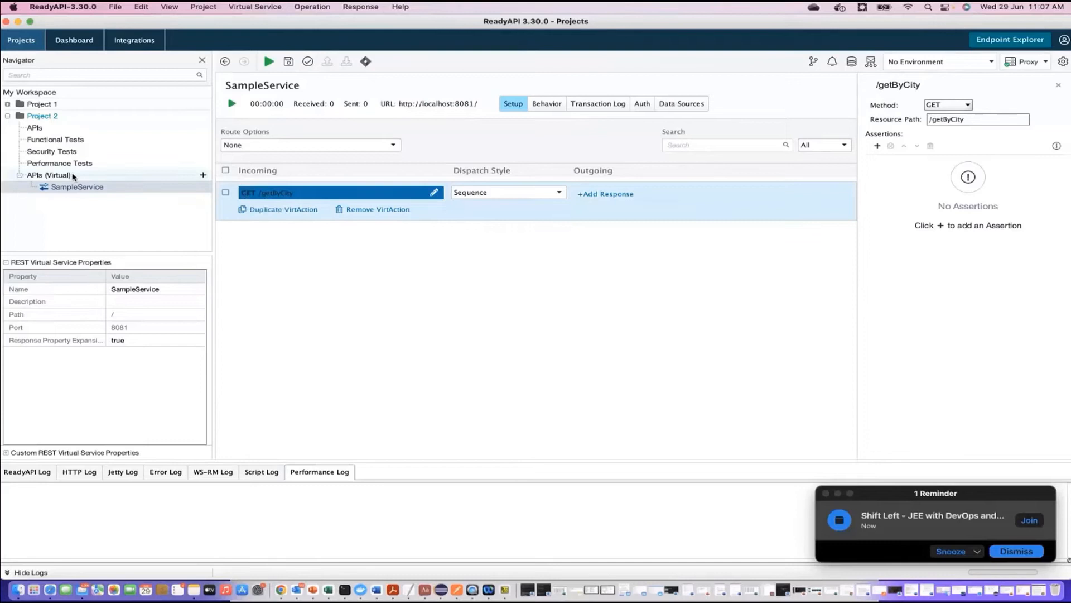
Create an empty JMS virtual service, listed as JMS Virtual Service 1
left_click(202, 175)
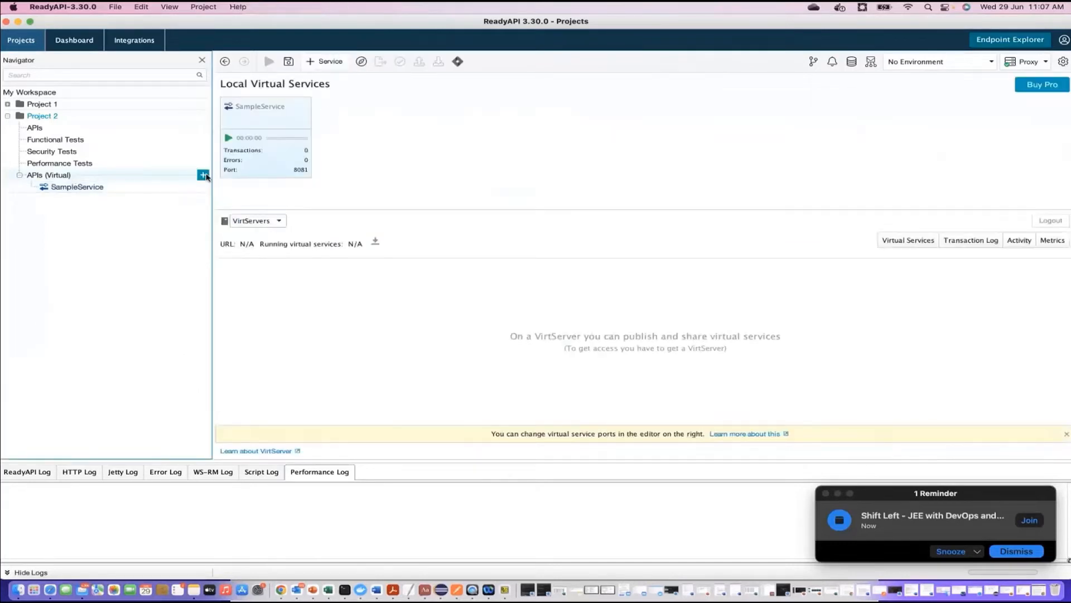
left_click(202, 176)
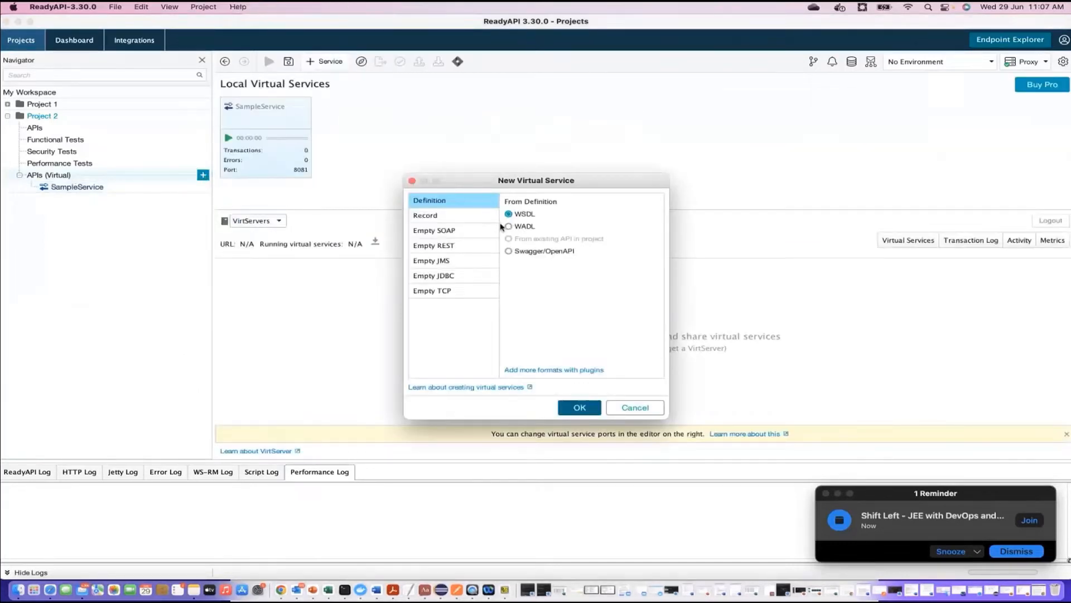
mouse_move(449, 275)
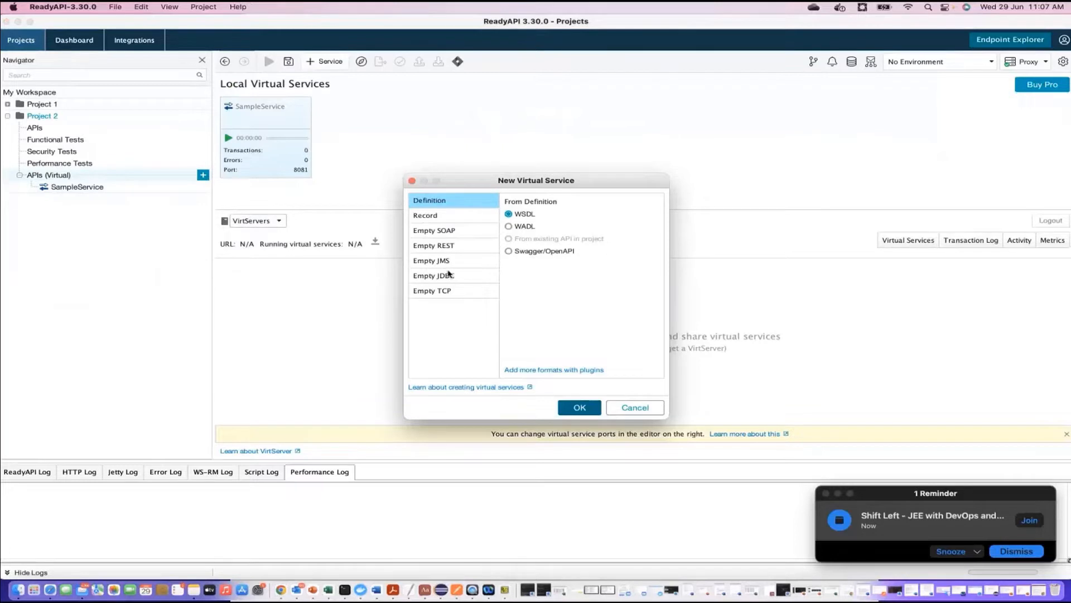
mouse_move(445, 266)
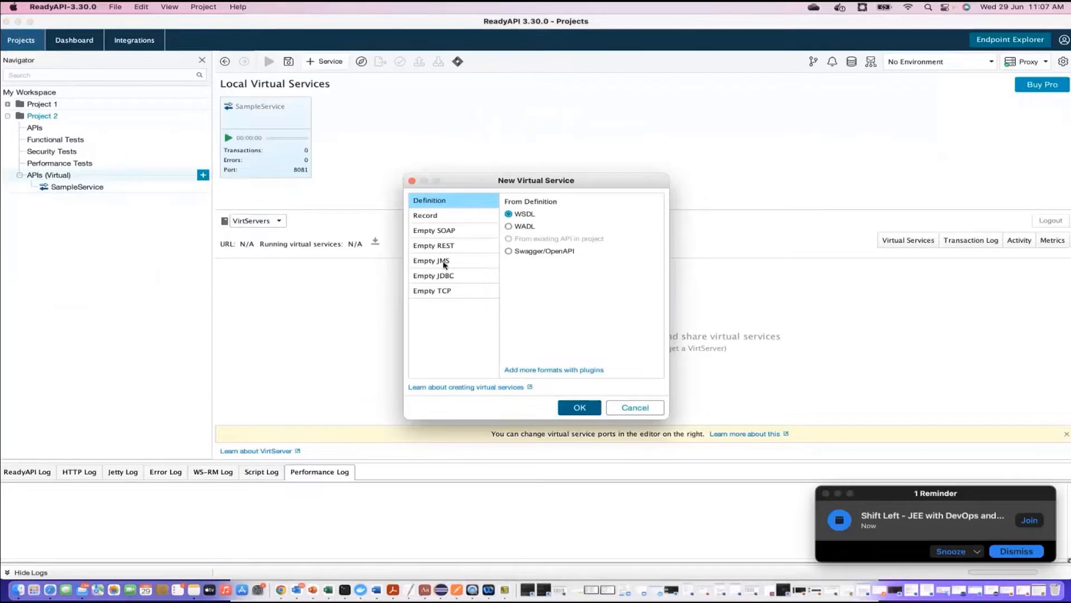
left_click(431, 260)
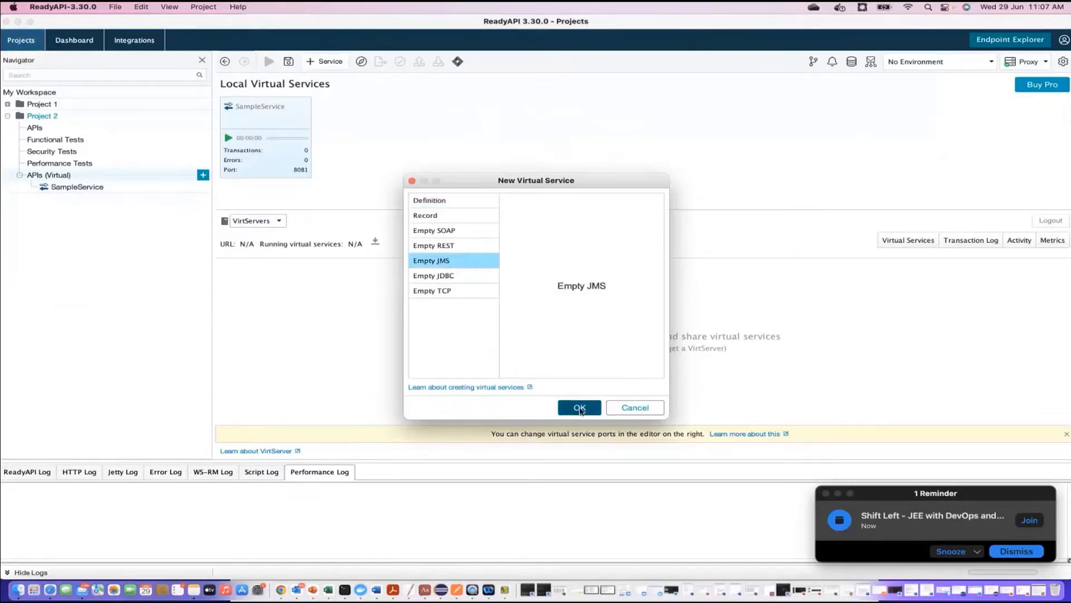
left_click(579, 407)
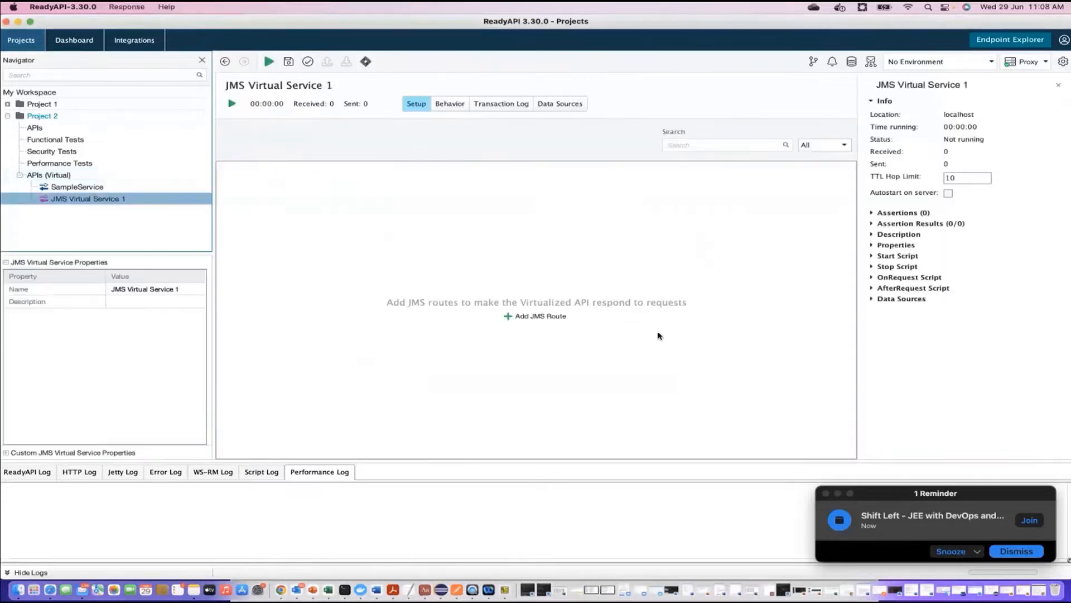
left_click(87, 198)
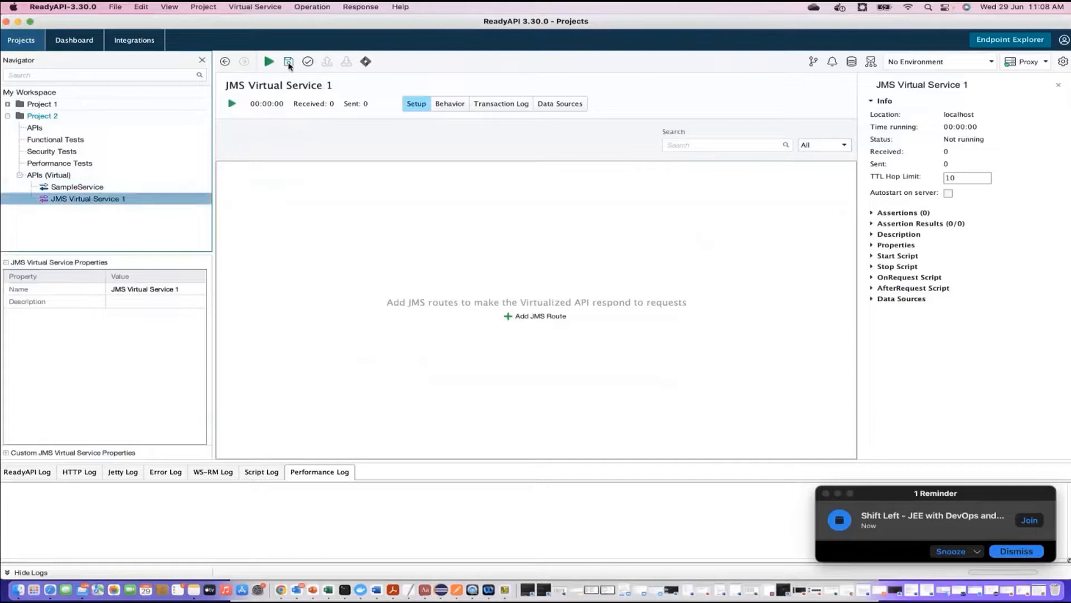
mouse_move(415, 122)
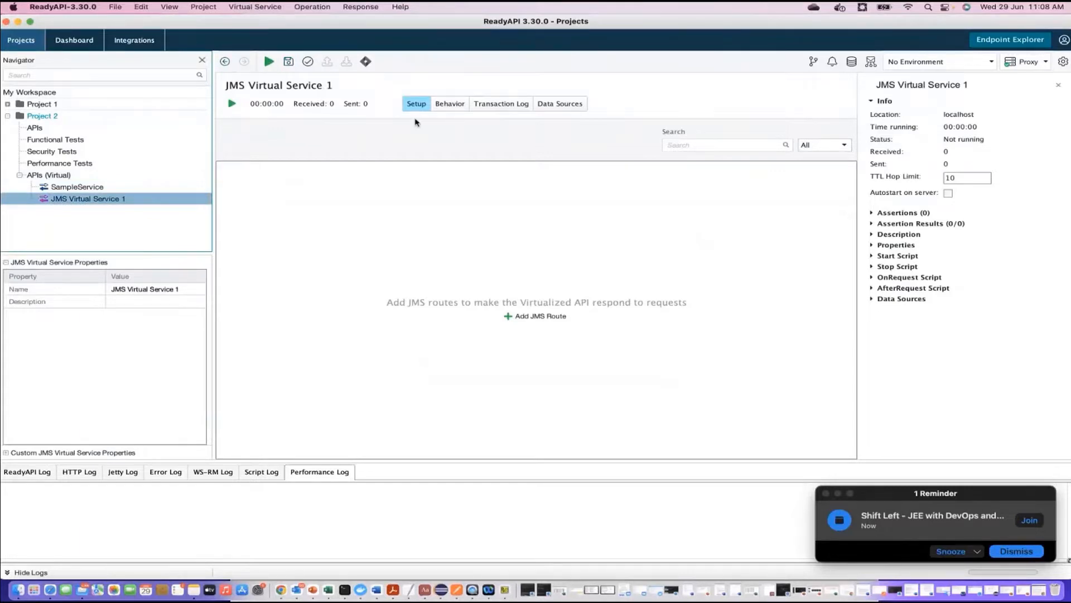
mouse_move(71, 179)
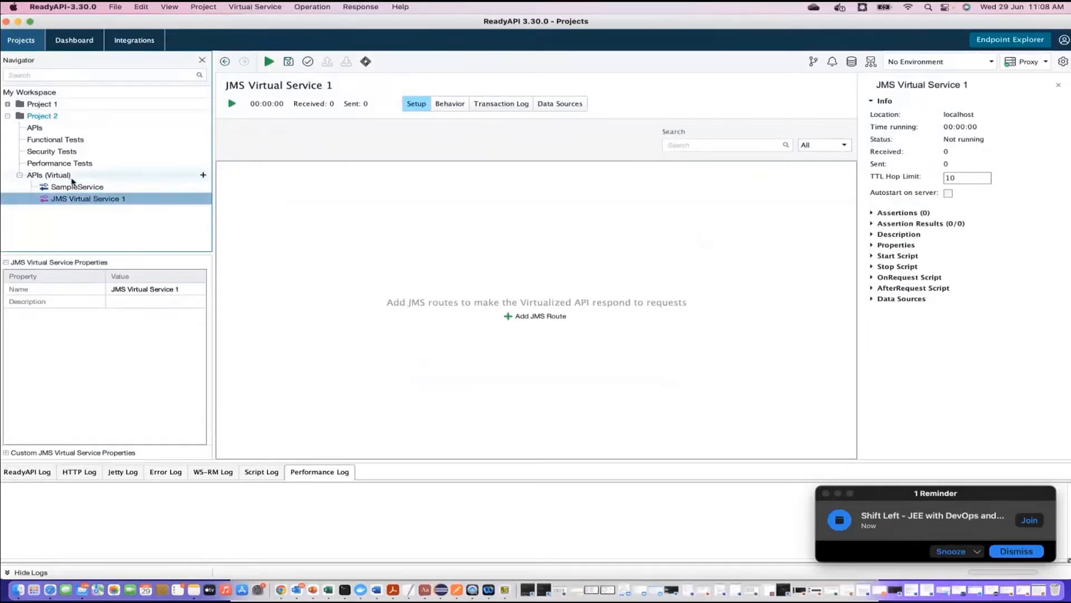
Remove JMS Virtual Service 1 via its Navigator context menu and confirm
right_click(87, 198)
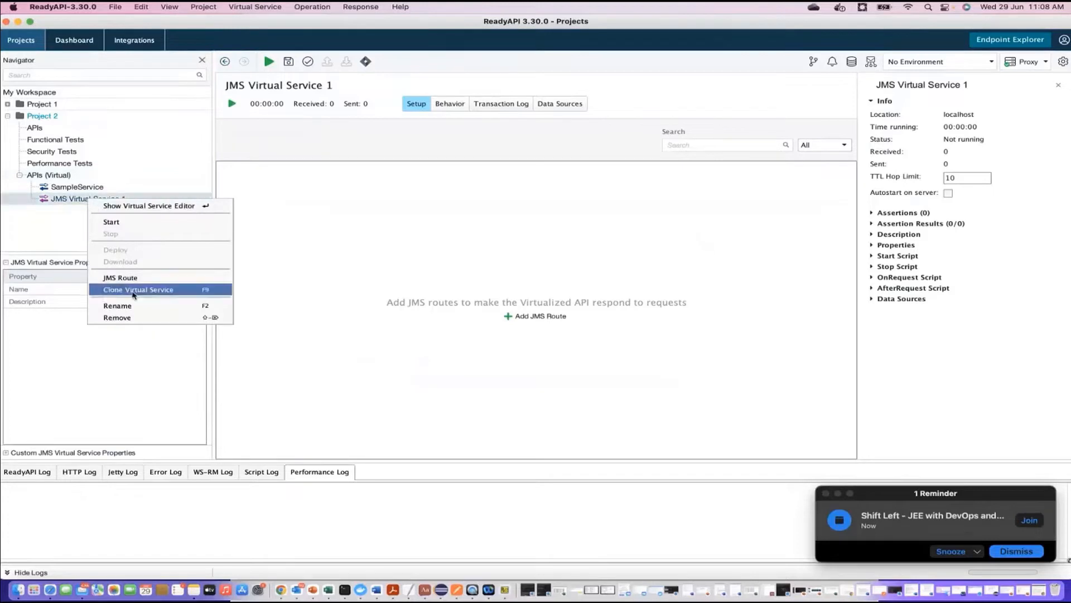
left_click(117, 317)
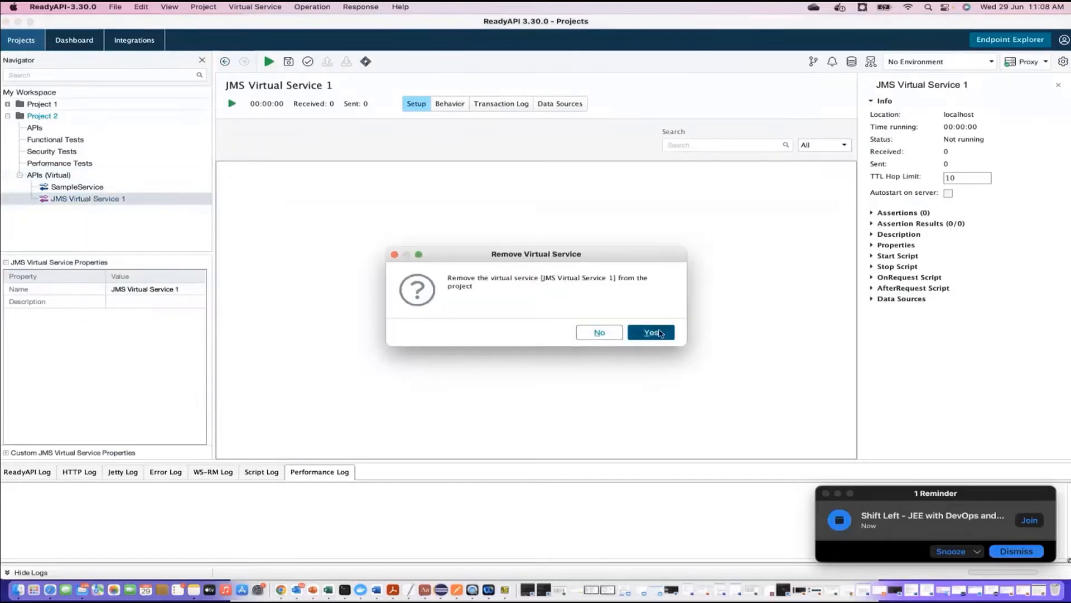
left_click(650, 333)
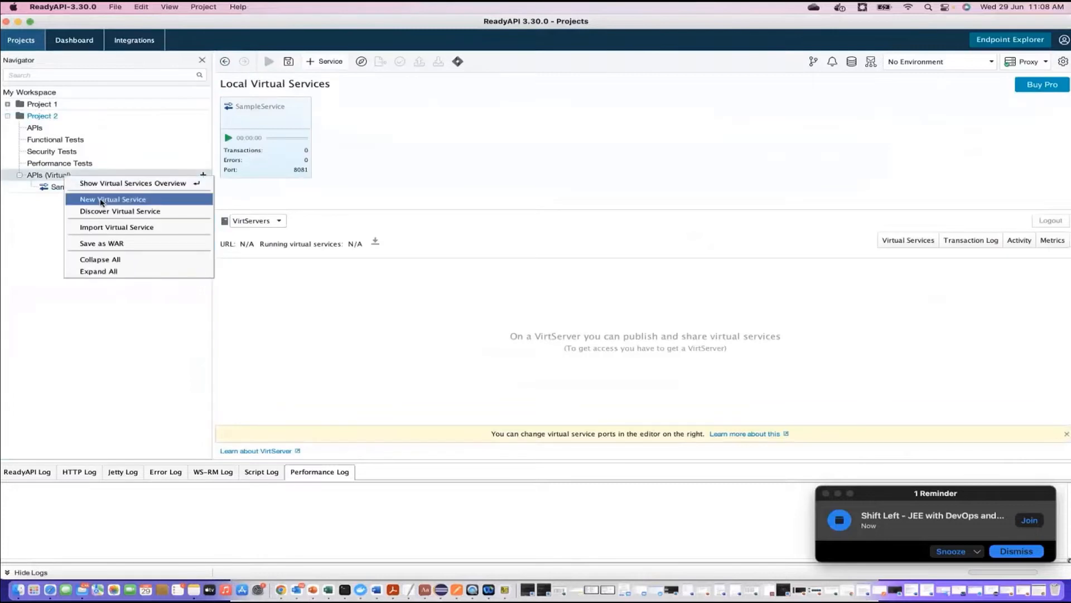
Create an empty SOAP virtual service named samplesoapservice
left_click(112, 199)
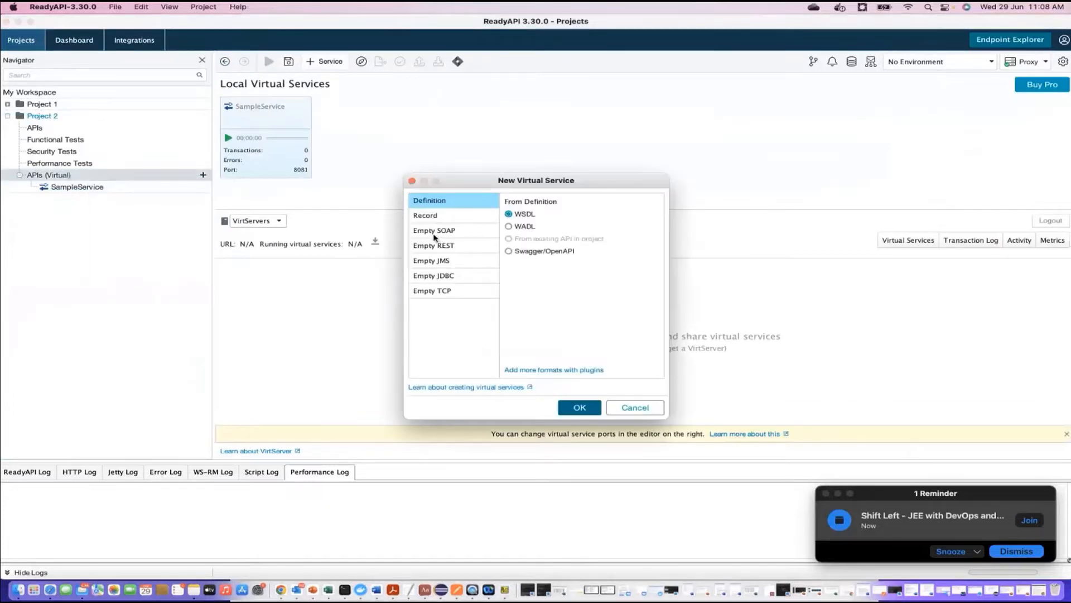
left_click(434, 230)
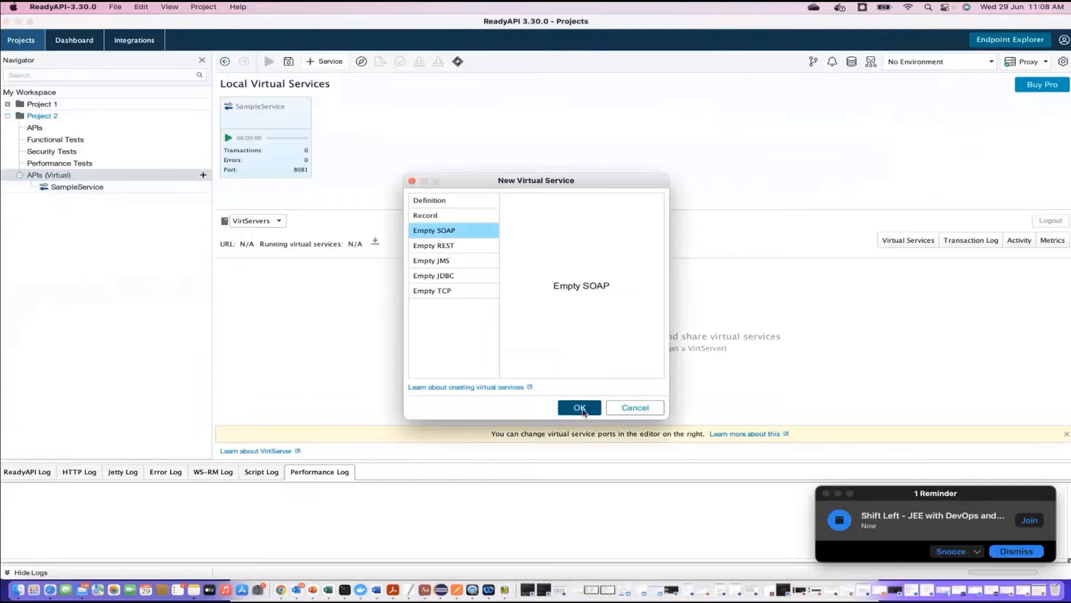
left_click(579, 407)
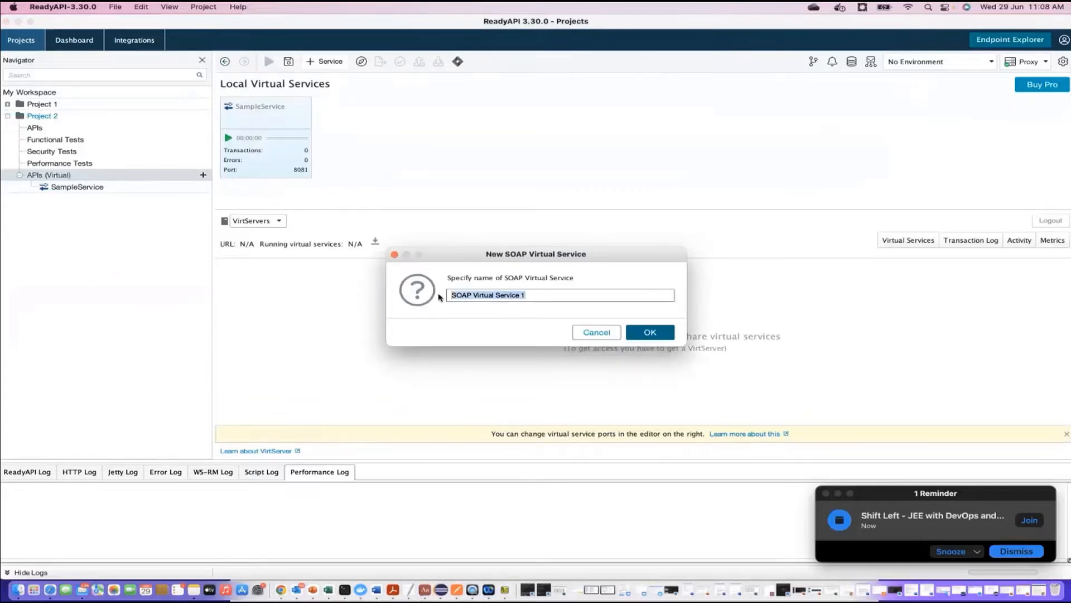
type("samplesoaps")
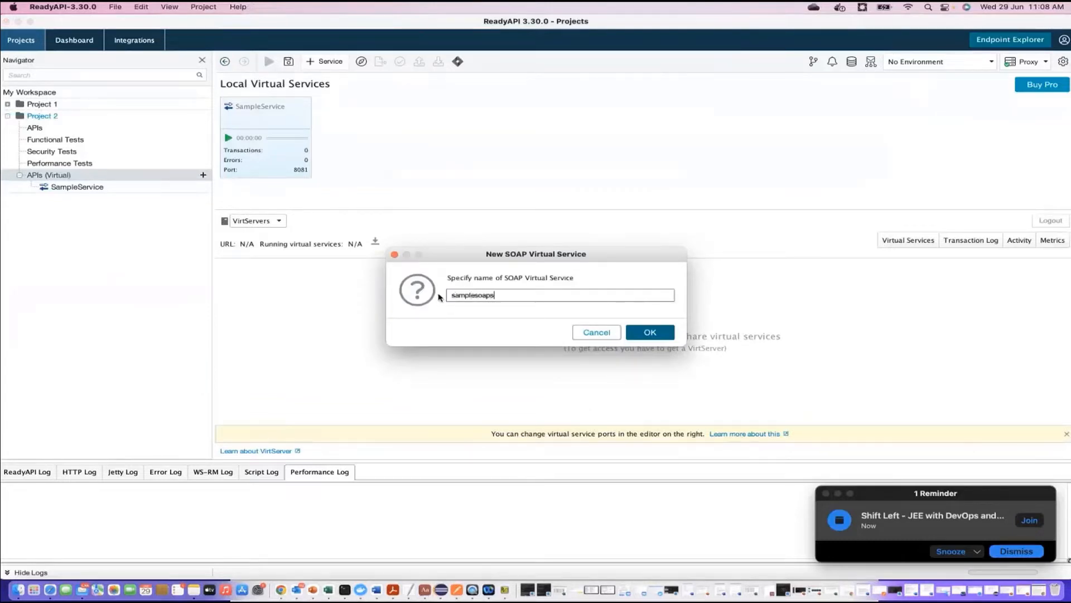
left_click(649, 331)
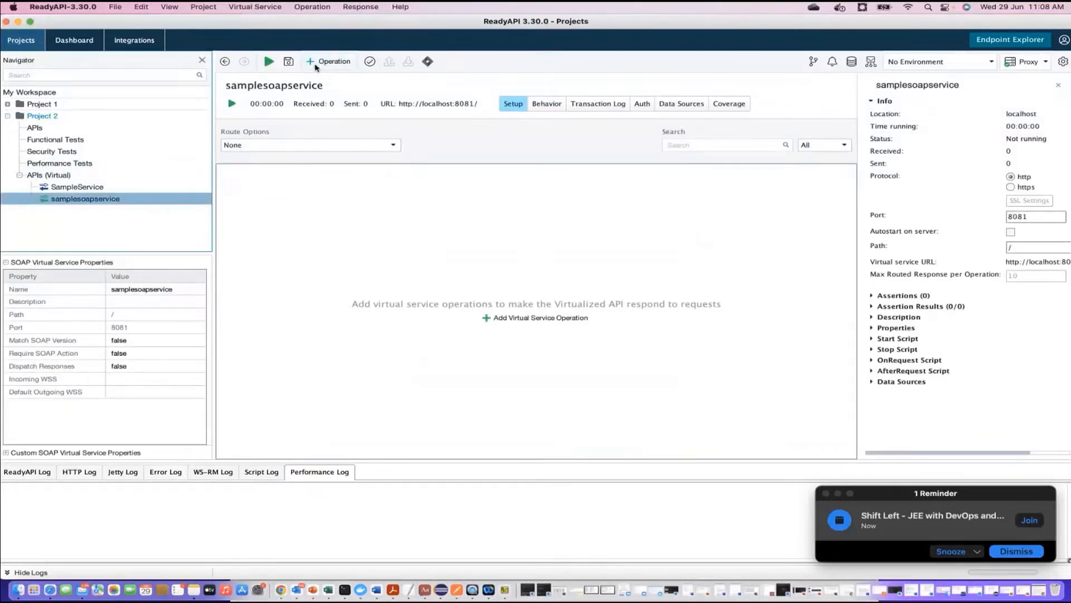
left_click(77, 186)
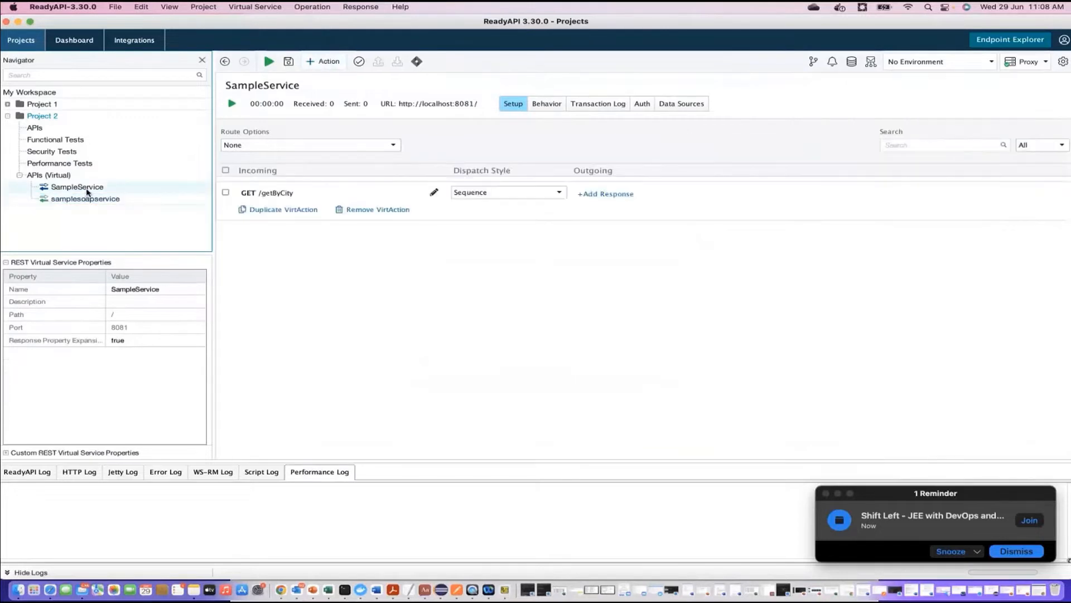
left_click(77, 187)
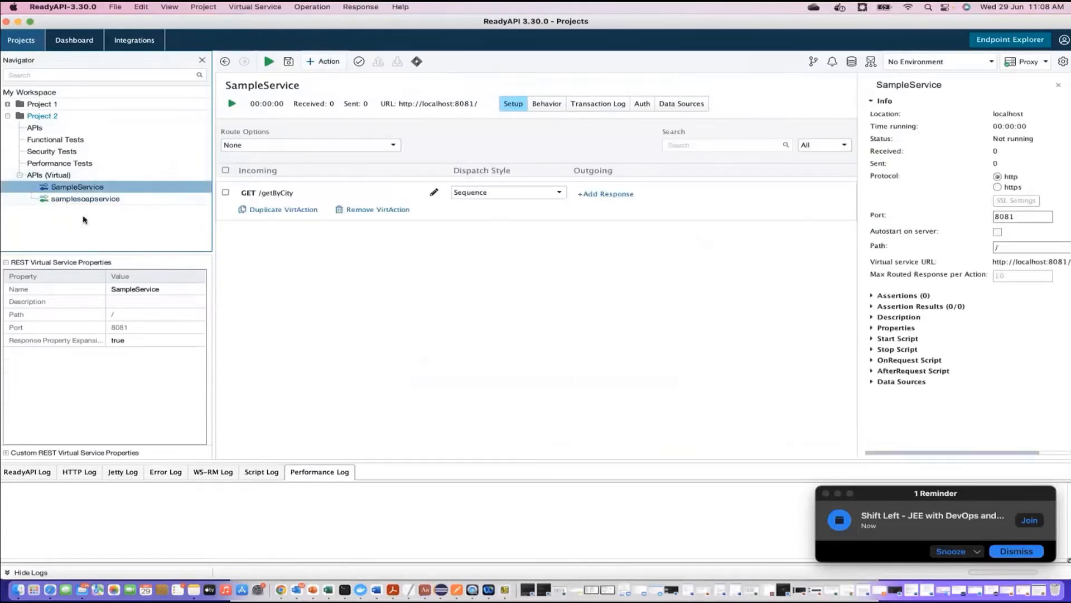
left_click(84, 198)
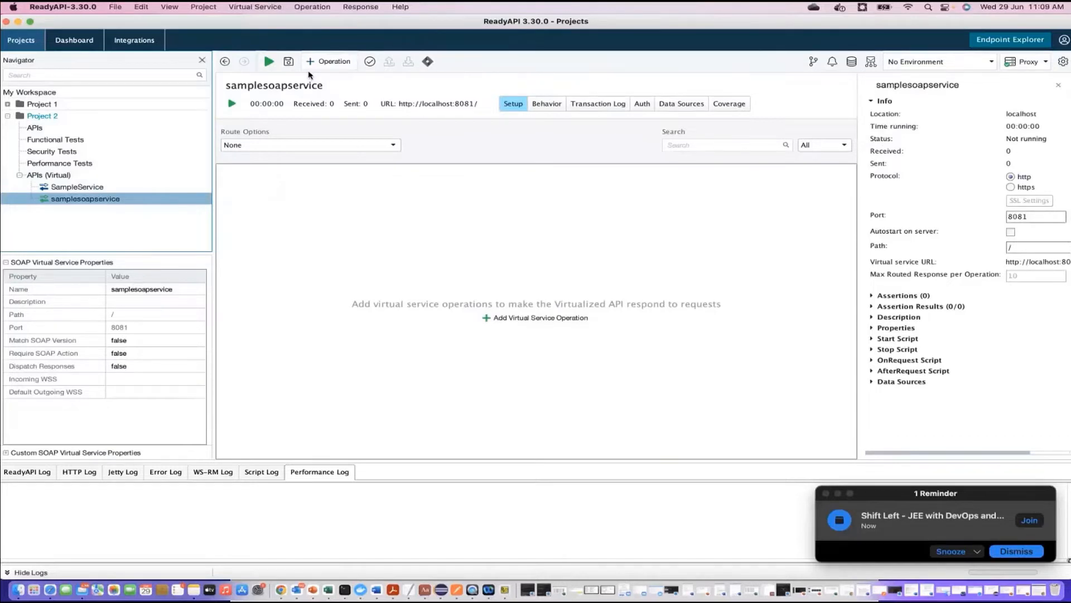
mouse_move(308, 66)
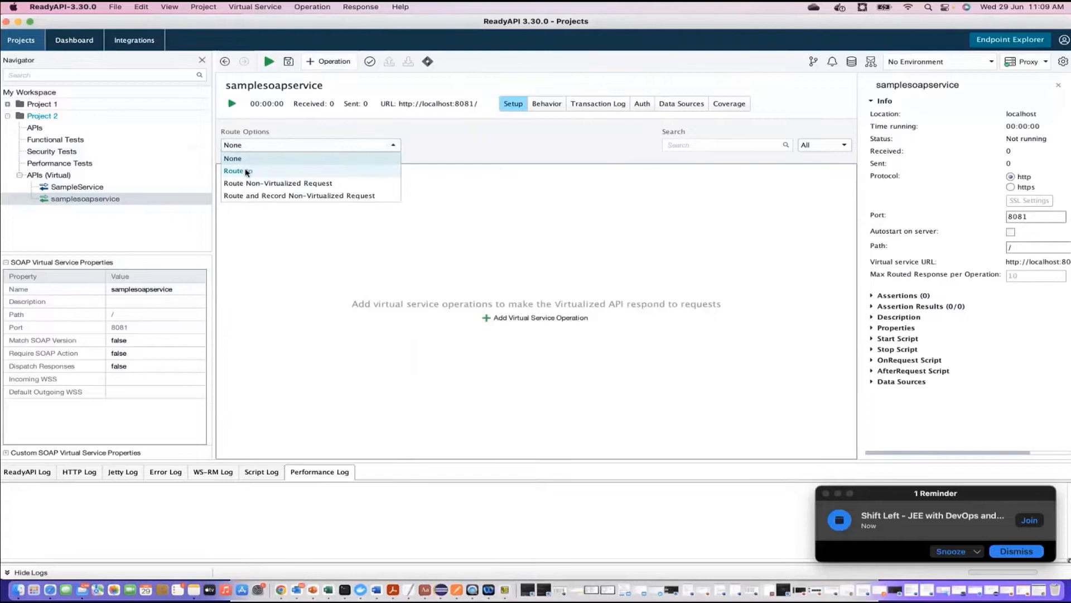
left_click(235, 171)
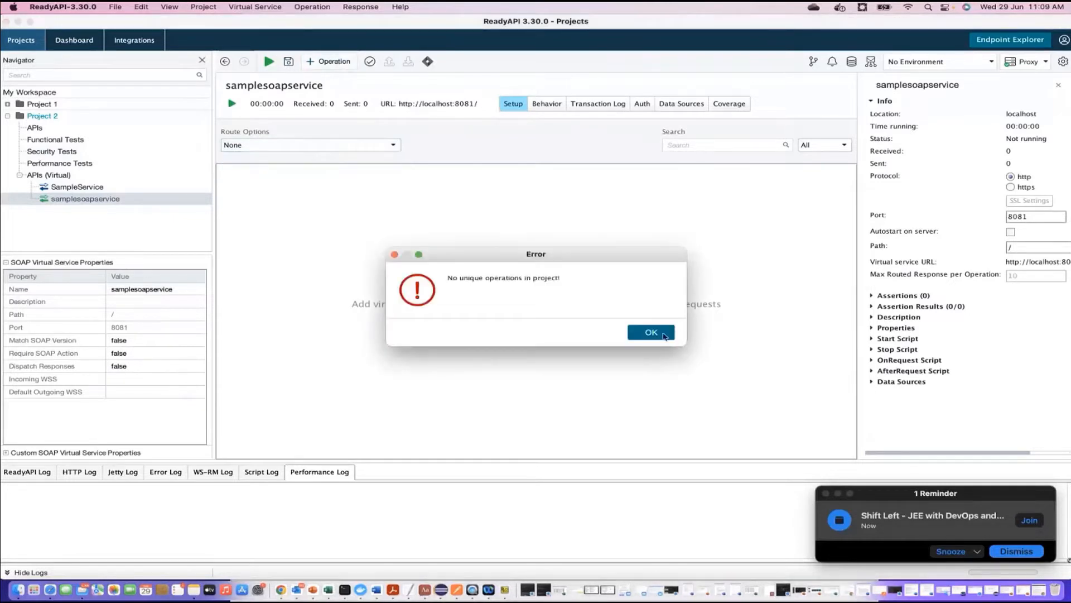
left_click(650, 333)
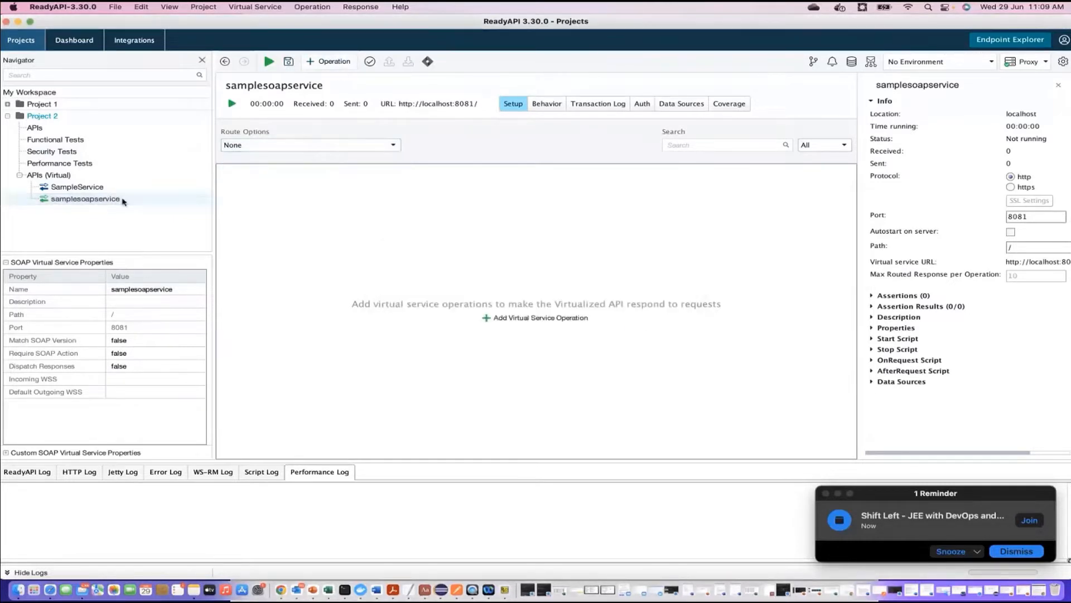
Remove samplesoapservice via its Navigator context menu and confirm
right_click(85, 199)
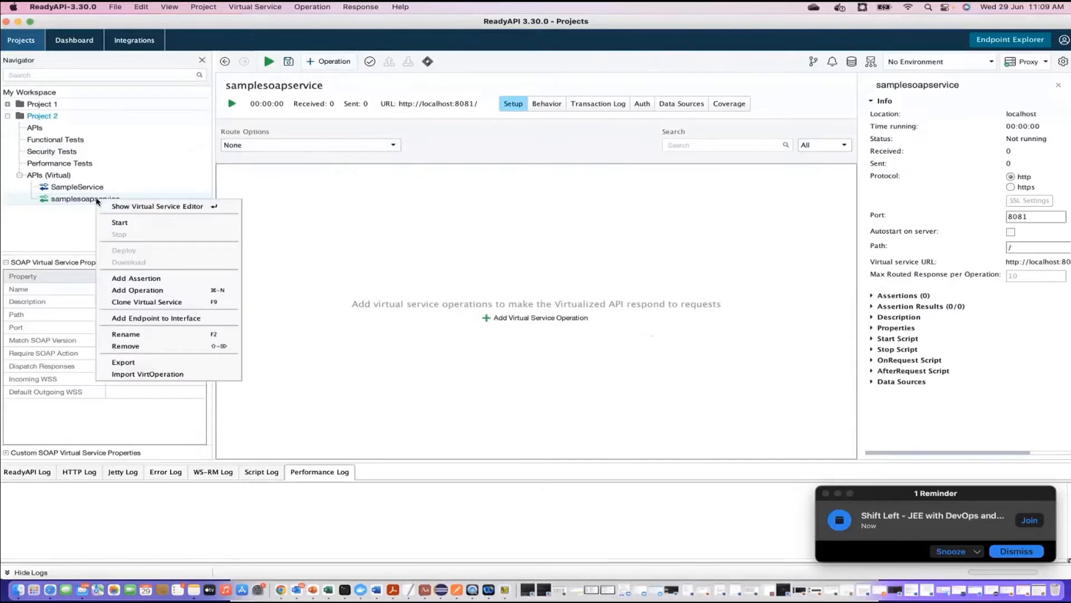
mouse_move(163, 377)
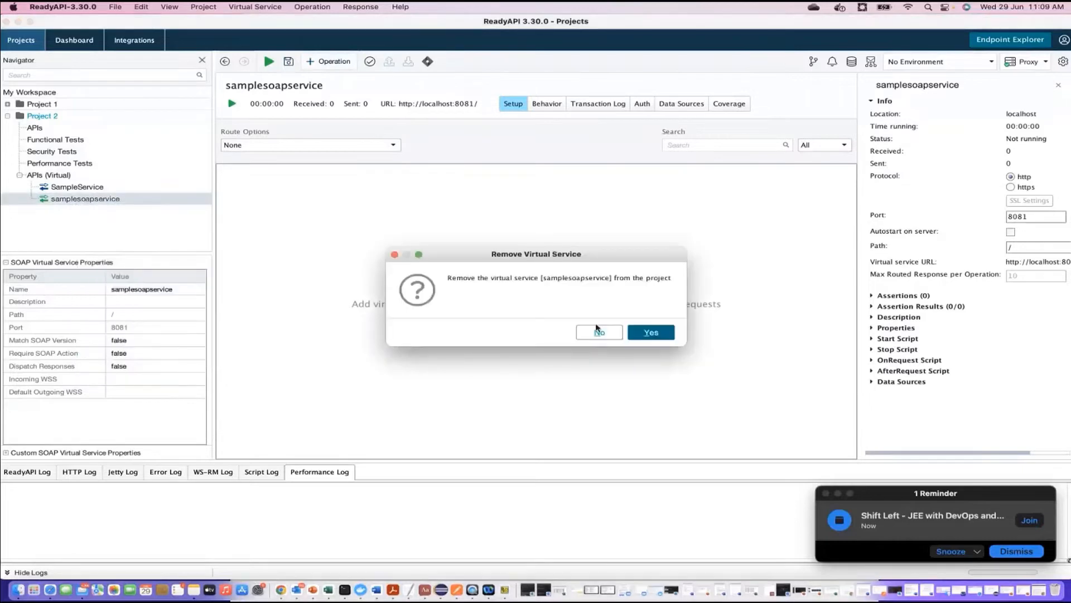
left_click(650, 332)
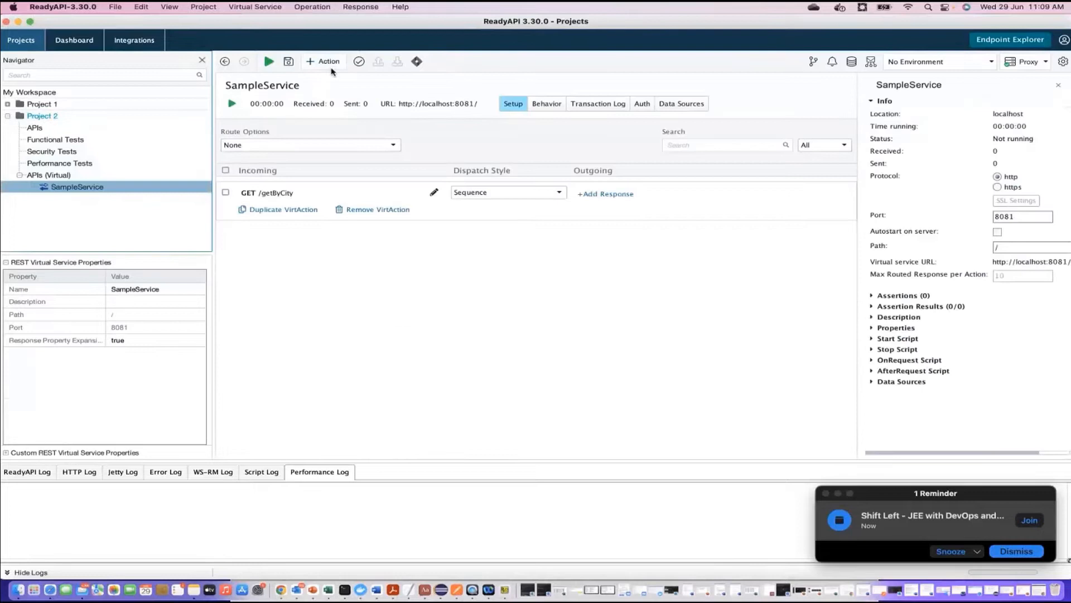
mouse_move(921, 71)
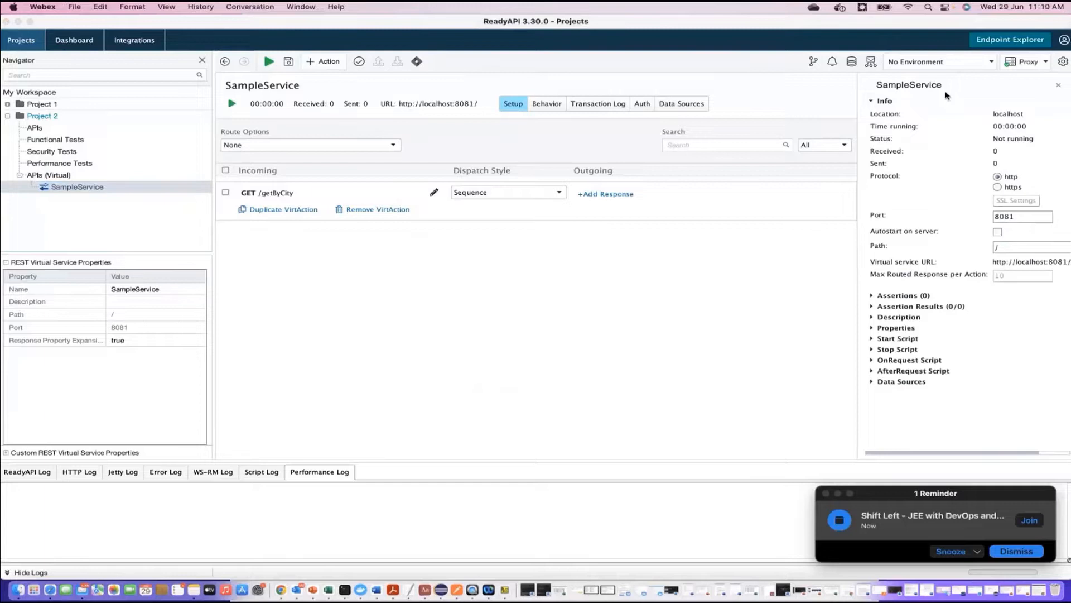
mouse_move(292, 148)
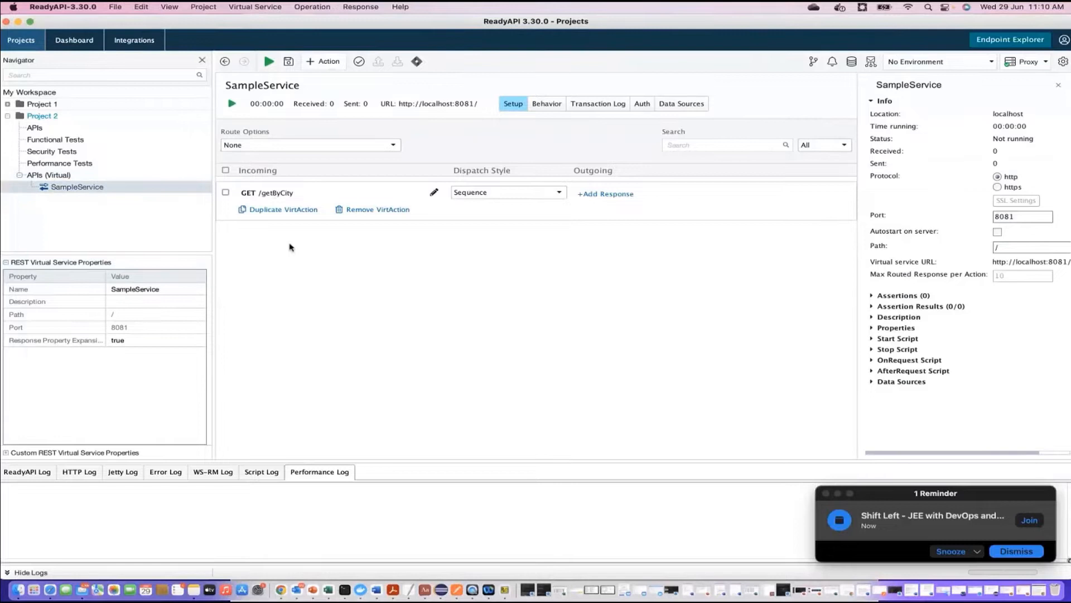
Start a new Empty JMS virtual service from APIs (Virtual), then cancel it
right_click(47, 175)
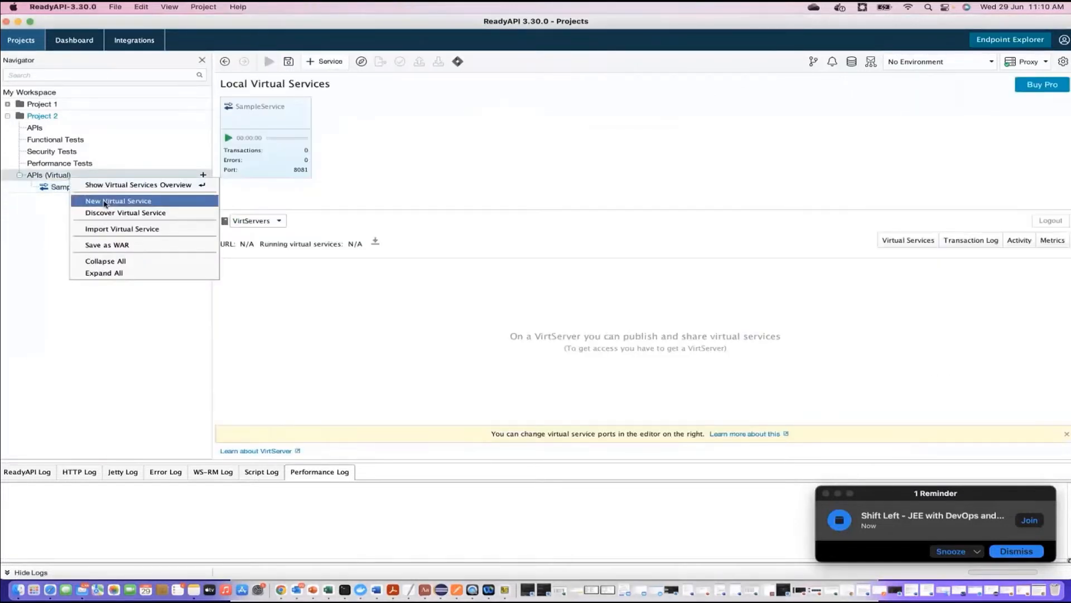
left_click(118, 200)
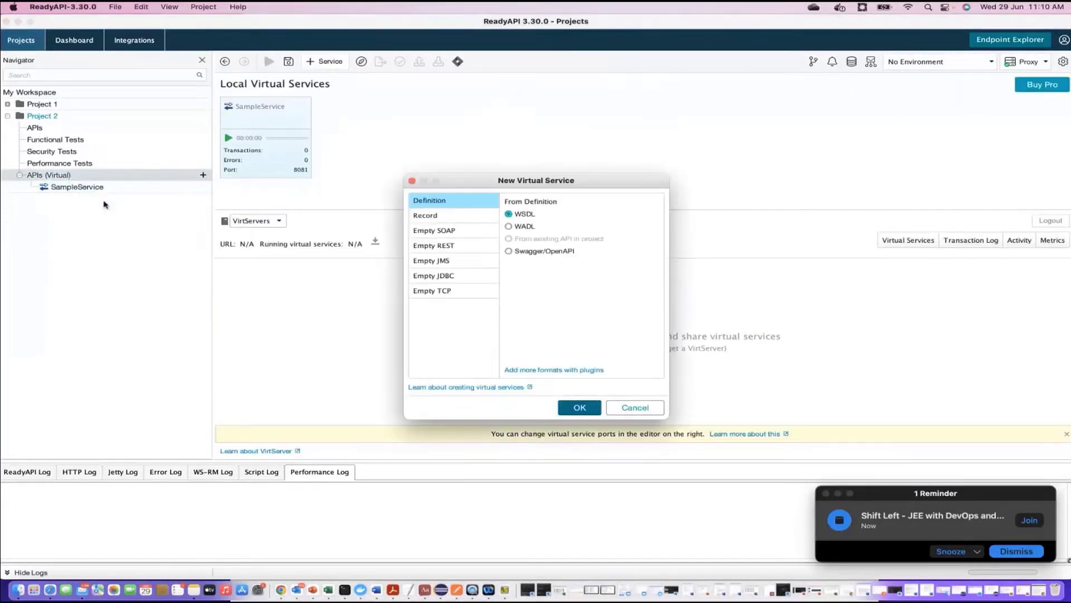
left_click(431, 260)
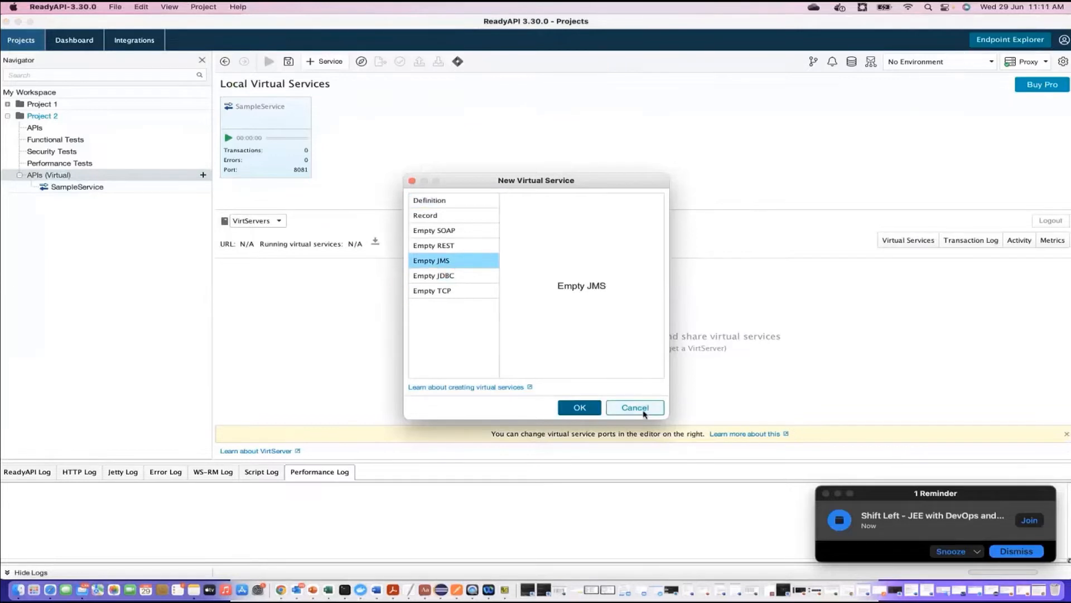
left_click(634, 407)
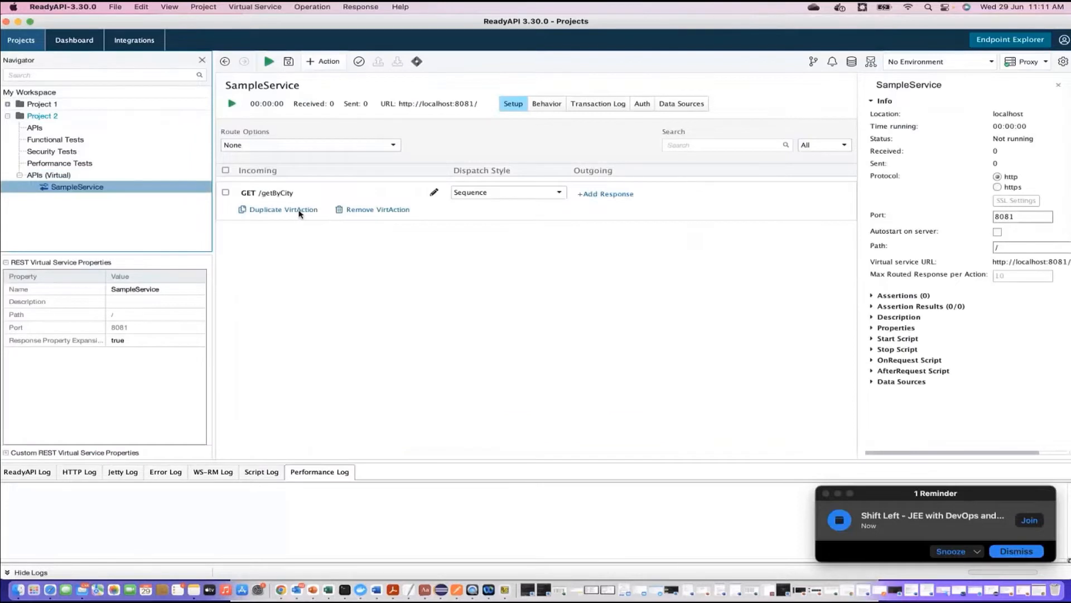
mouse_move(557, 192)
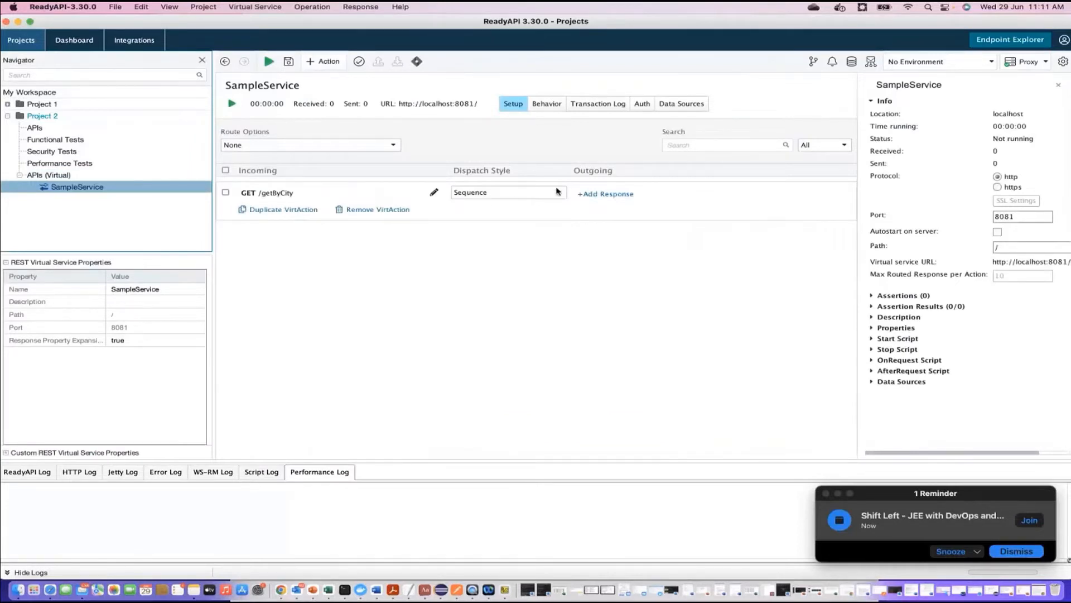
Switch the GET /getByCity dispatch style to Parameter from the dispatch style list
left_click(508, 192)
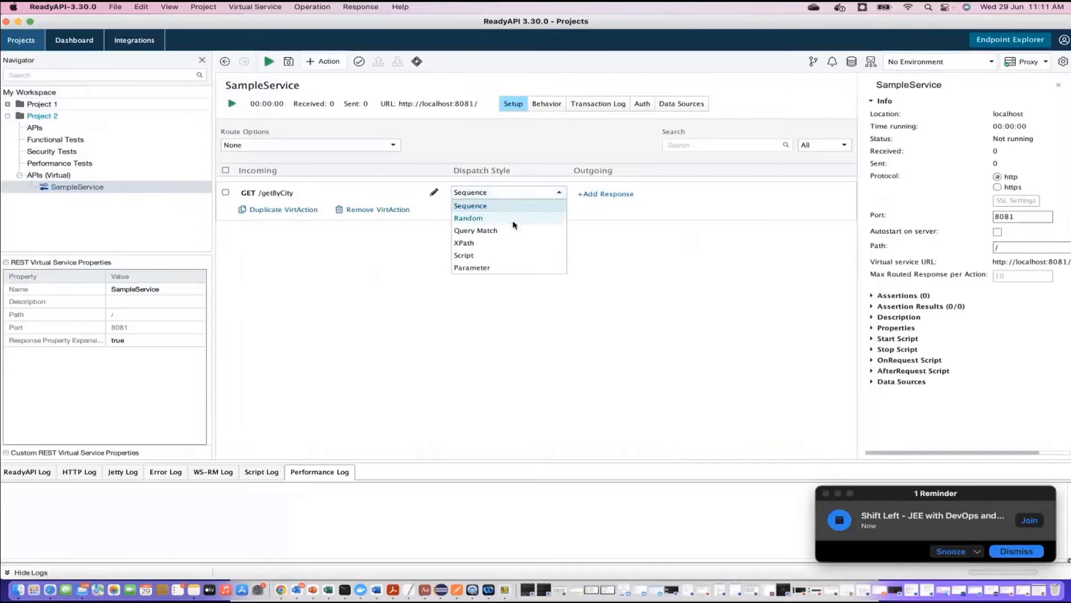
mouse_move(498, 266)
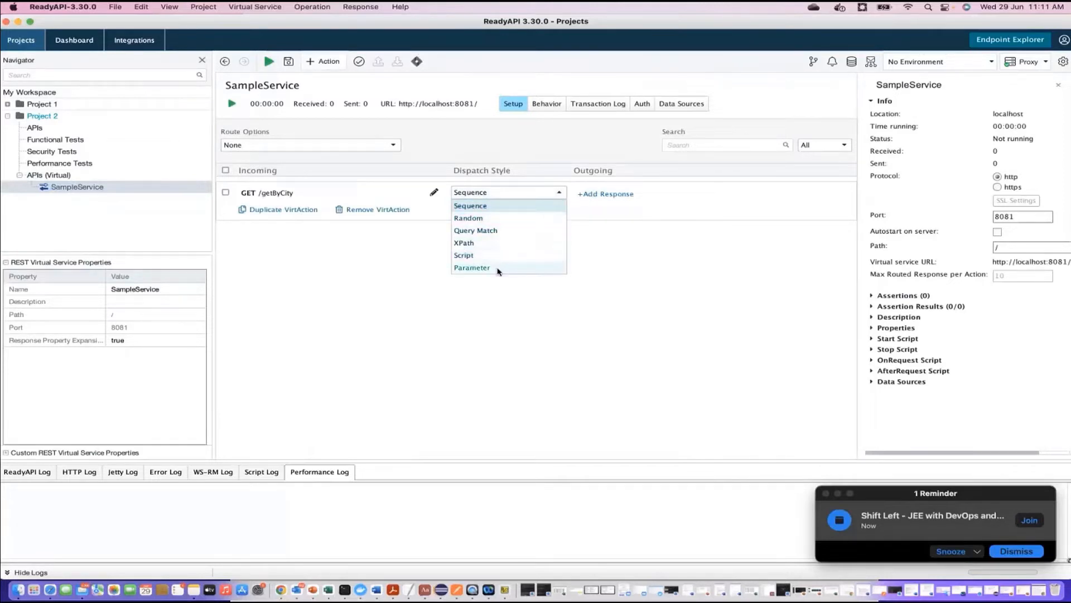
left_click(472, 267)
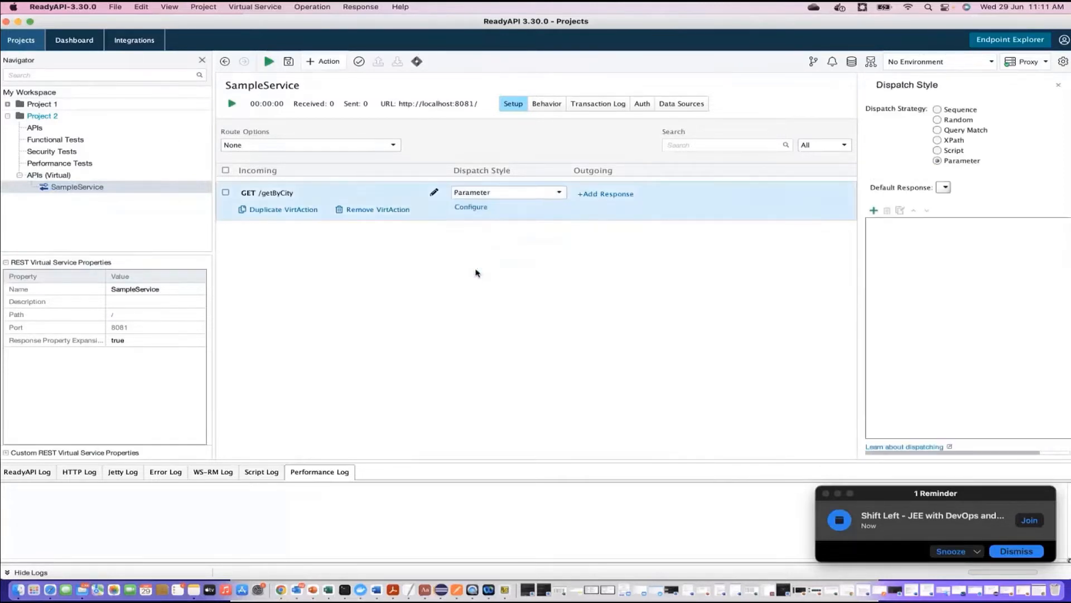
mouse_move(549, 206)
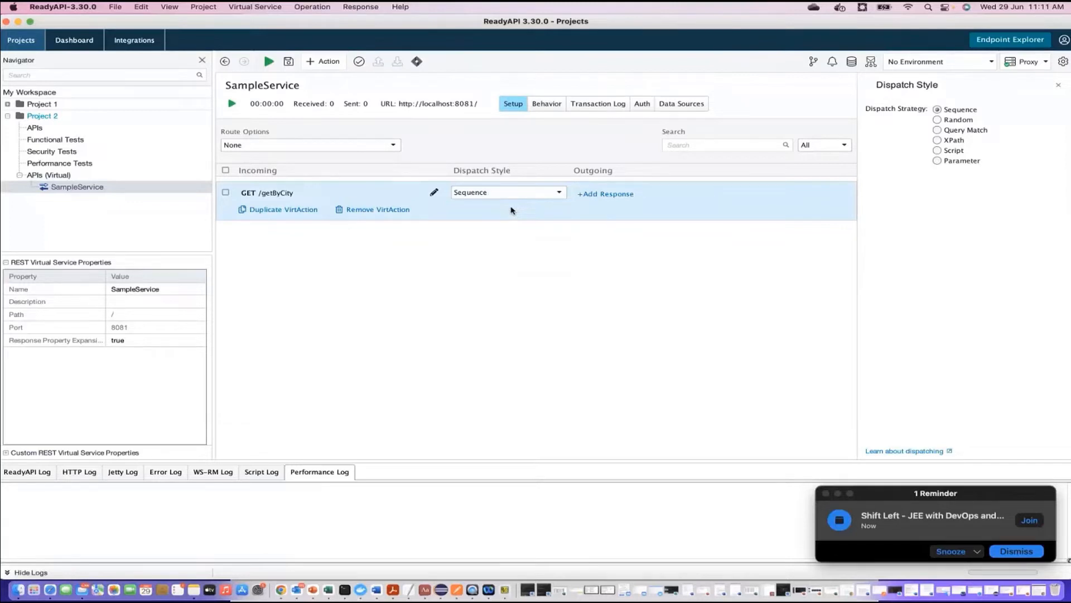
mouse_move(630, 196)
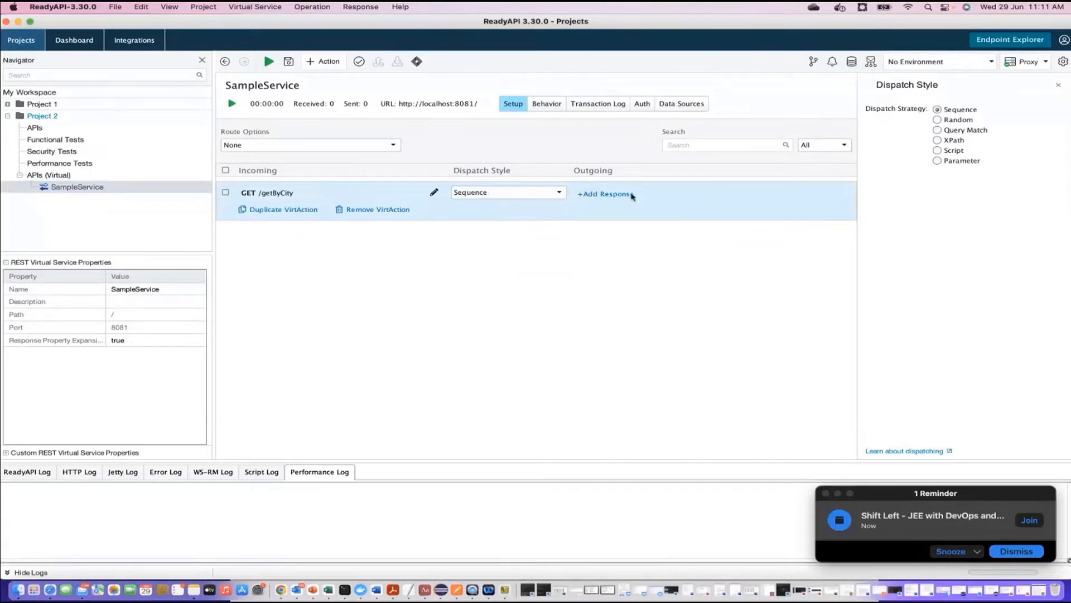
Add a new response to GET /getByCity named responseForGetByCity
left_click(308, 193)
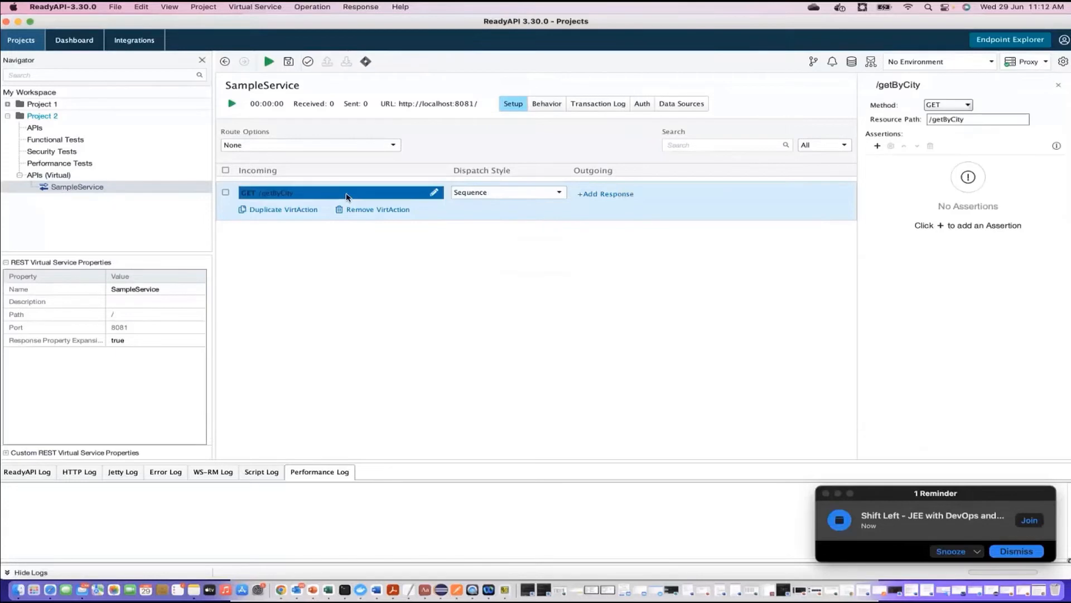
mouse_move(531, 282)
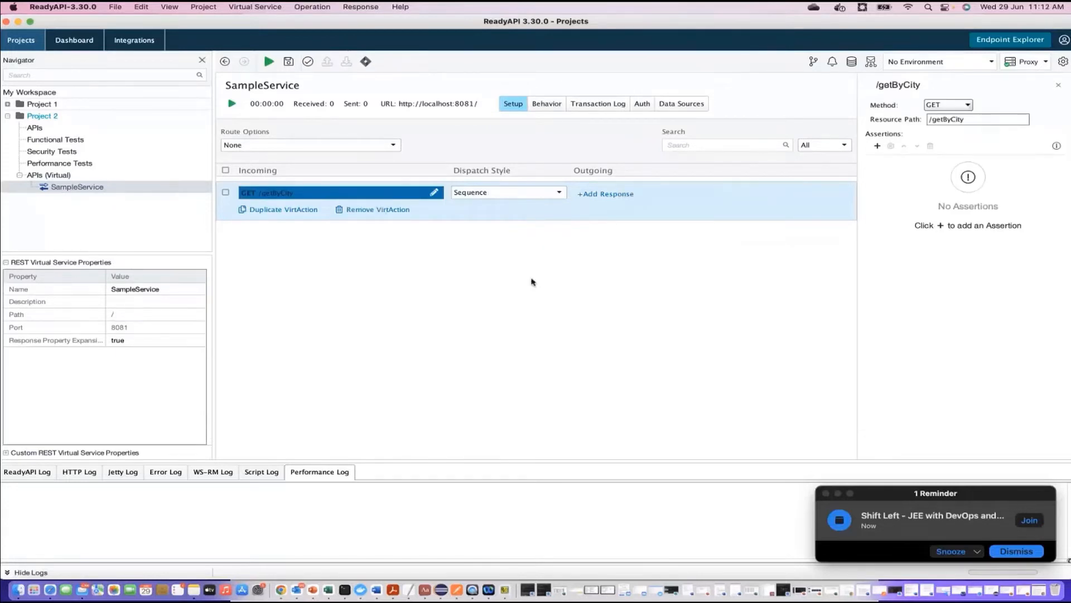
left_click(605, 193)
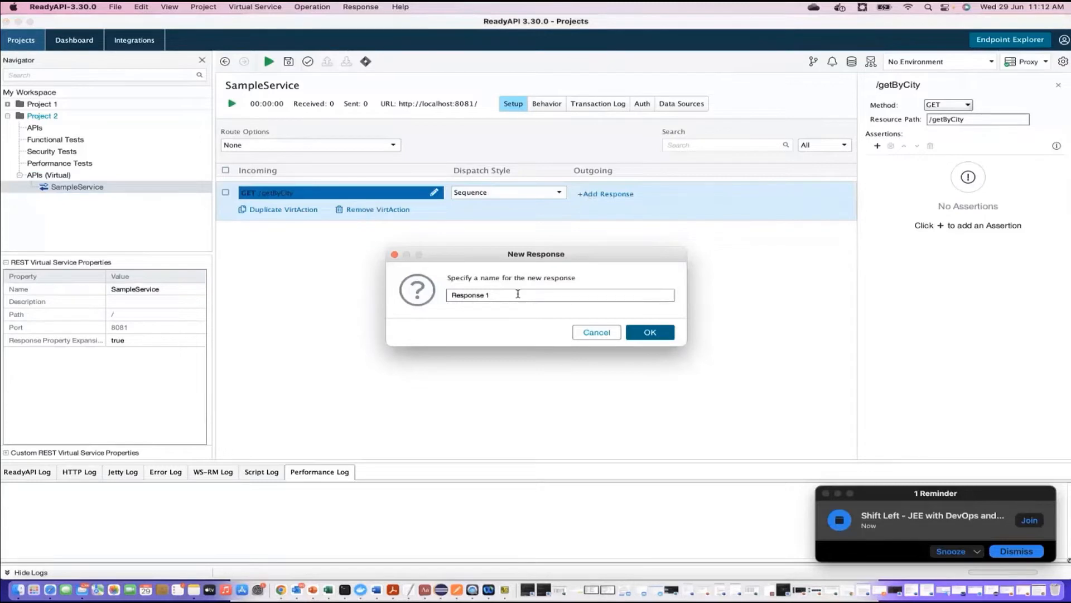
triple_click(492, 294)
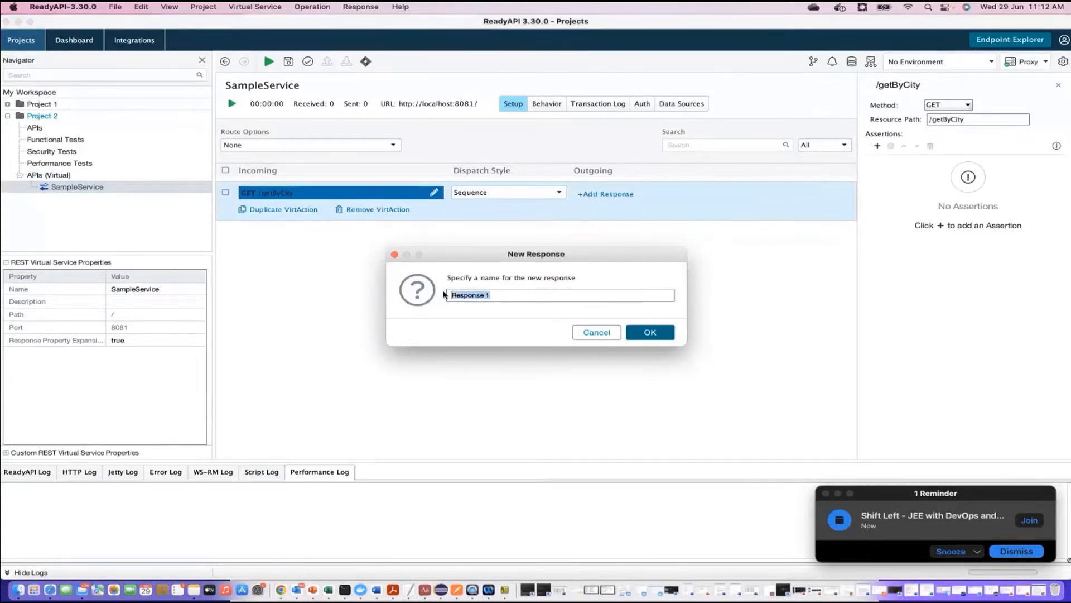
type("respons")
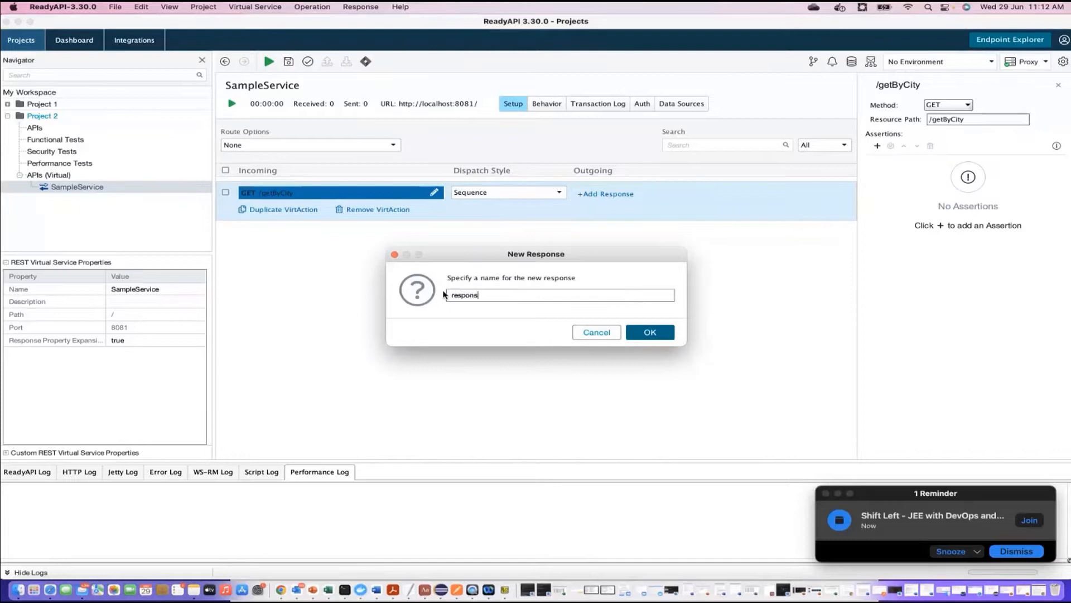
type("eForGetByCit")
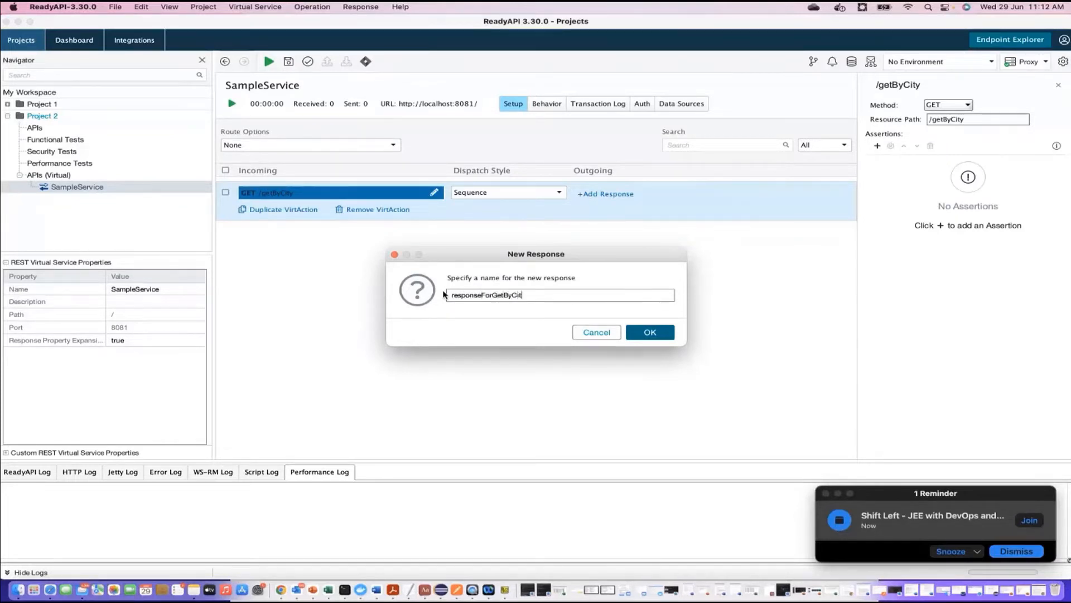
left_click(648, 332)
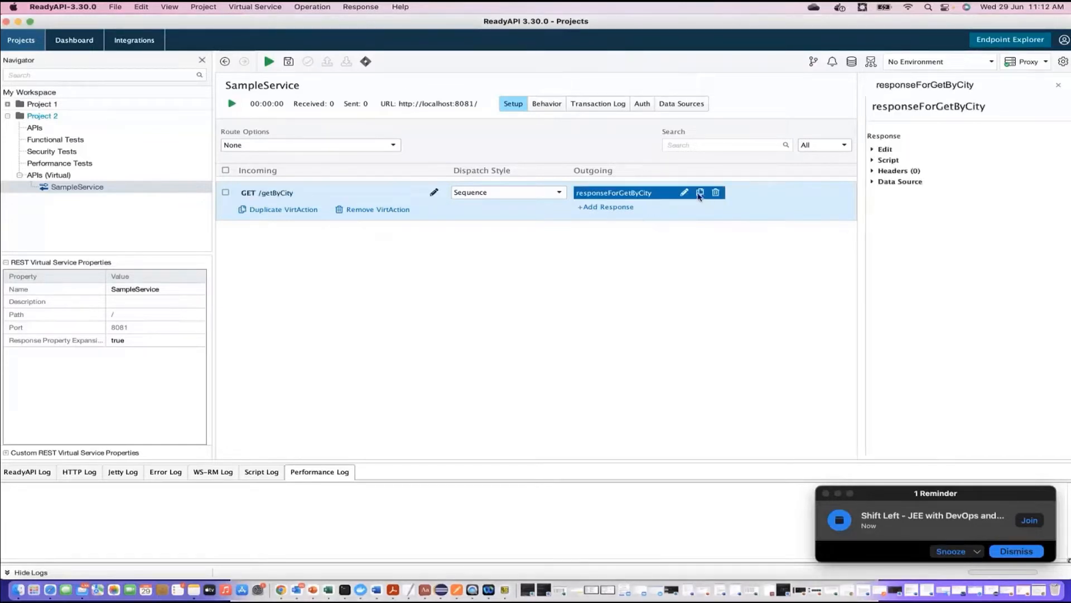
Review the response name in the Rename prompt and keep it unchanged
left_click(684, 193)
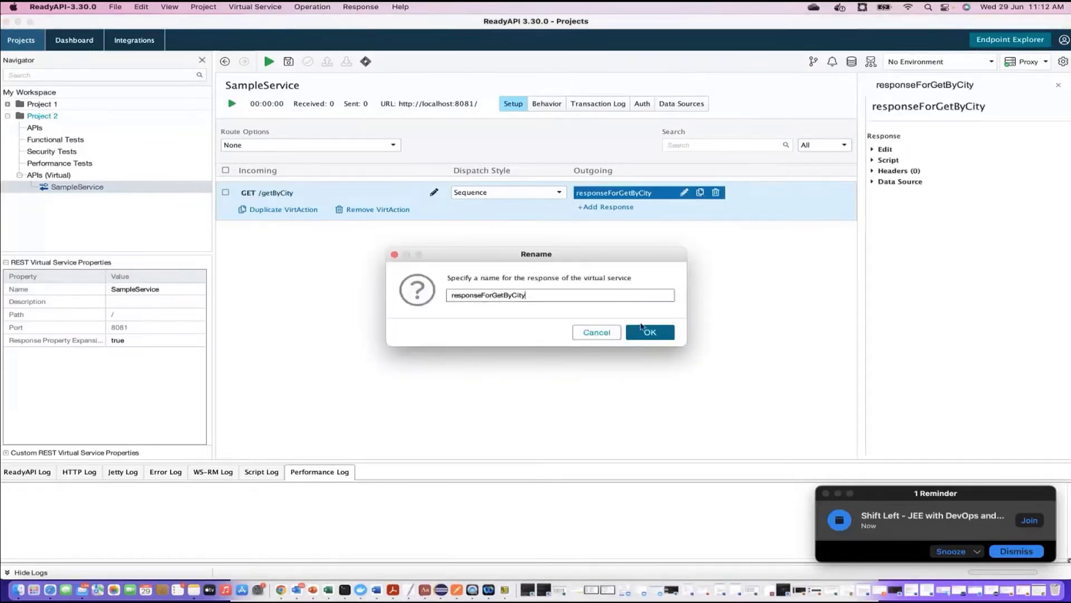
left_click(650, 332)
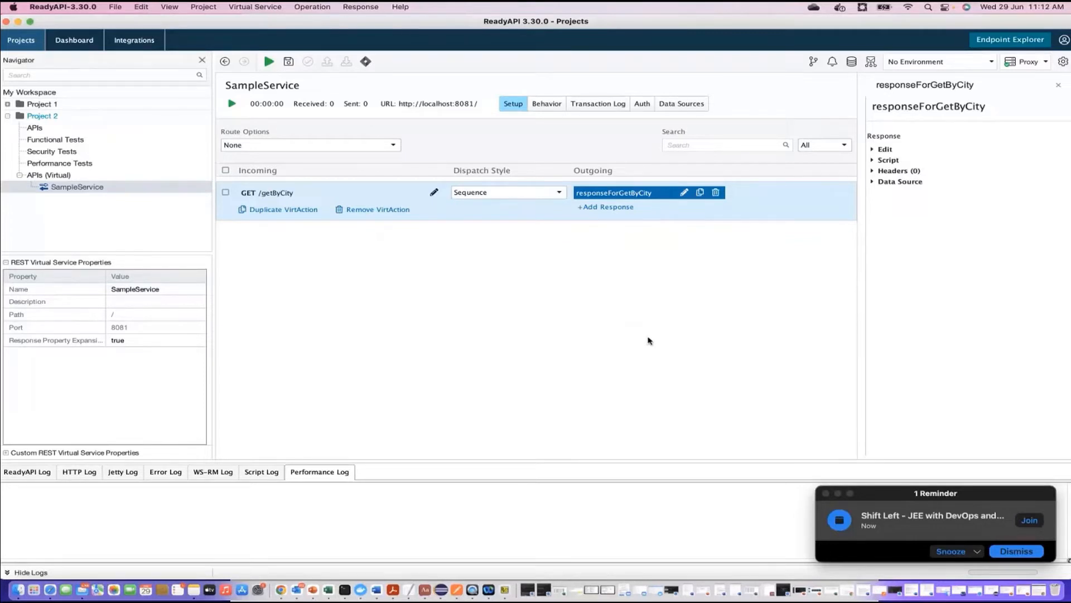
mouse_move(1028, 138)
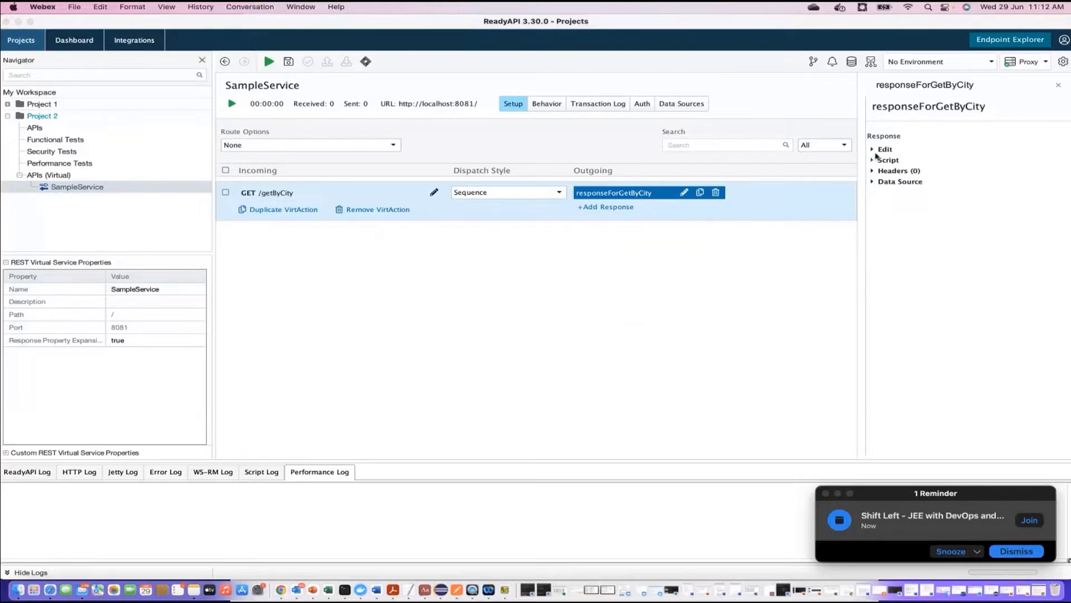
Keep status 200 OK and application/xml, and enter the XML response body with data 2345678
left_click(885, 149)
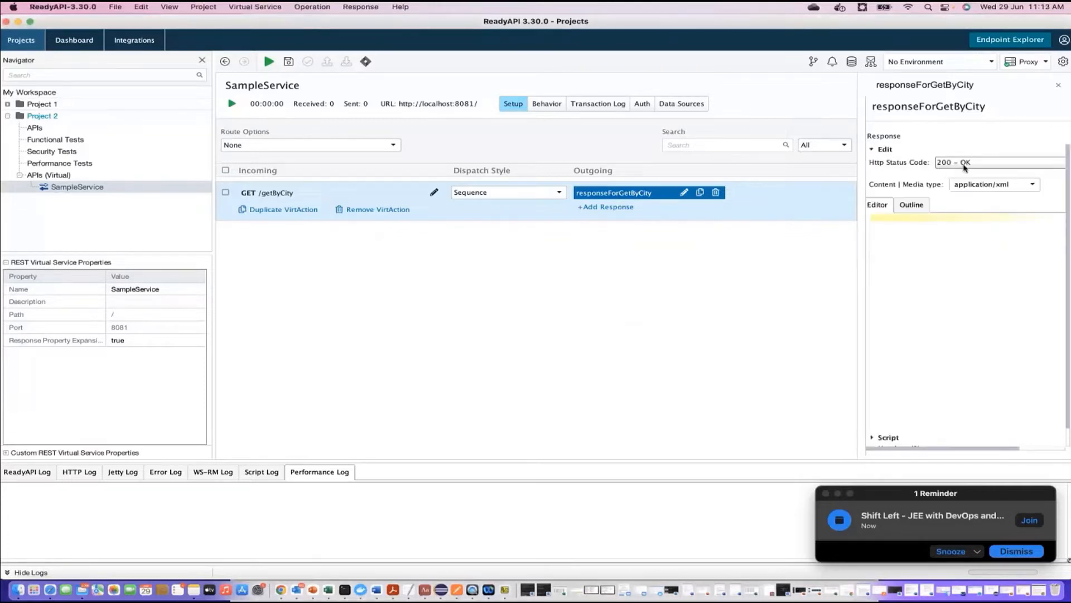
left_click(997, 162)
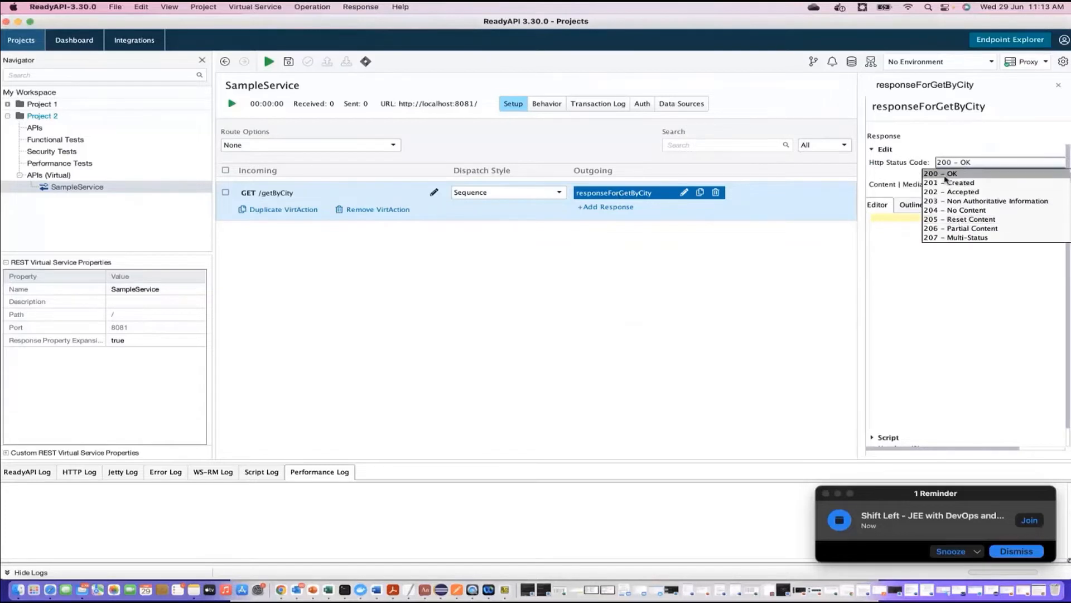
left_click(942, 173)
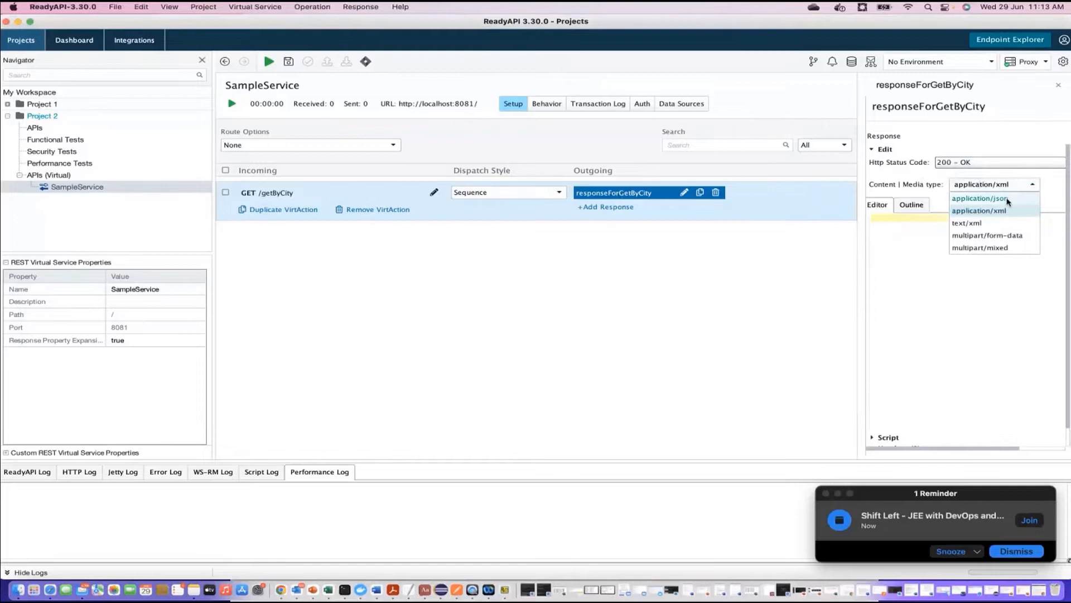
left_click(981, 198)
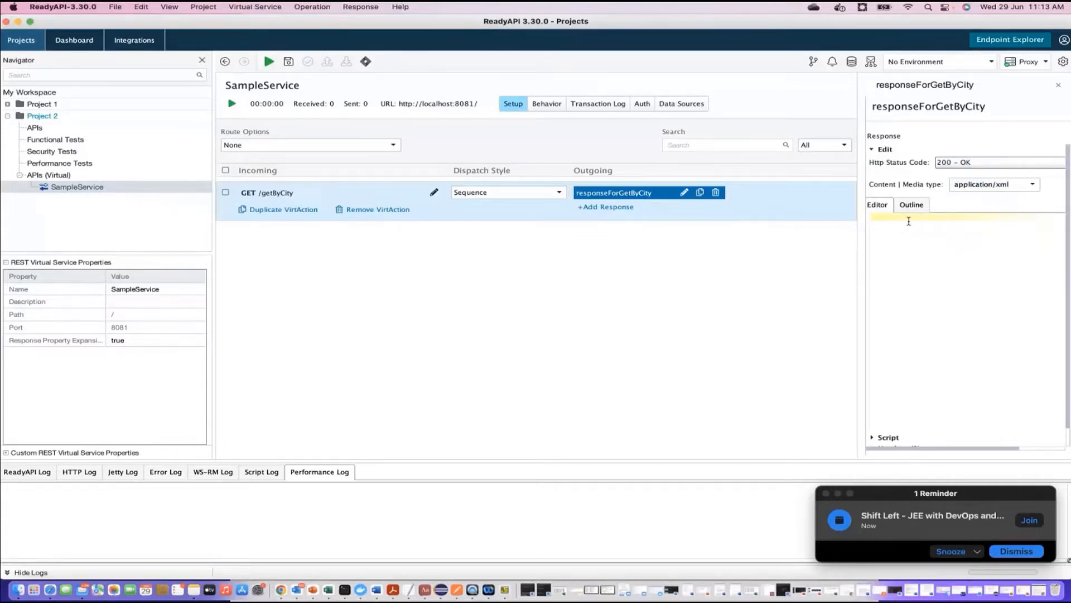
type("<resp")
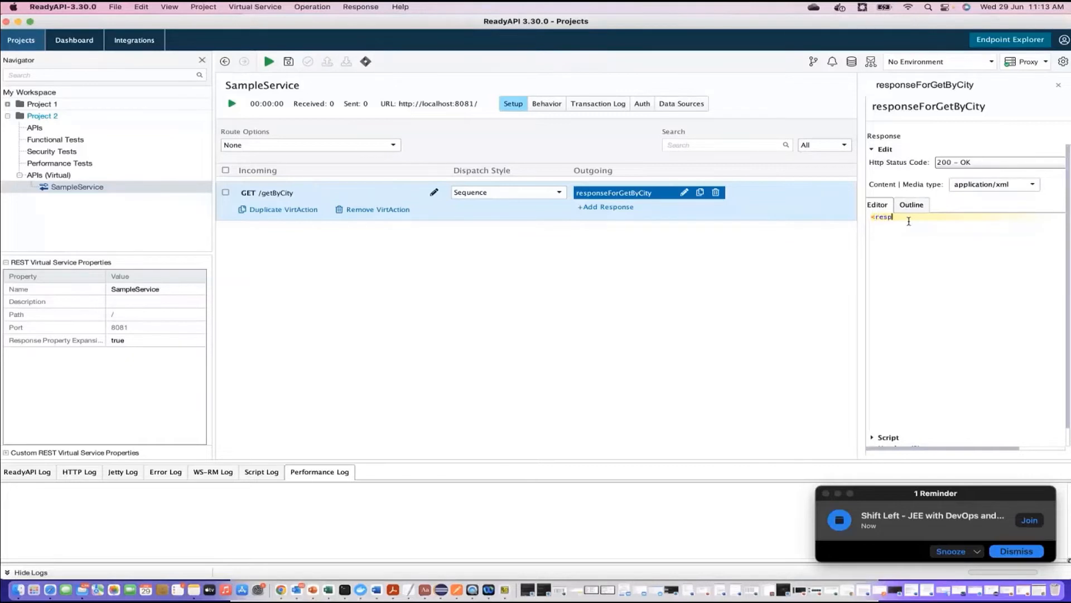
Inspect the body's text node in the Outline view, then return to the raw XML editor
left_click(911, 204)
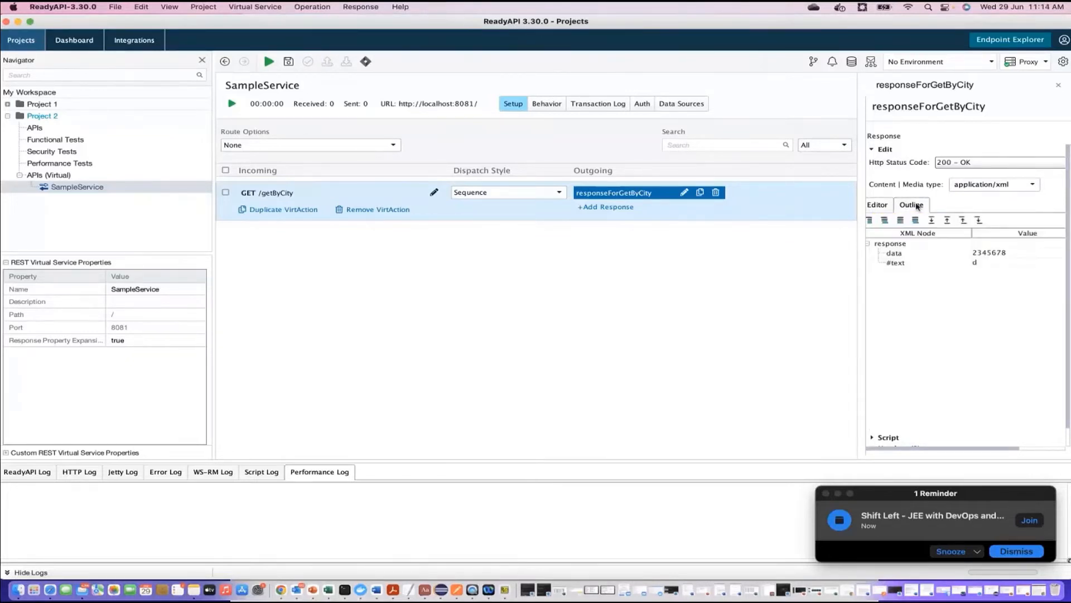
left_click(896, 263)
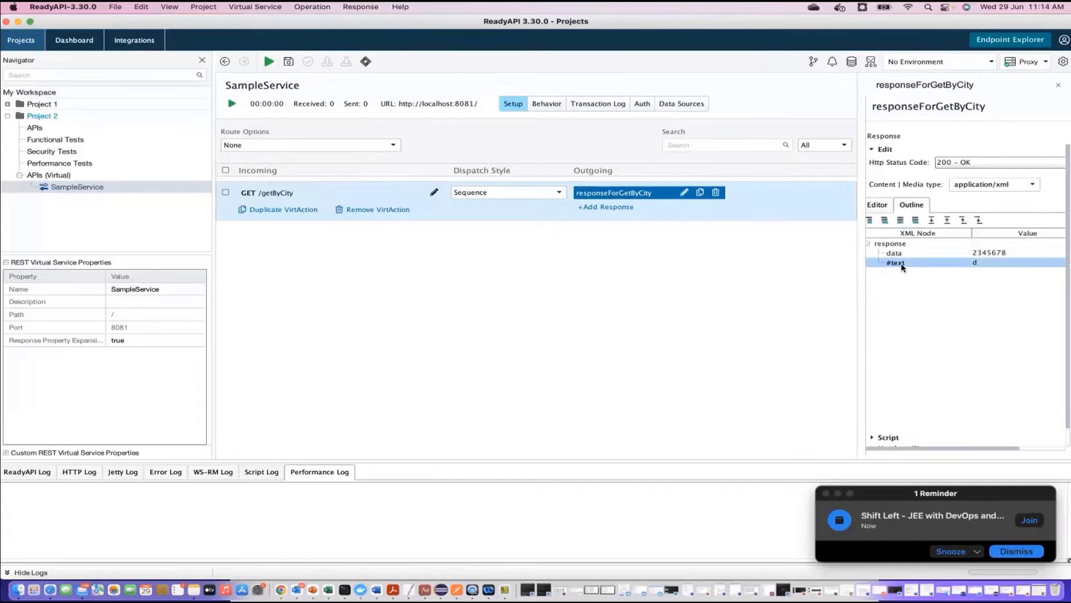
left_click(877, 204)
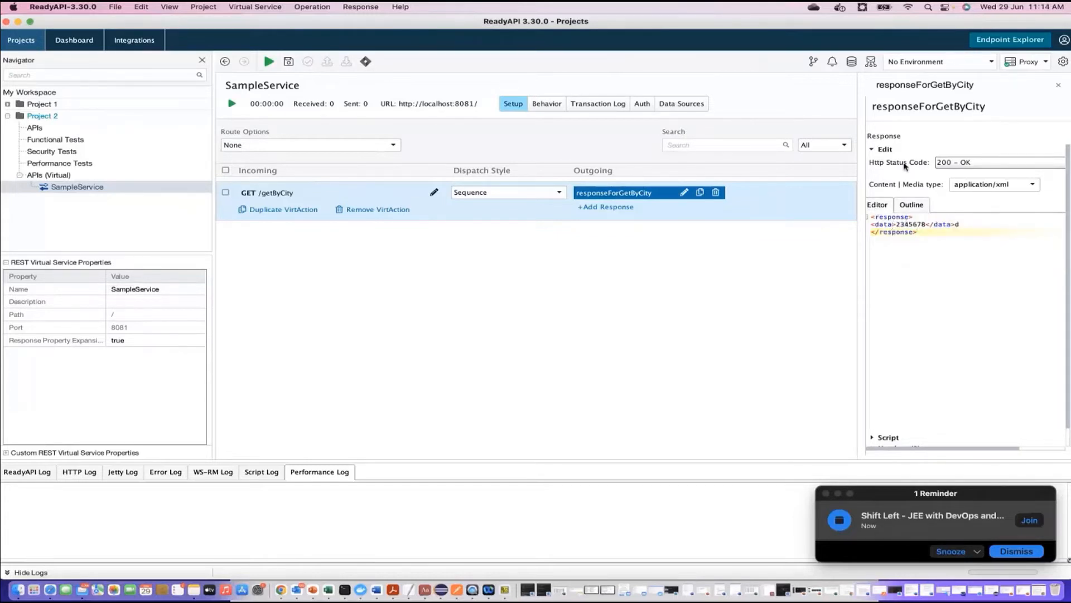
left_click(873, 149)
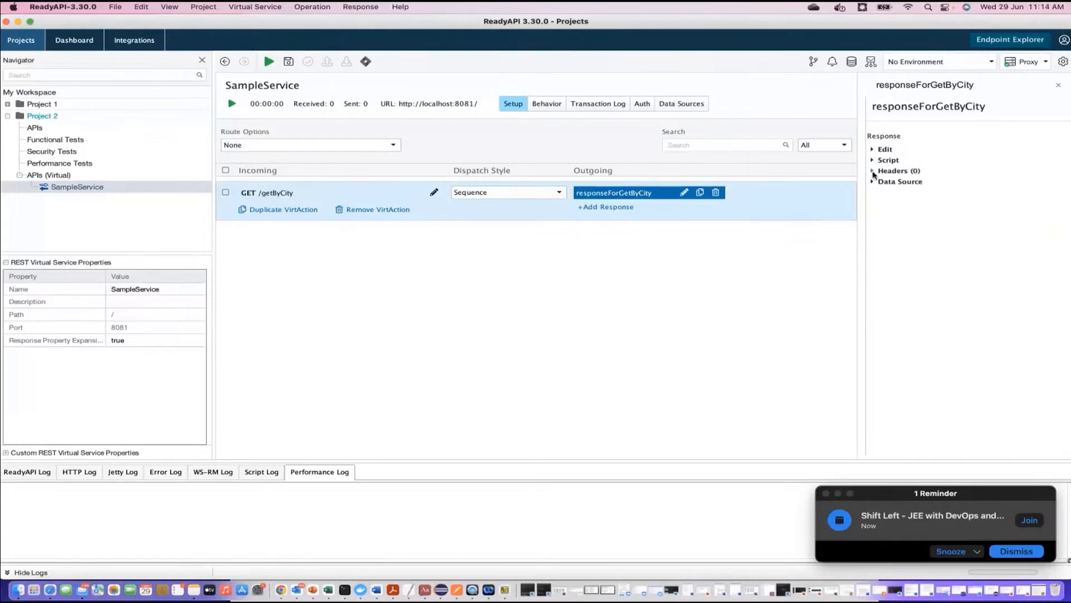
Add a response header named version, then show the Data Source settings, still None
left_click(875, 182)
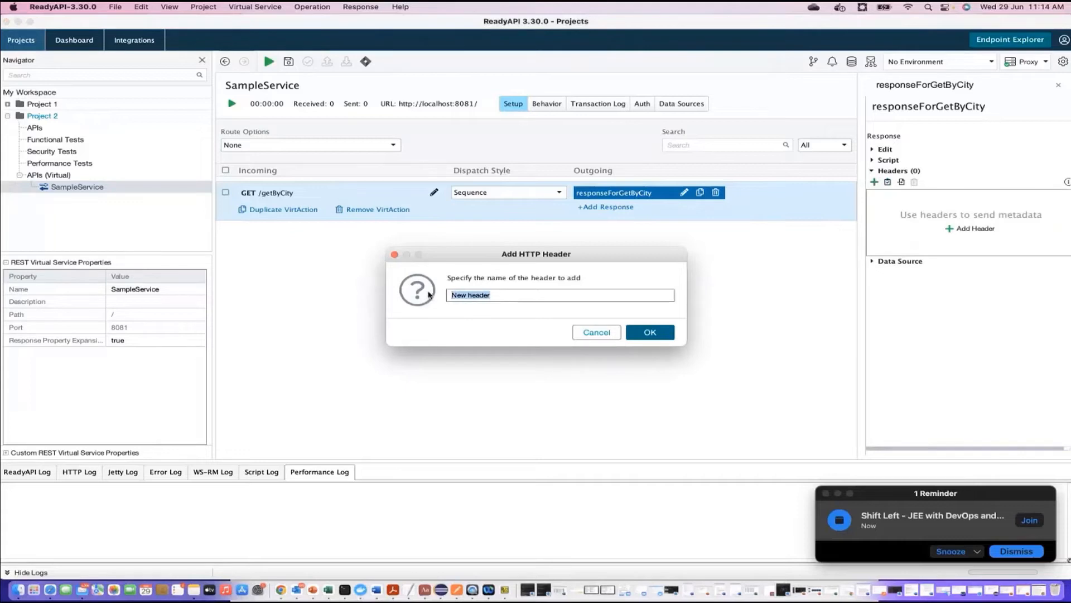
type("version")
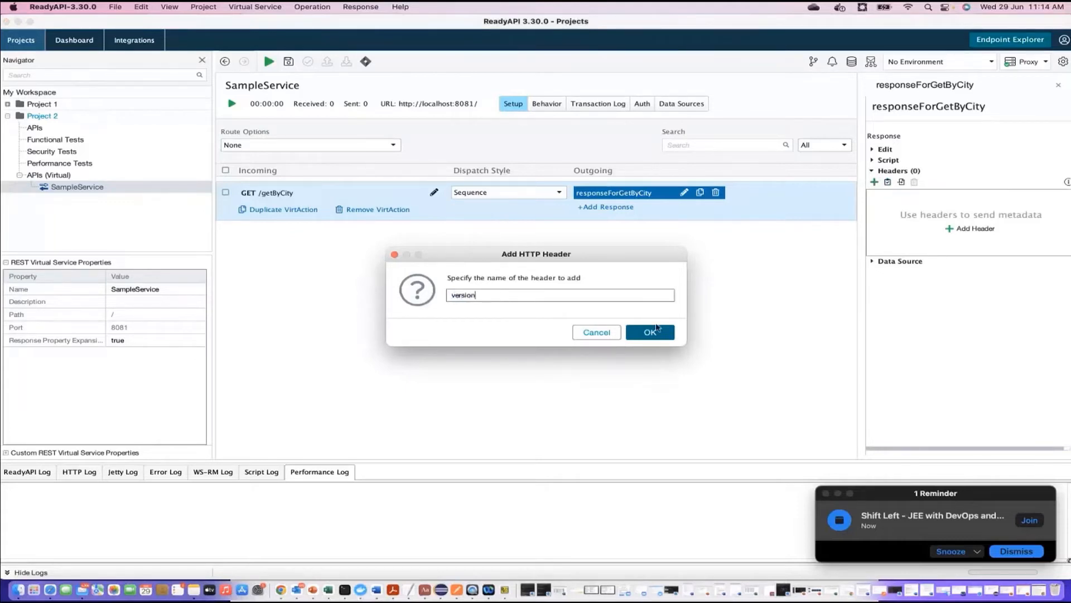
left_click(649, 333)
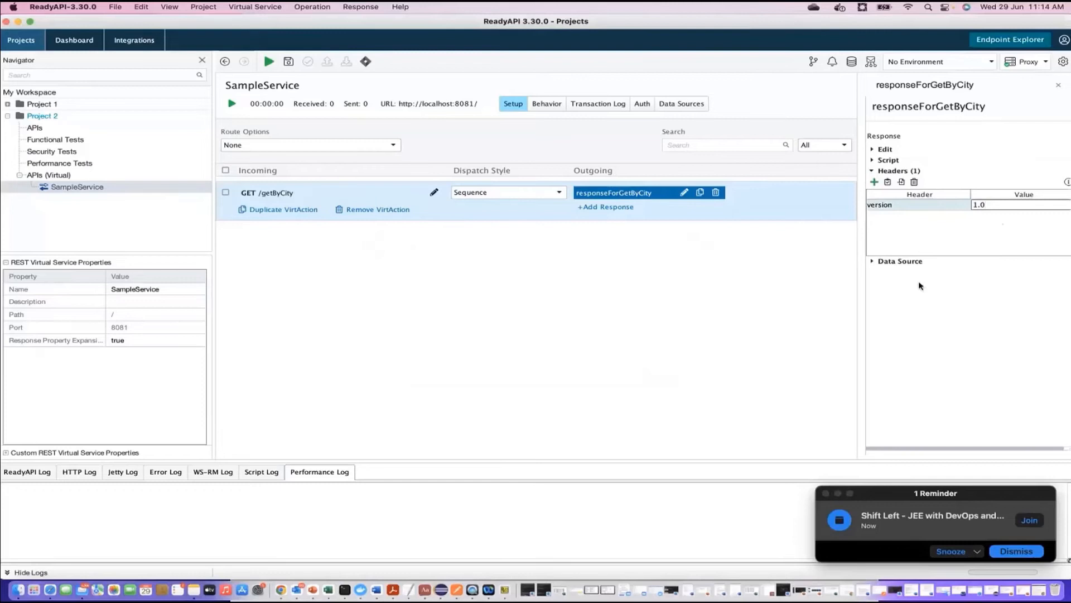
left_click(874, 170)
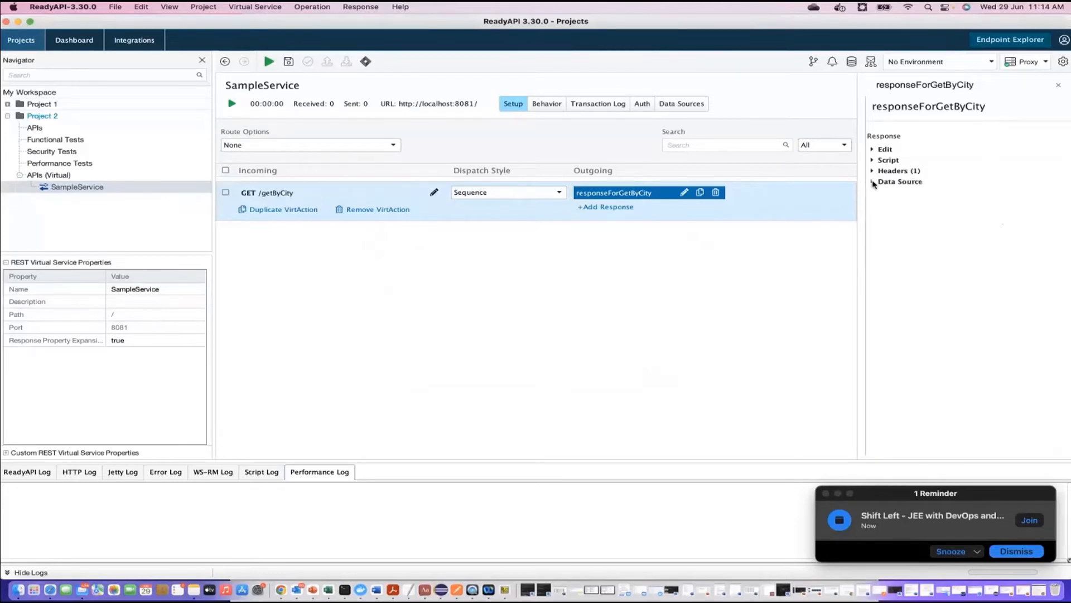
left_click(900, 181)
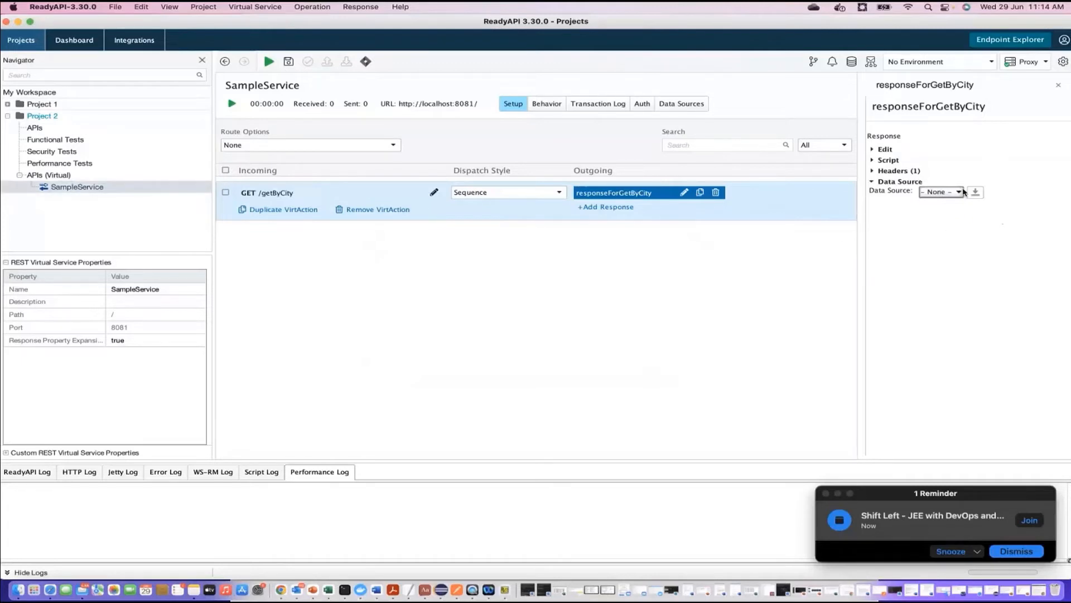
mouse_move(918, 269)
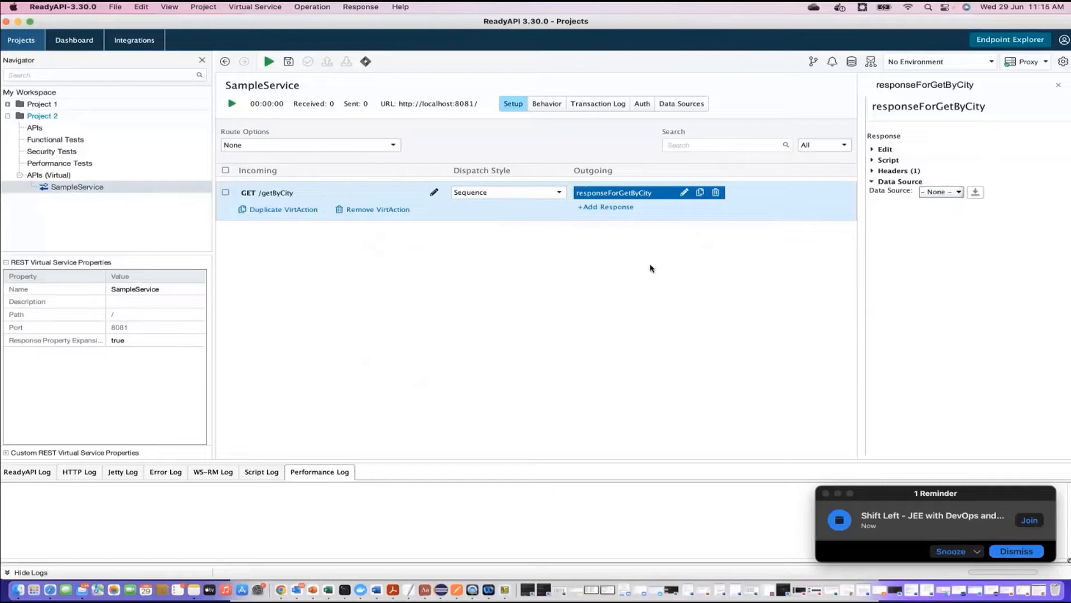
Save the project and start SampleService on localhost port 8081, showing its details
left_click(287, 61)
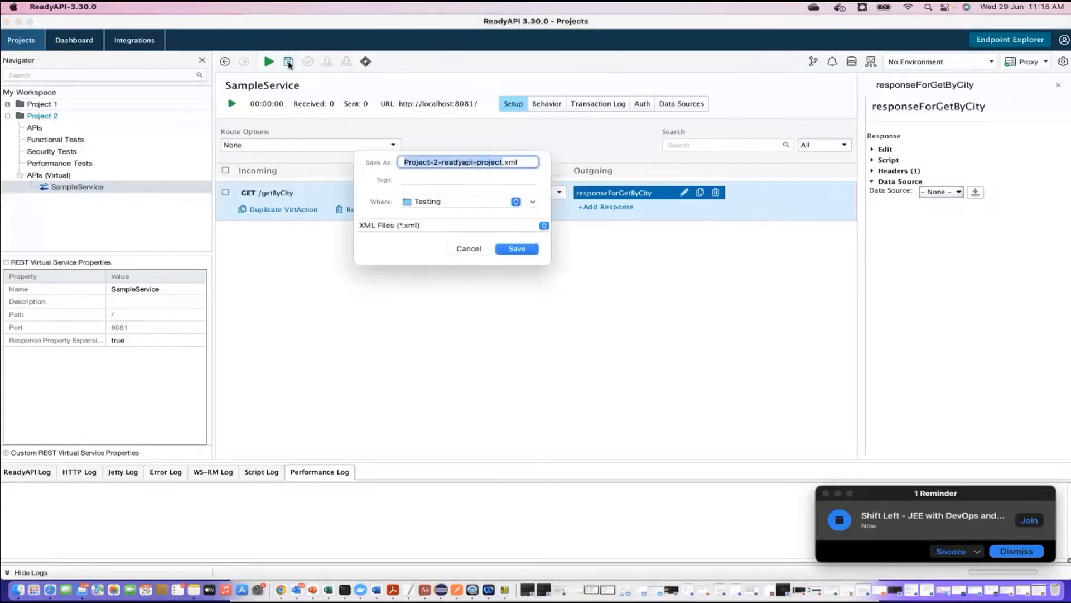
left_click(517, 248)
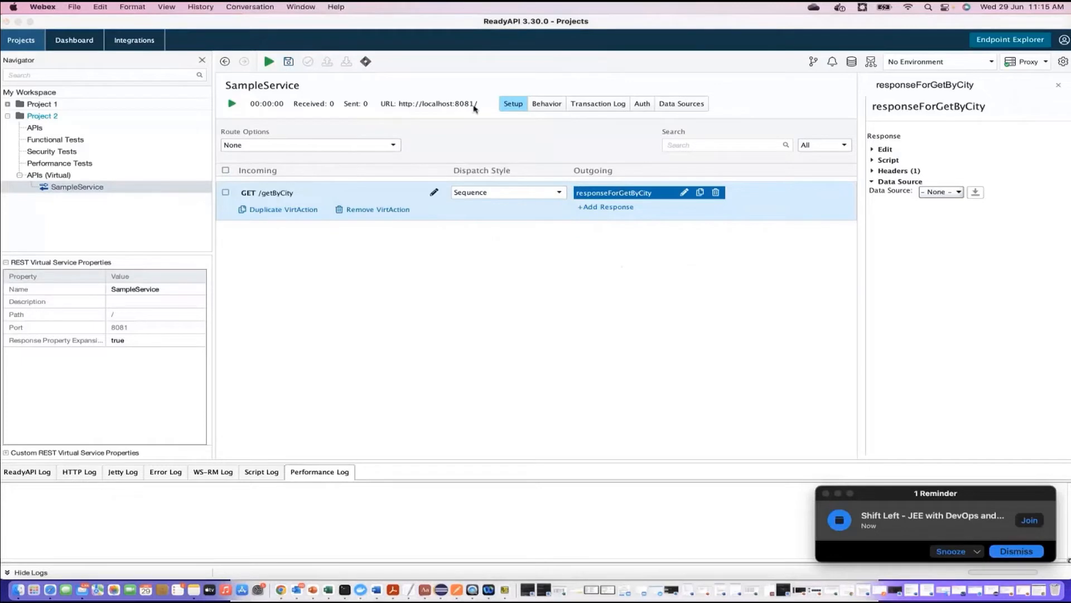
left_click(232, 103)
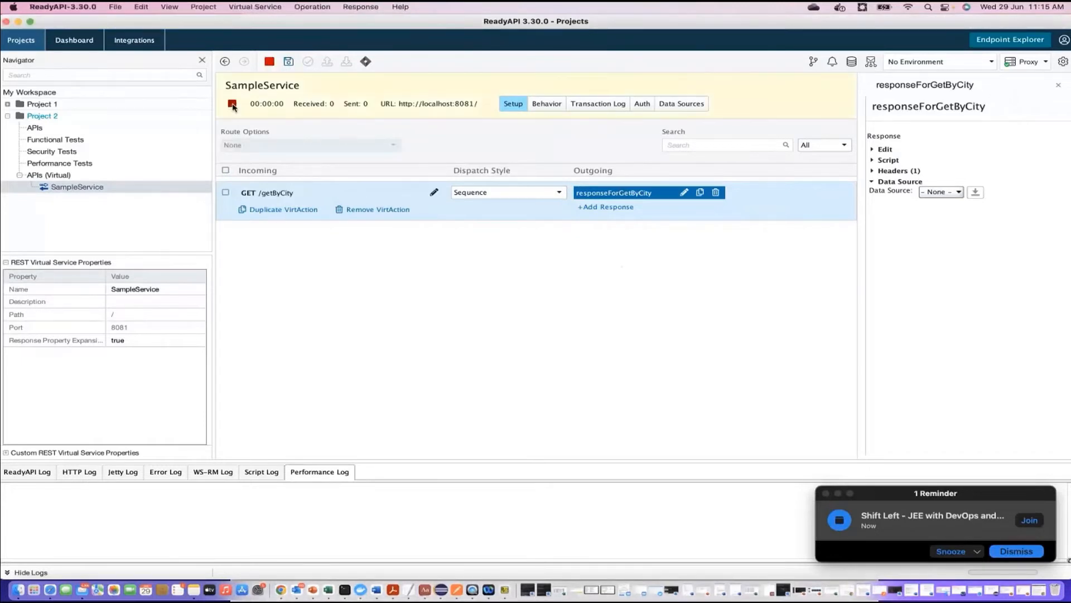
left_click(35, 128)
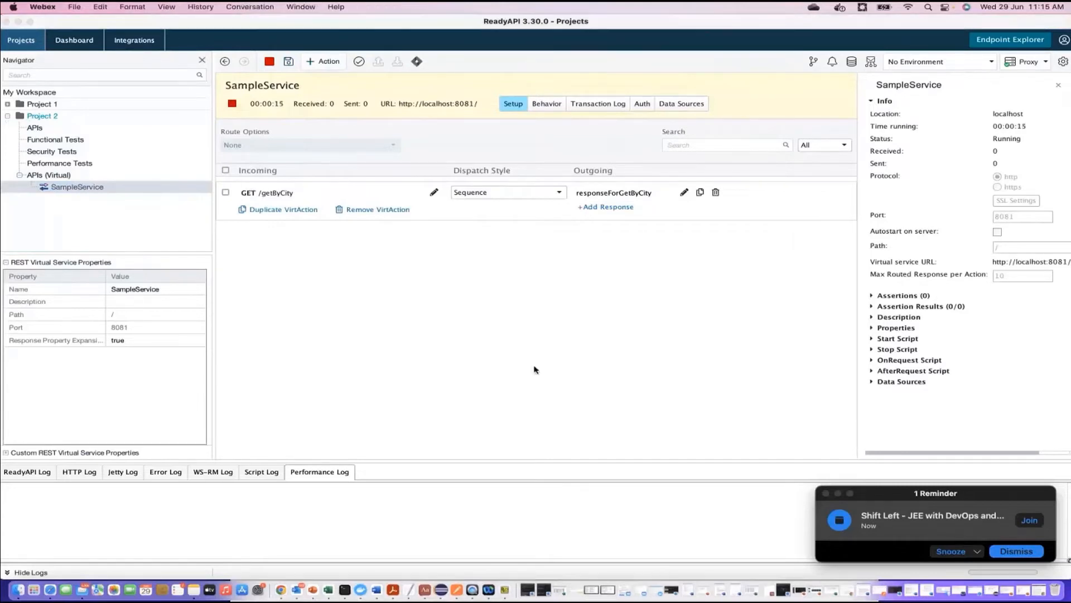
mouse_move(560, 269)
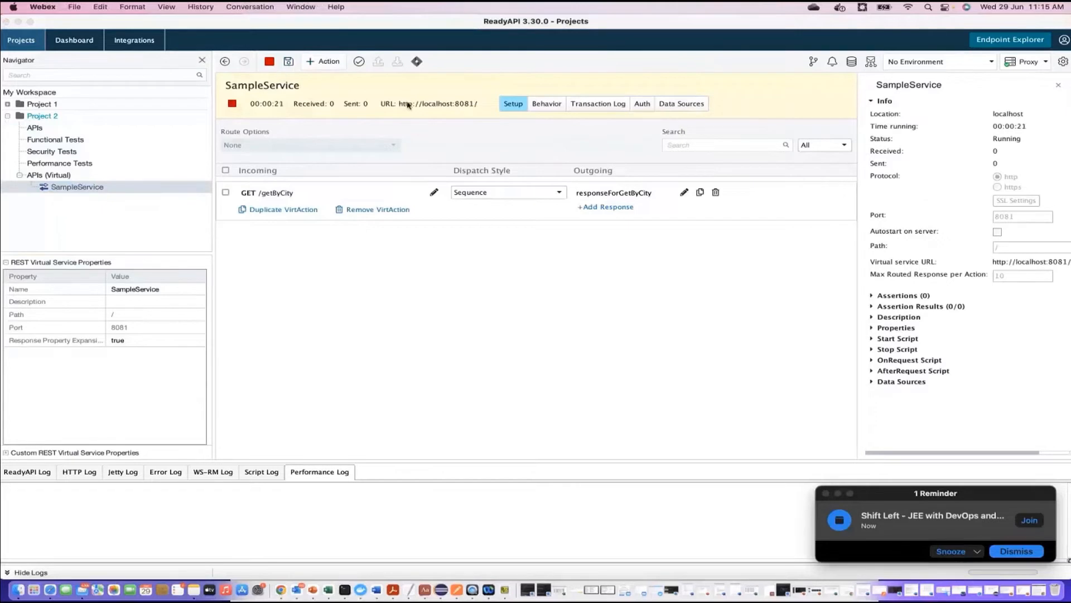
mouse_move(286, 82)
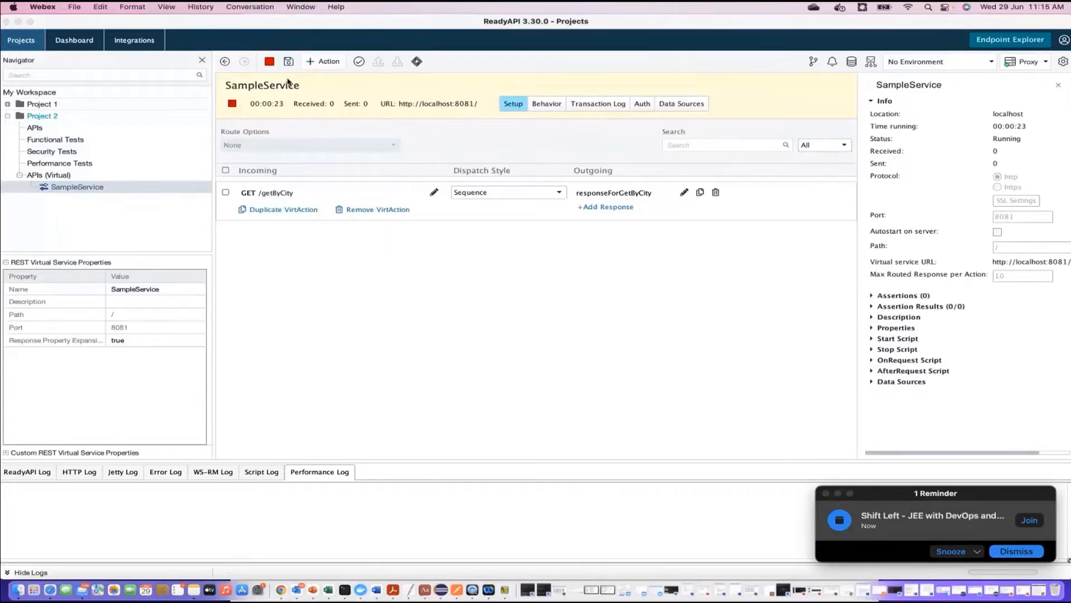
Stop the running SampleService virtual service
left_click(269, 60)
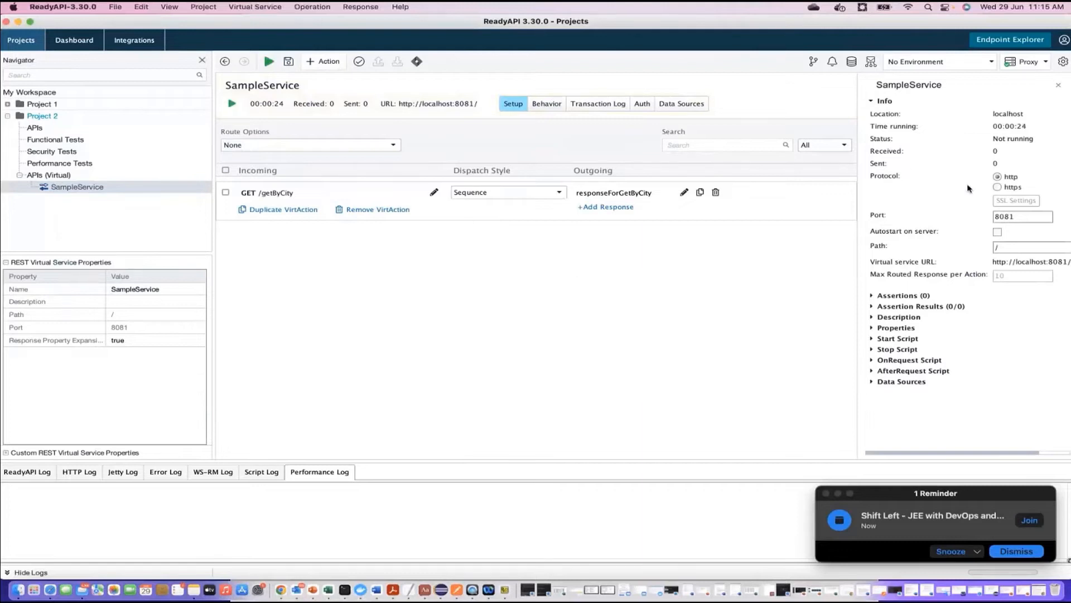
left_click(997, 186)
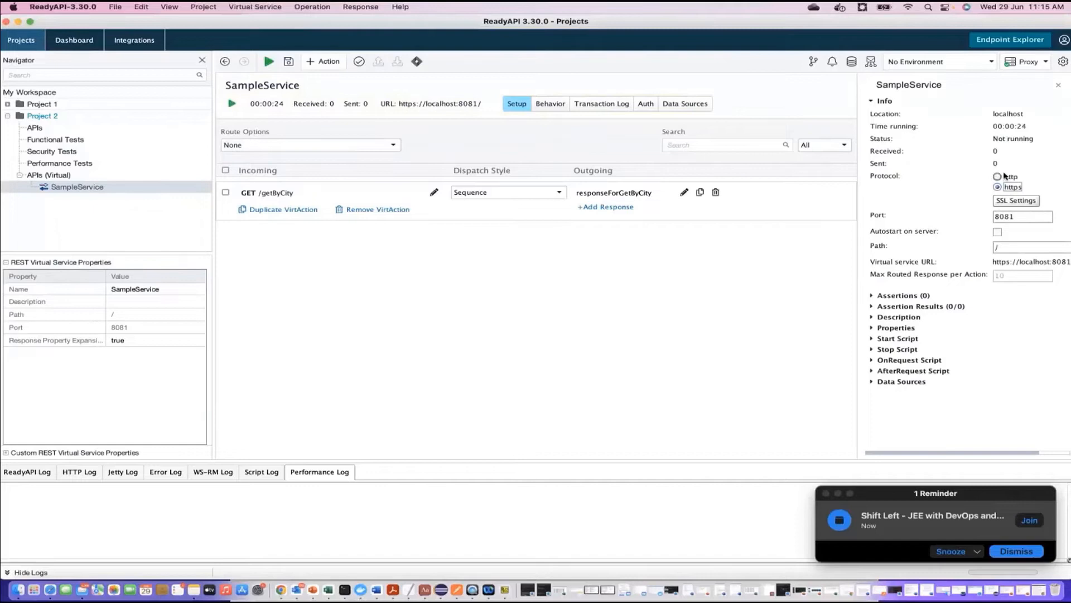
left_click(998, 177)
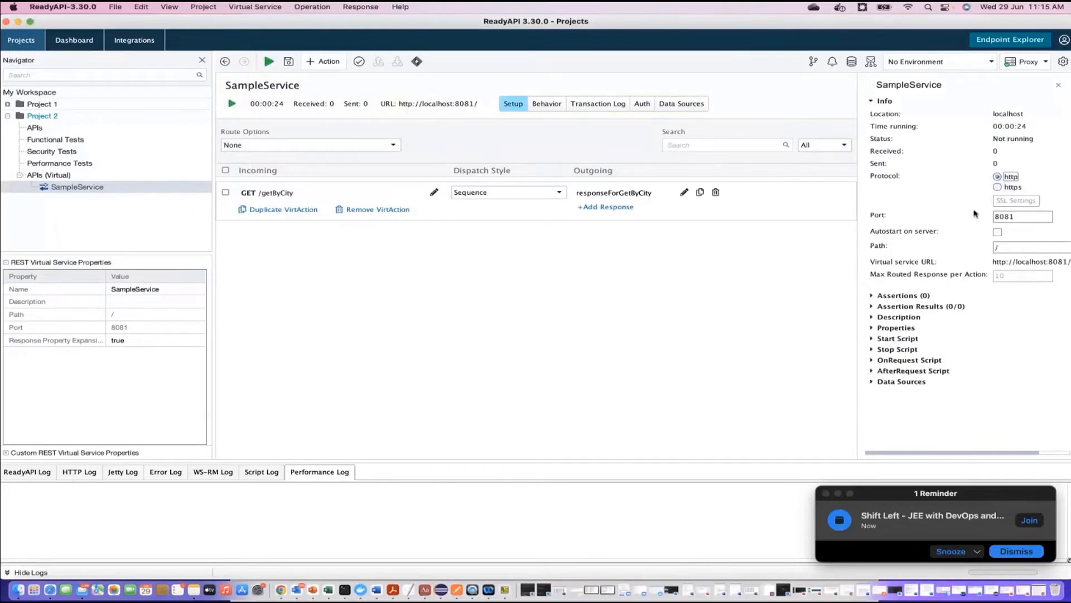
left_click(997, 187)
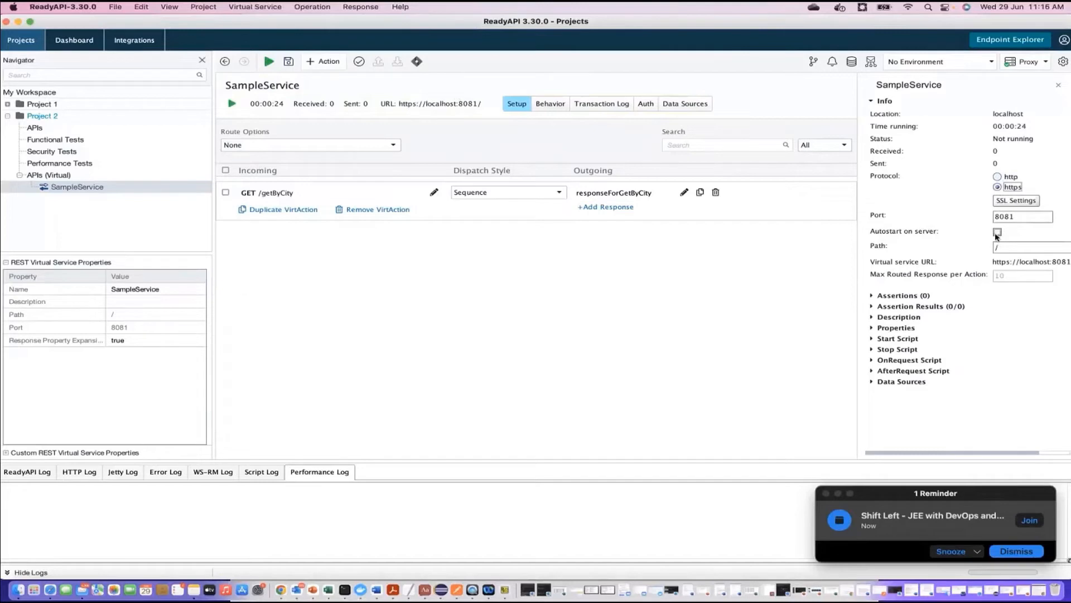
left_click(1018, 248)
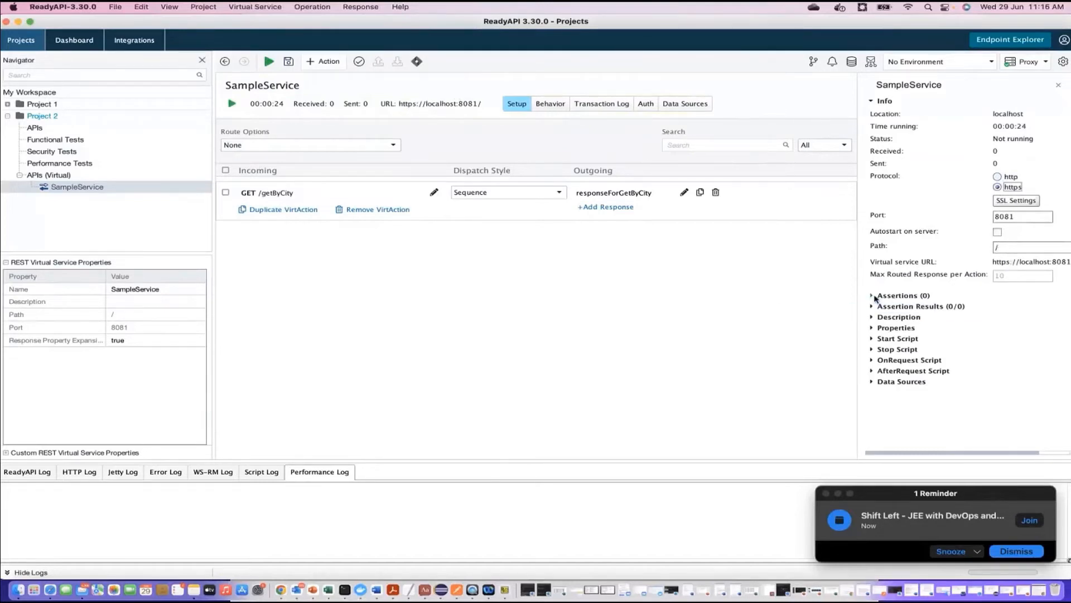
Peek at the service Description and Start Script sections, leaving both collapsed
left_click(874, 316)
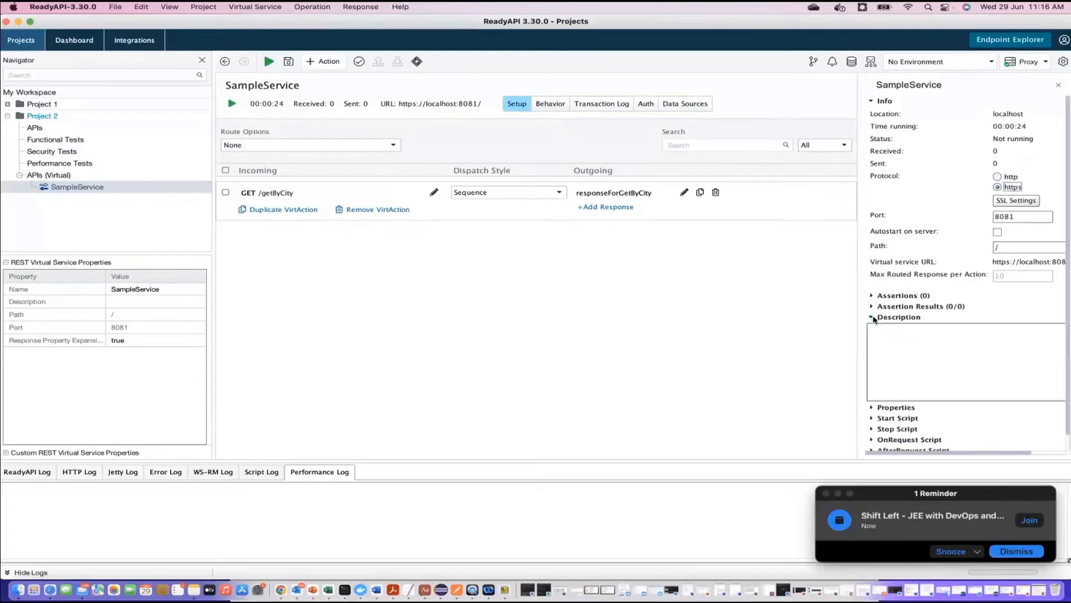
left_click(871, 316)
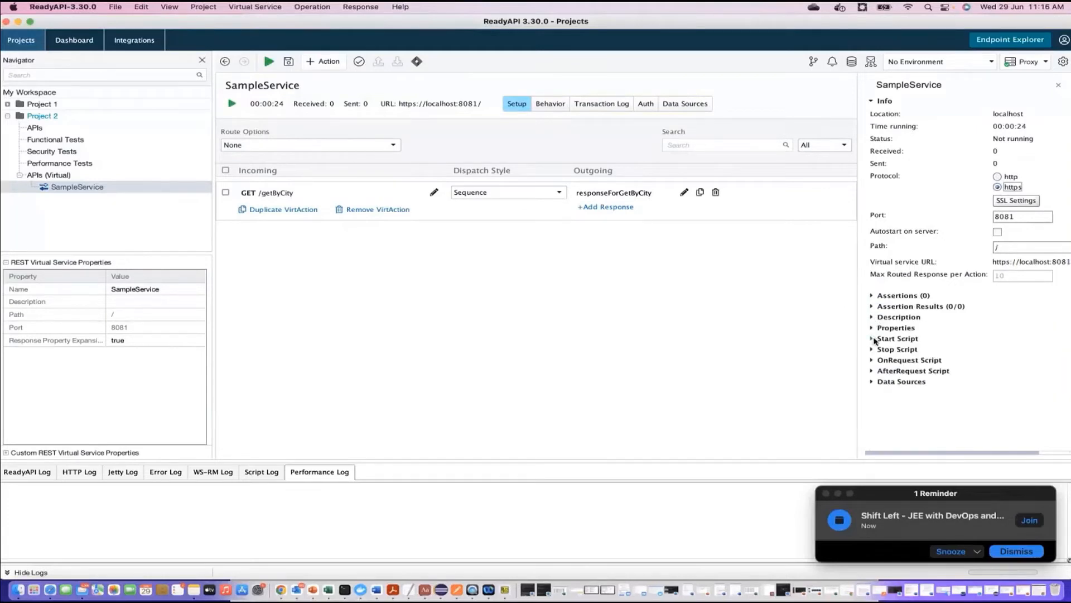
left_click(896, 338)
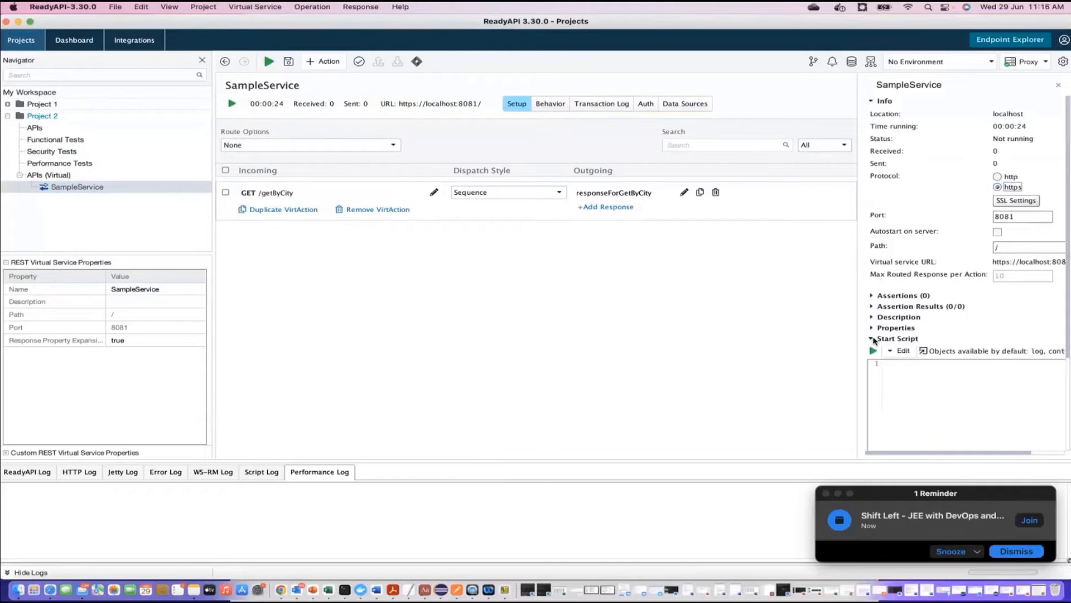
left_click(873, 338)
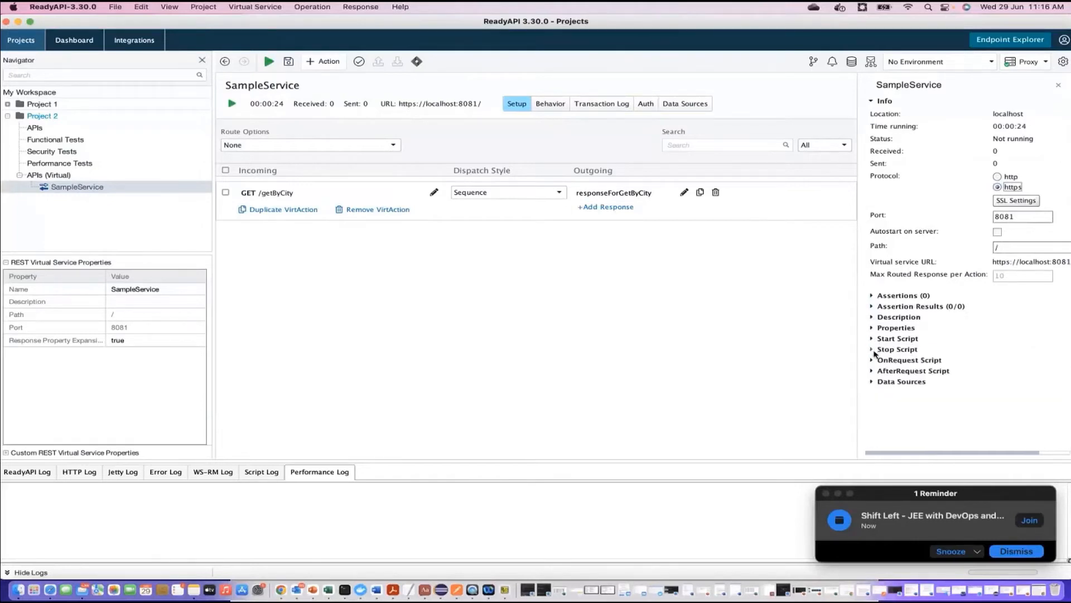
mouse_move(873, 367)
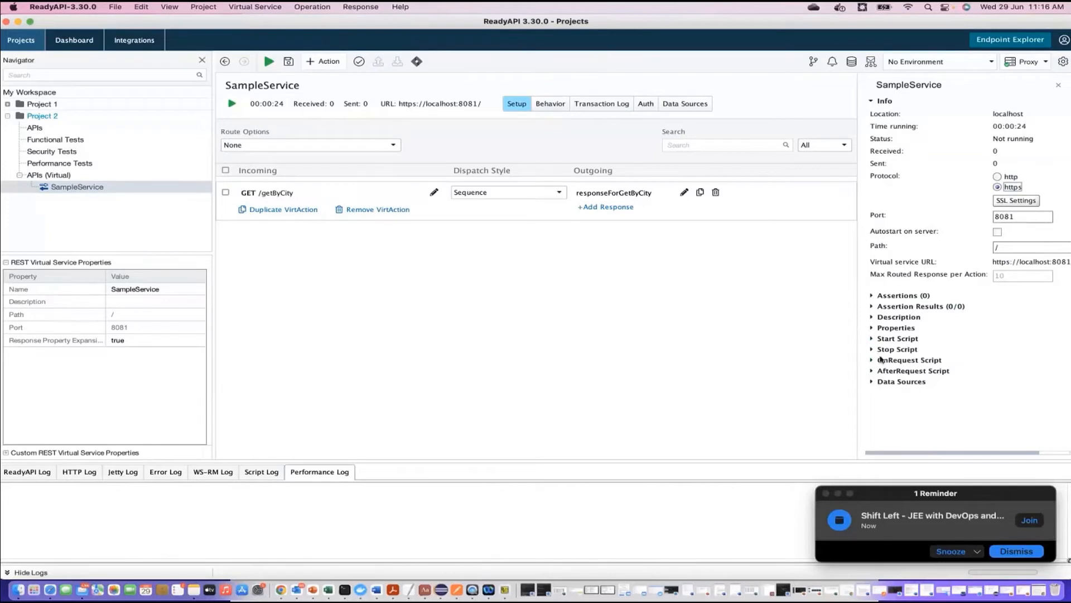
mouse_move(937, 342)
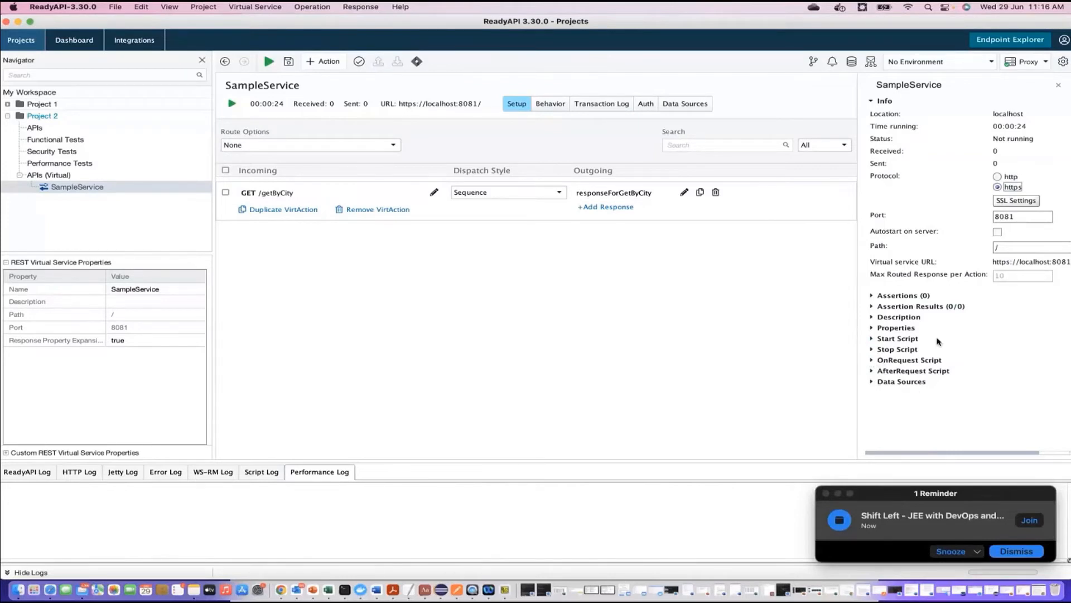
mouse_move(615, 313)
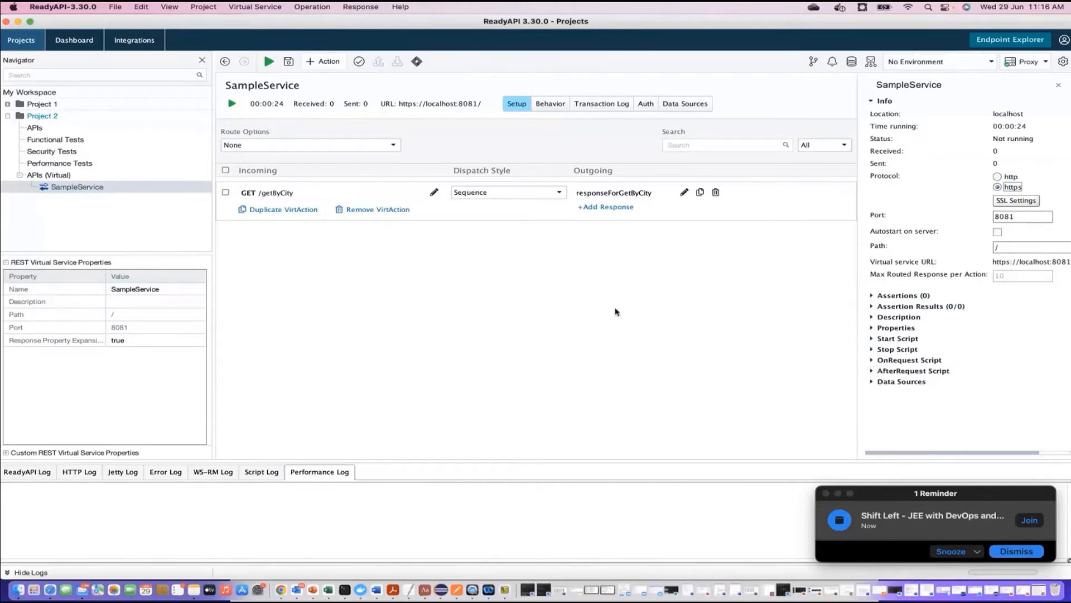
mouse_move(493, 326)
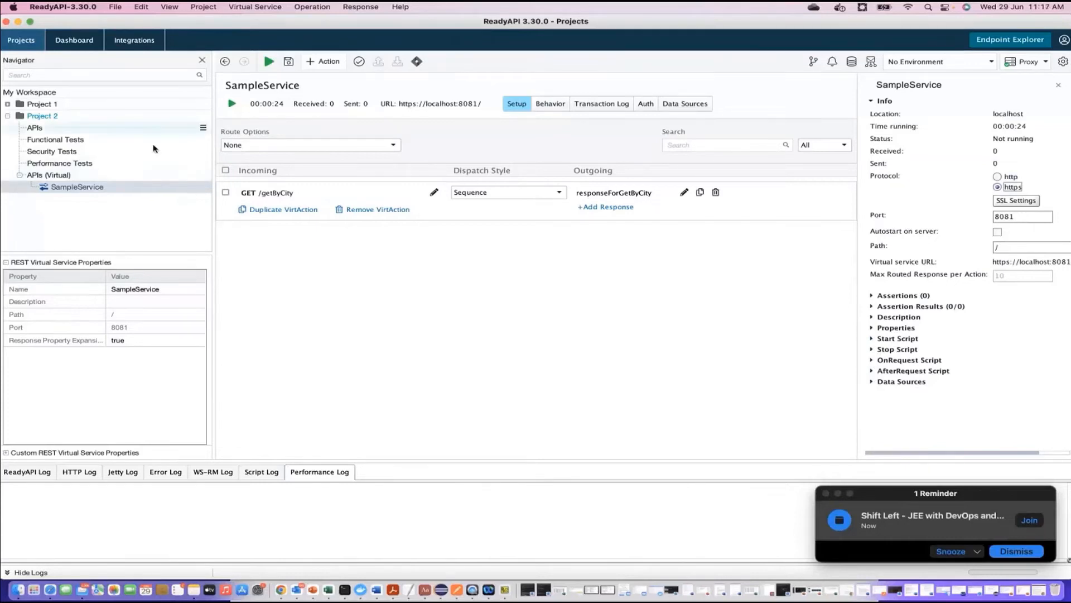
mouse_move(464, 157)
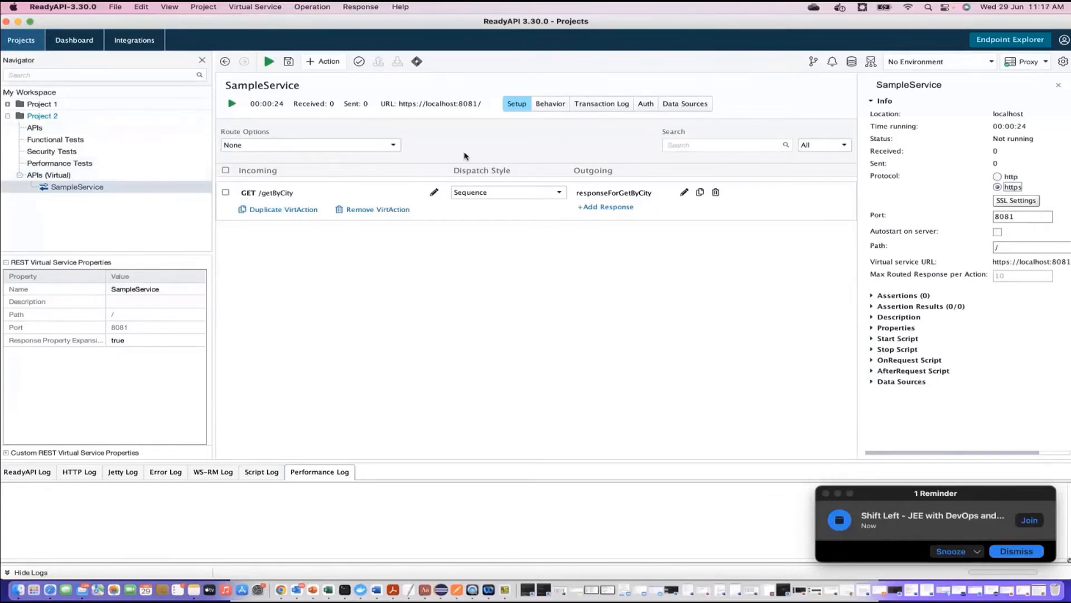
mouse_move(505, 217)
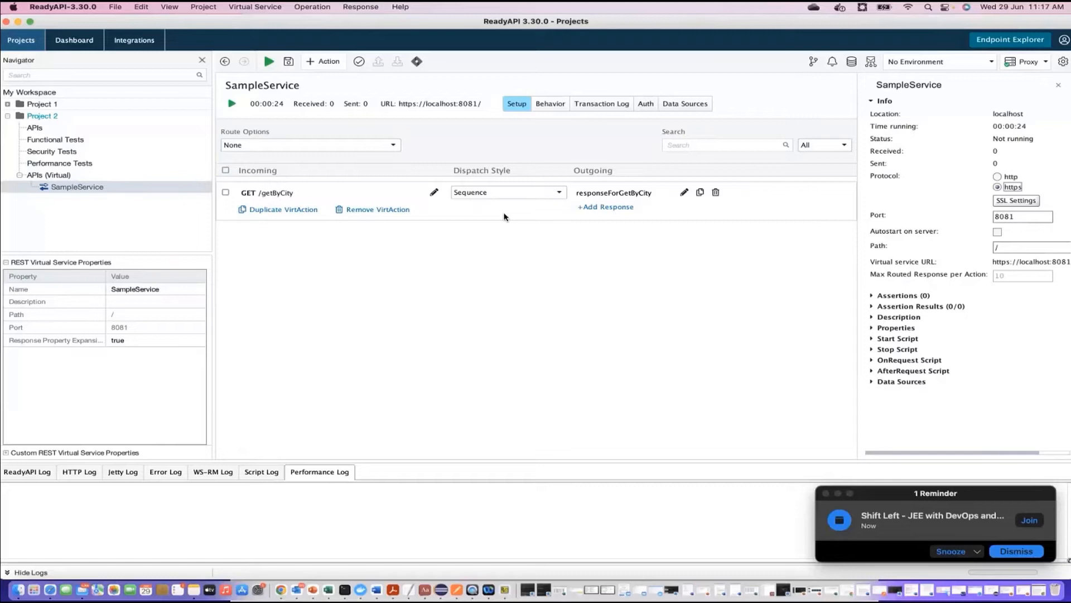
mouse_move(614, 212)
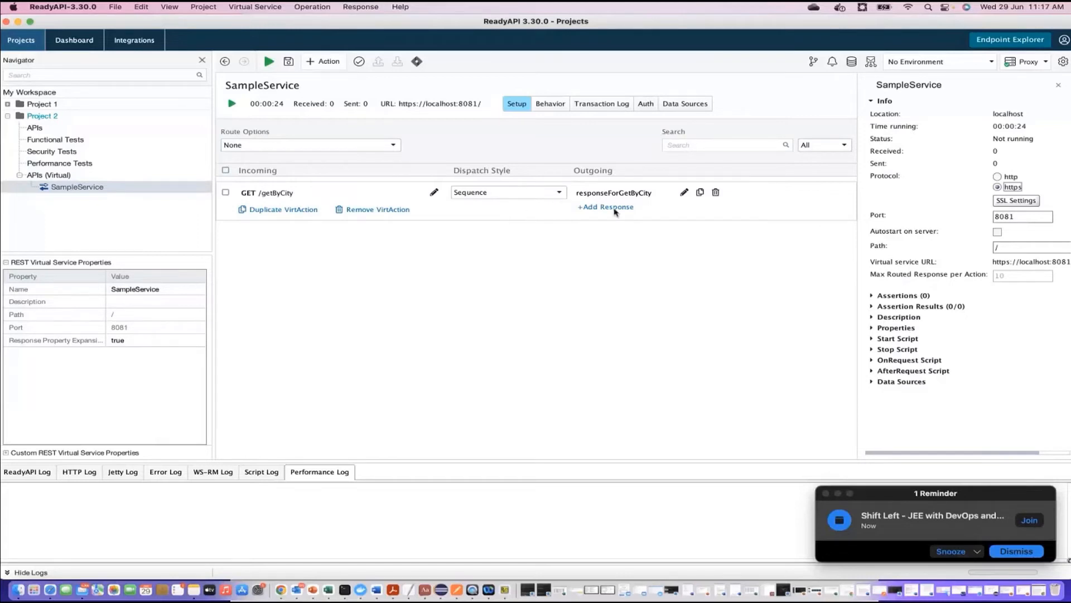
left_click(605, 206)
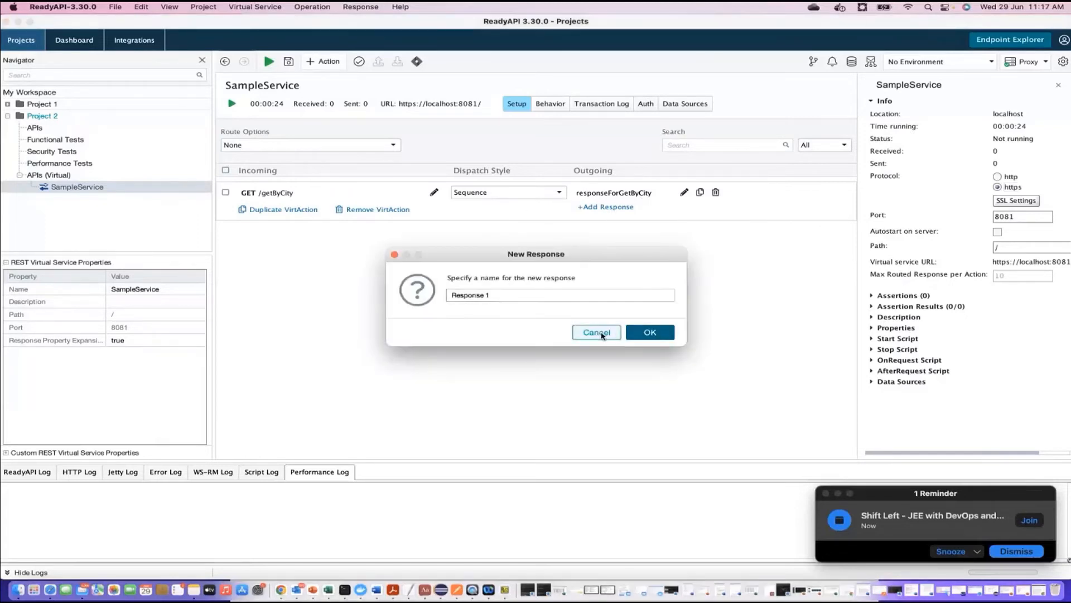
left_click(595, 332)
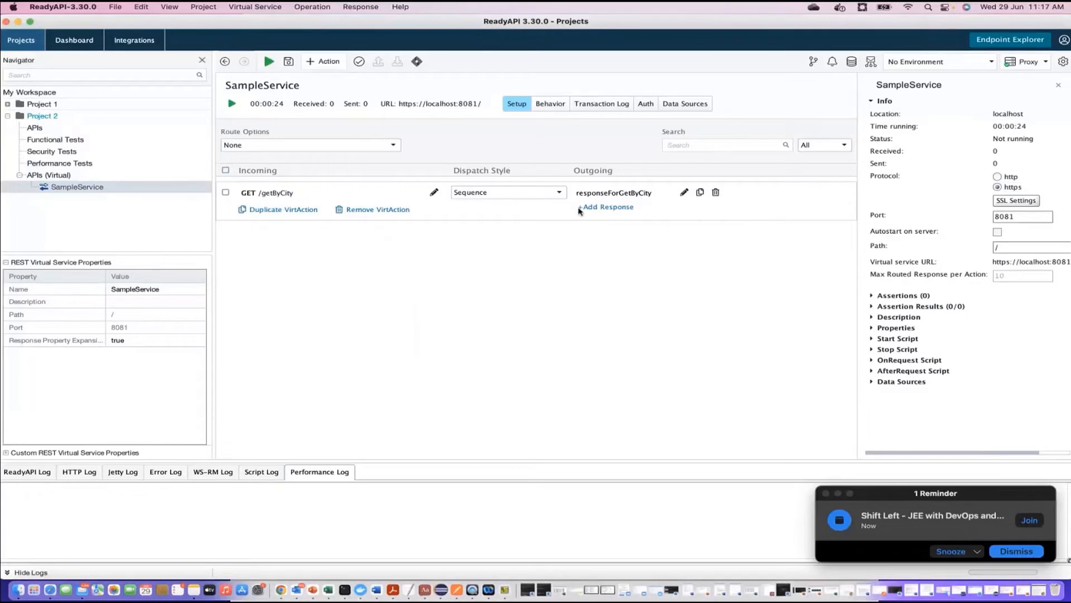
mouse_move(505, 309)
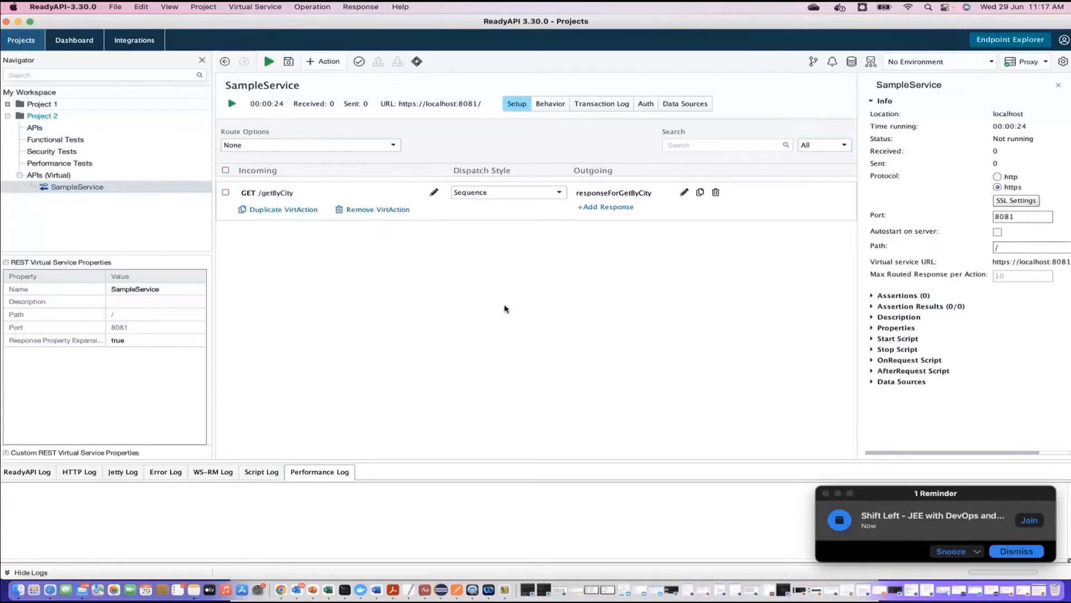
mouse_move(503, 176)
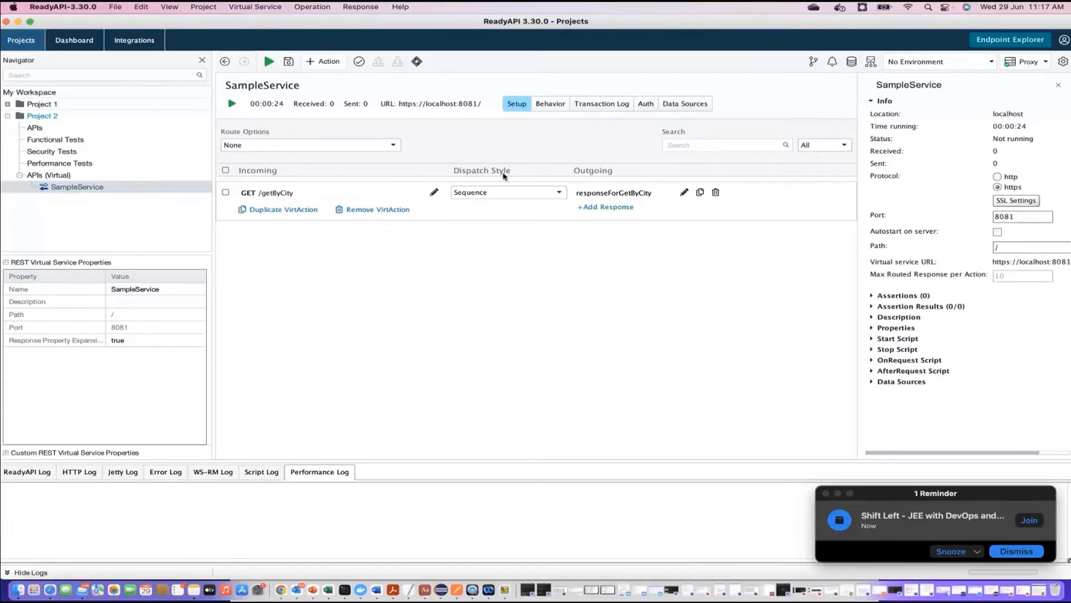
mouse_move(513, 236)
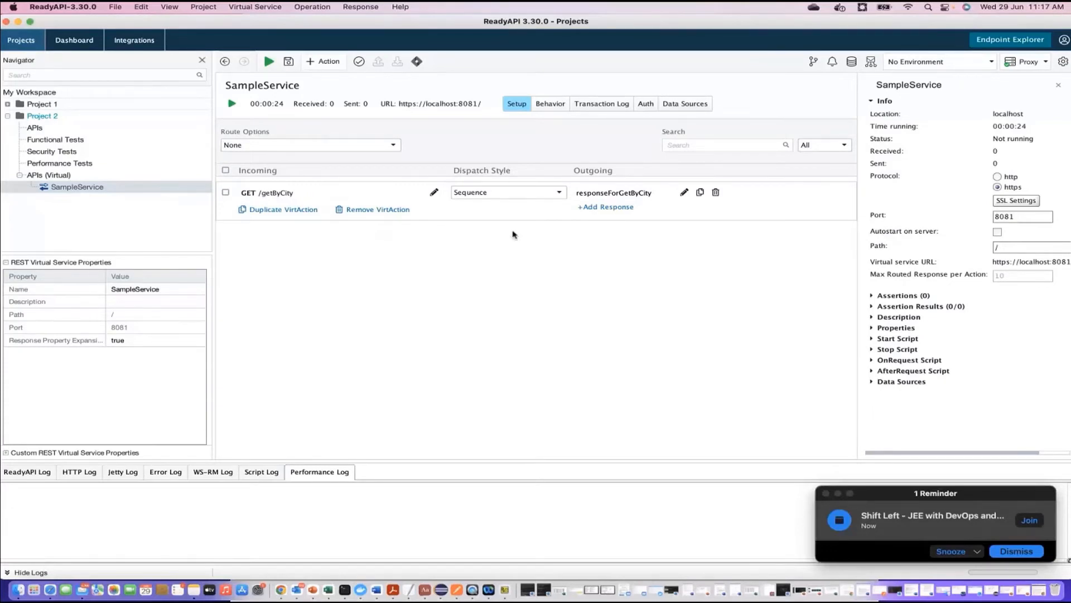
mouse_move(543, 242)
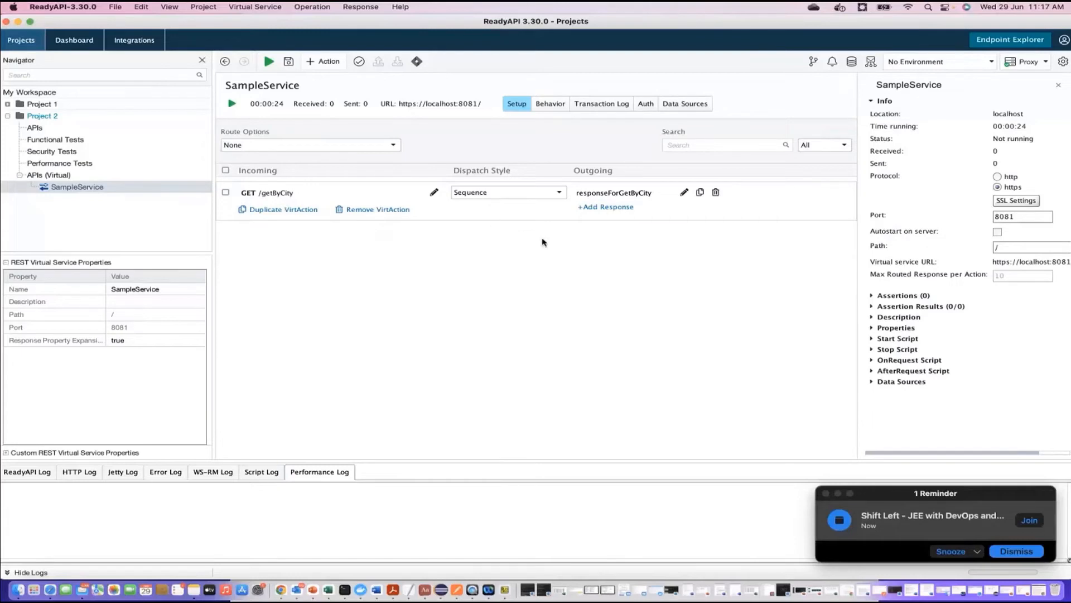
mouse_move(604, 207)
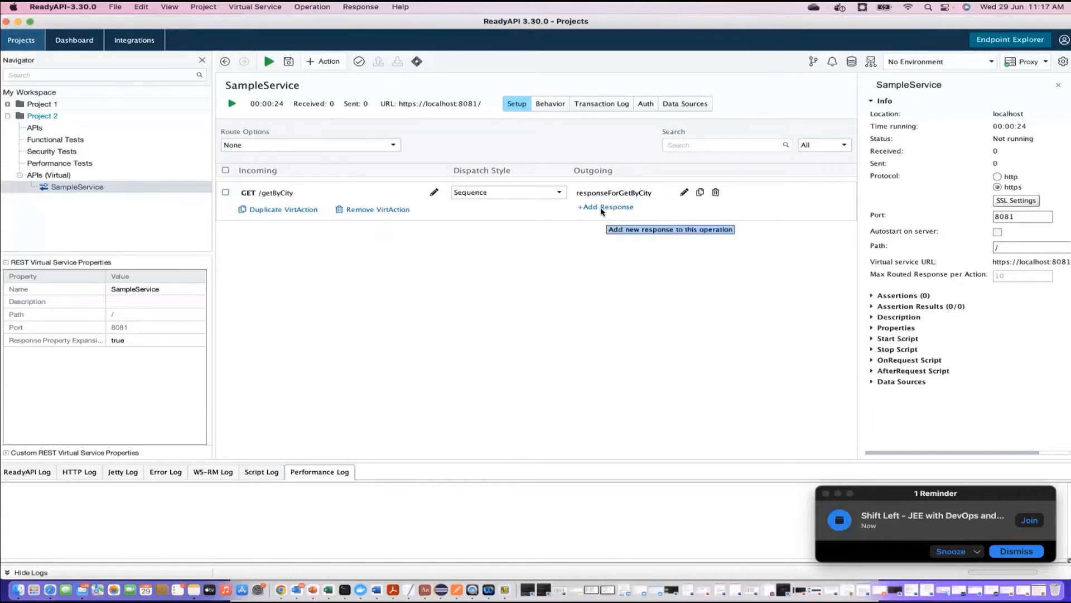
mouse_move(520, 186)
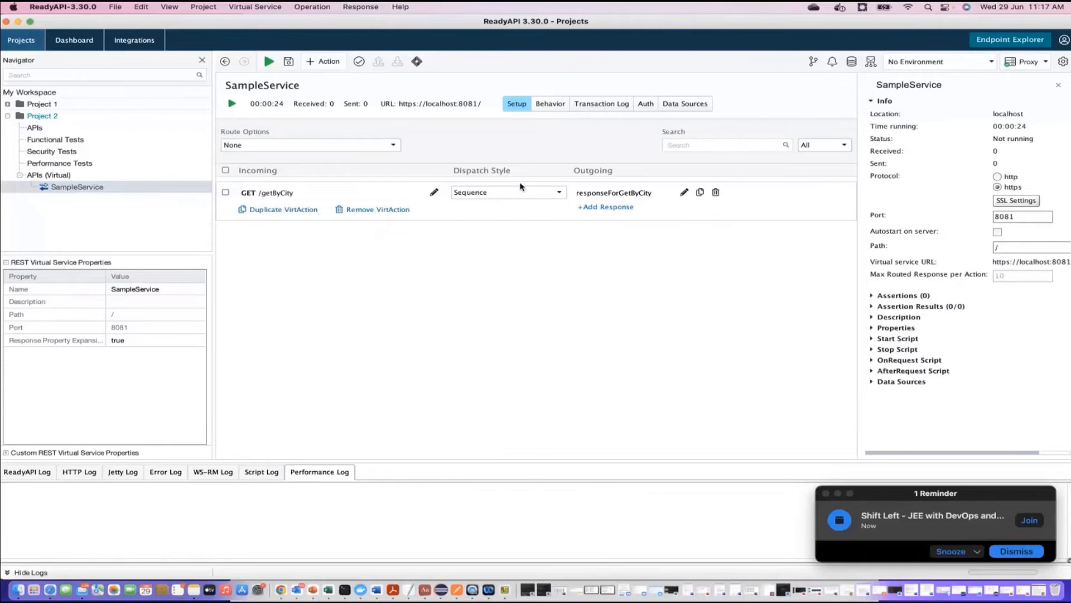
mouse_move(308, 266)
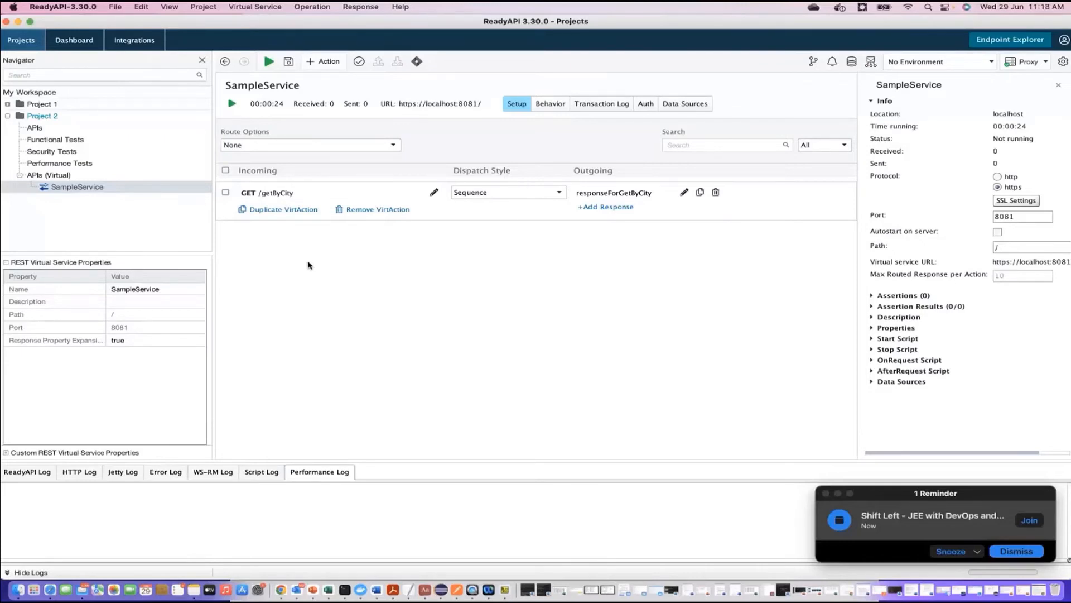
mouse_move(612, 193)
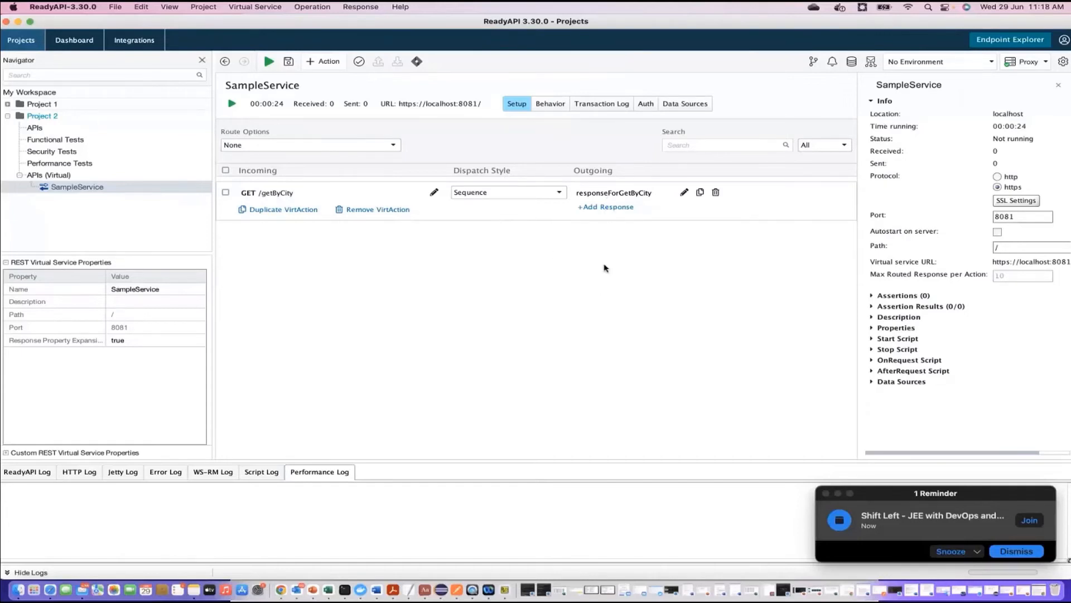
mouse_move(302, 193)
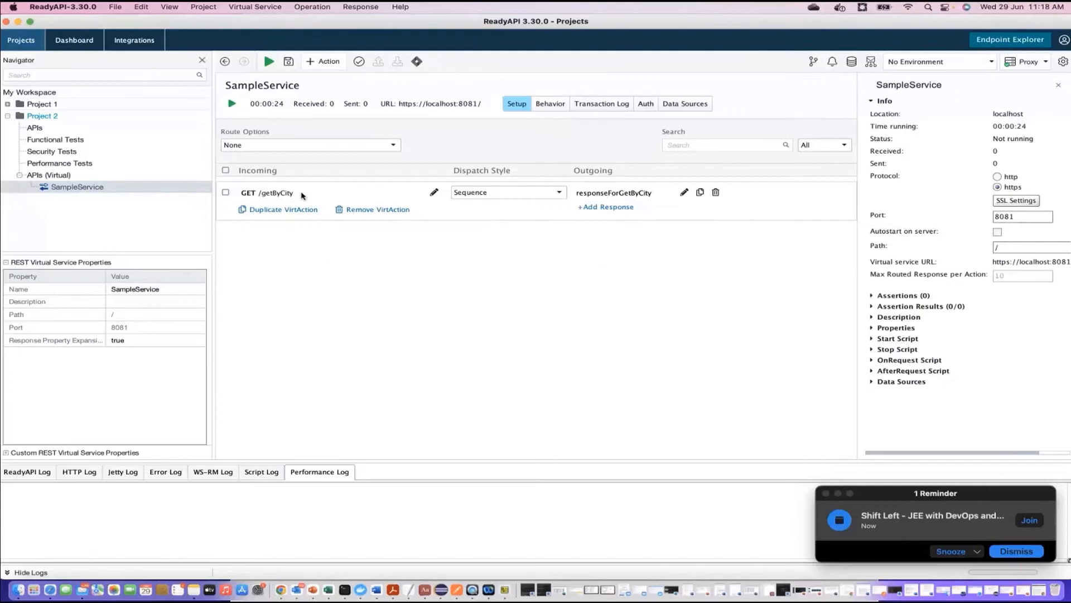
mouse_move(345, 281)
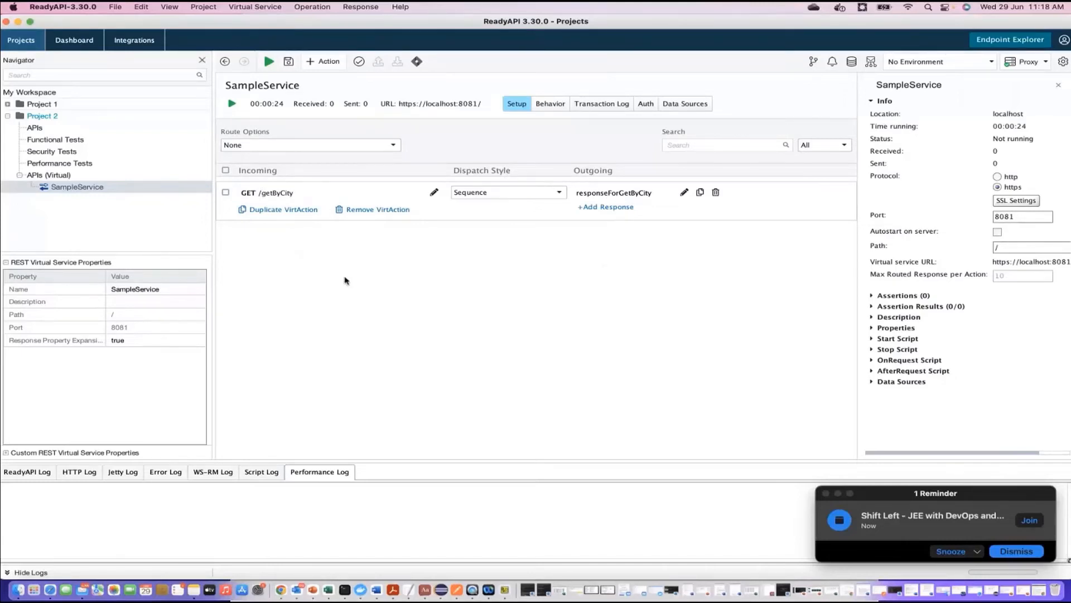
mouse_move(558, 348)
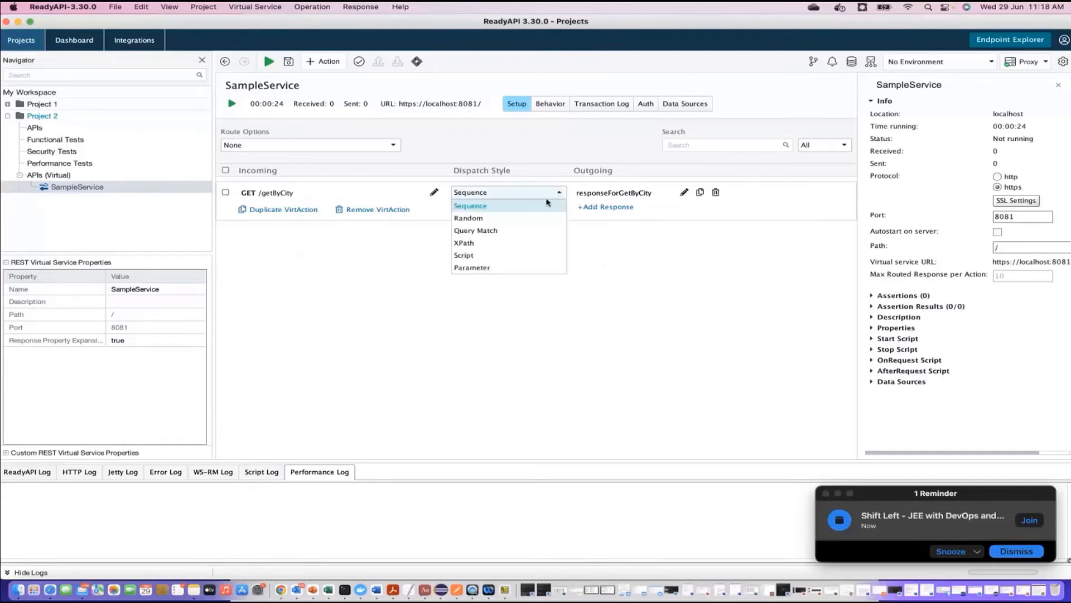
Set the getByCity dispatch style to Random and reopen the dispatch style list
left_click(468, 218)
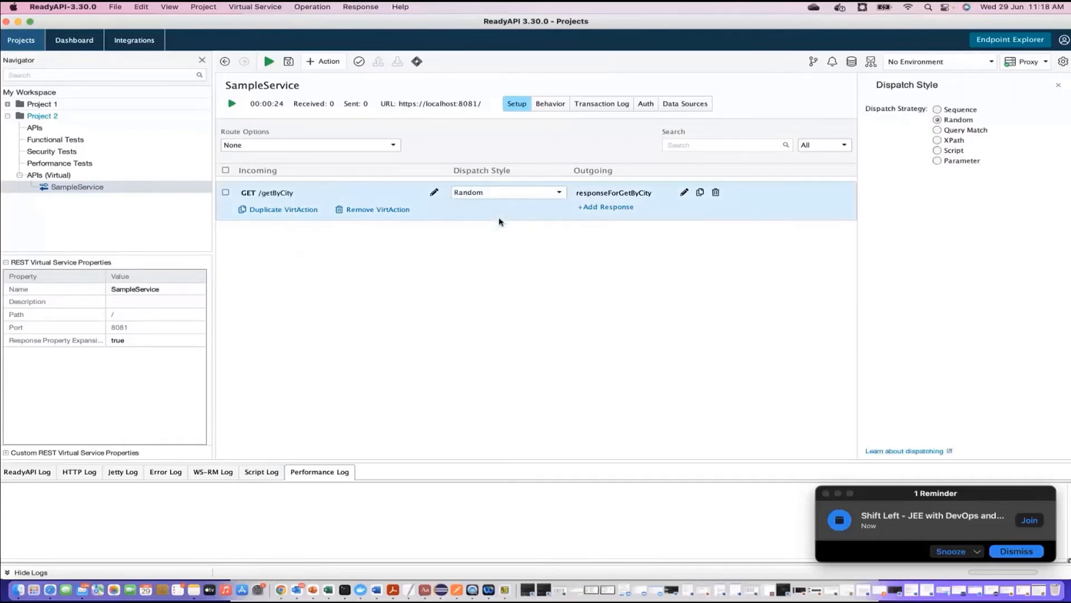
mouse_move(559, 187)
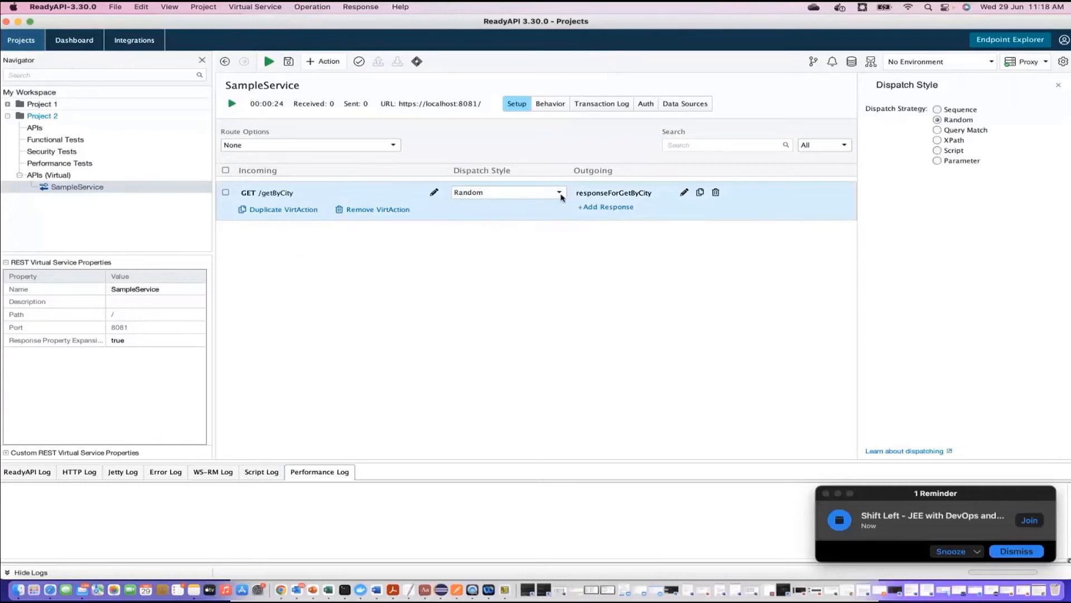
mouse_move(296, 206)
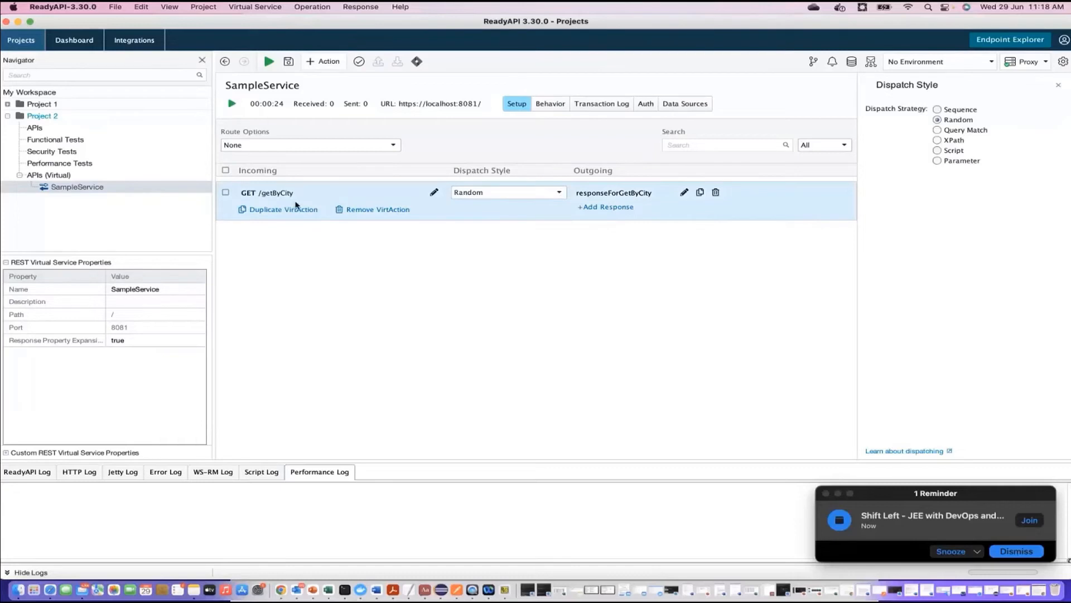
left_click(558, 192)
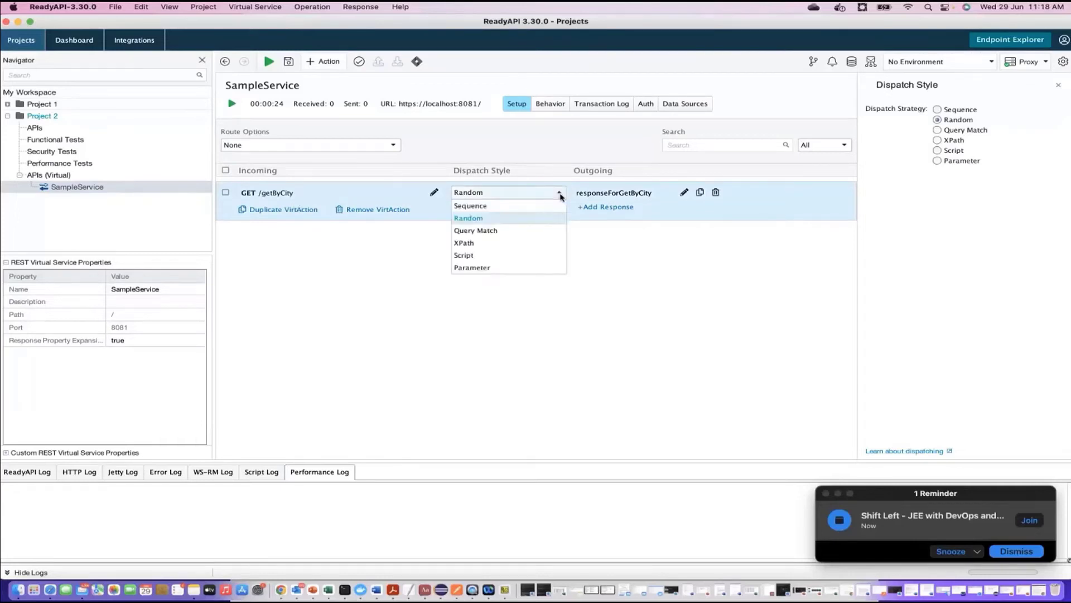
Switch dispatch to Query Match, keeping responseForGetByCity as the default response
left_click(476, 230)
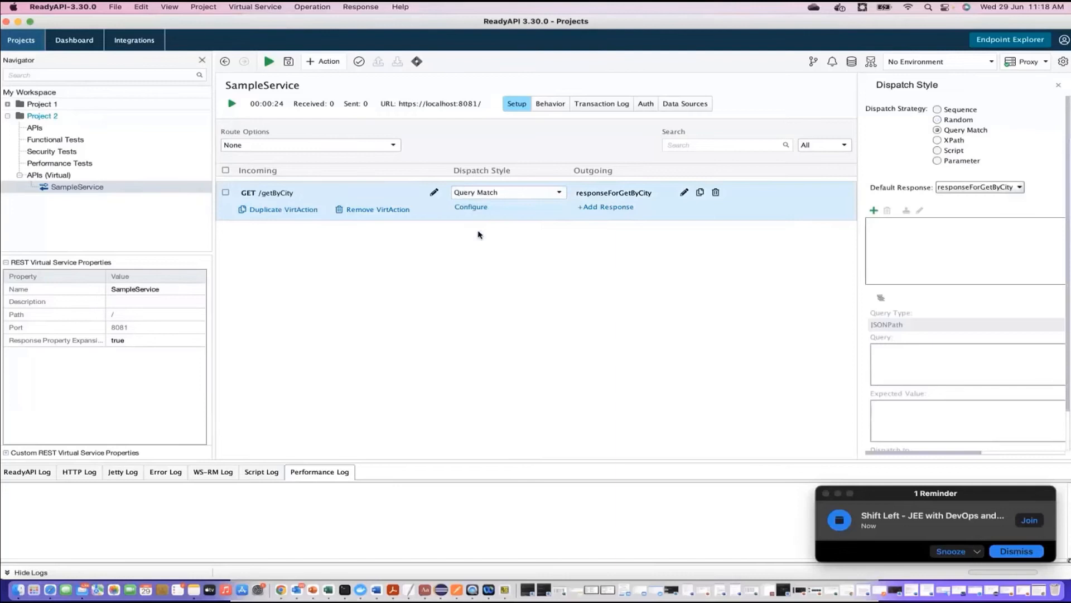
mouse_move(502, 248)
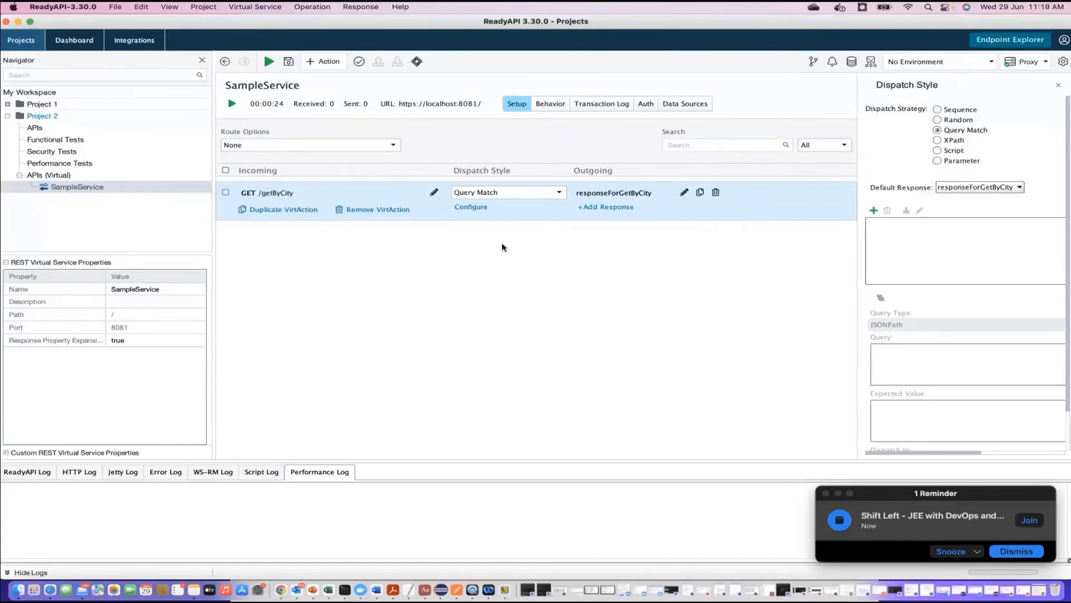
mouse_move(760, 151)
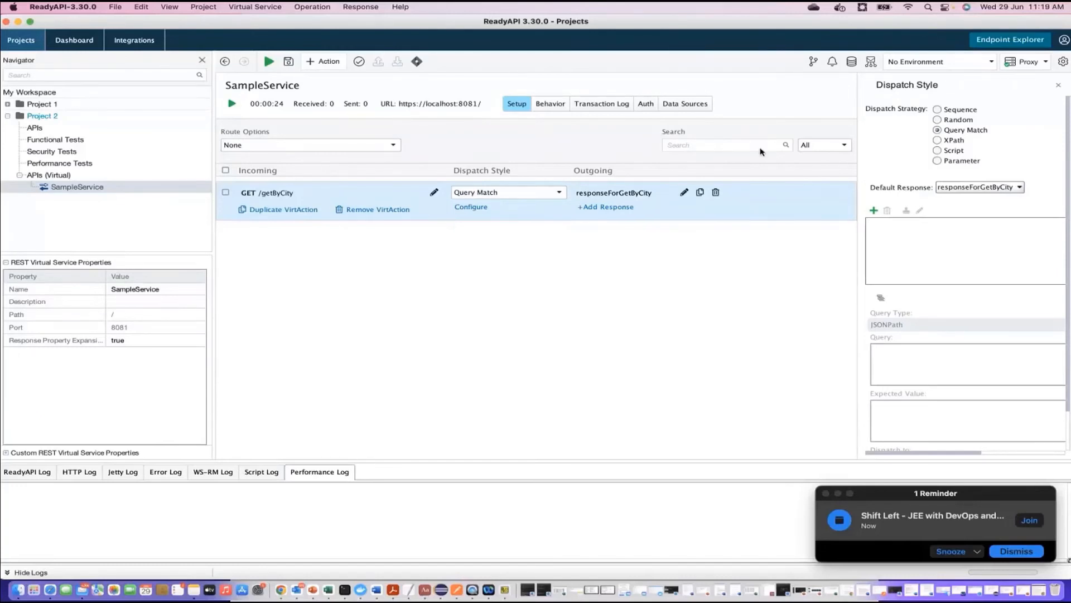
mouse_move(978, 156)
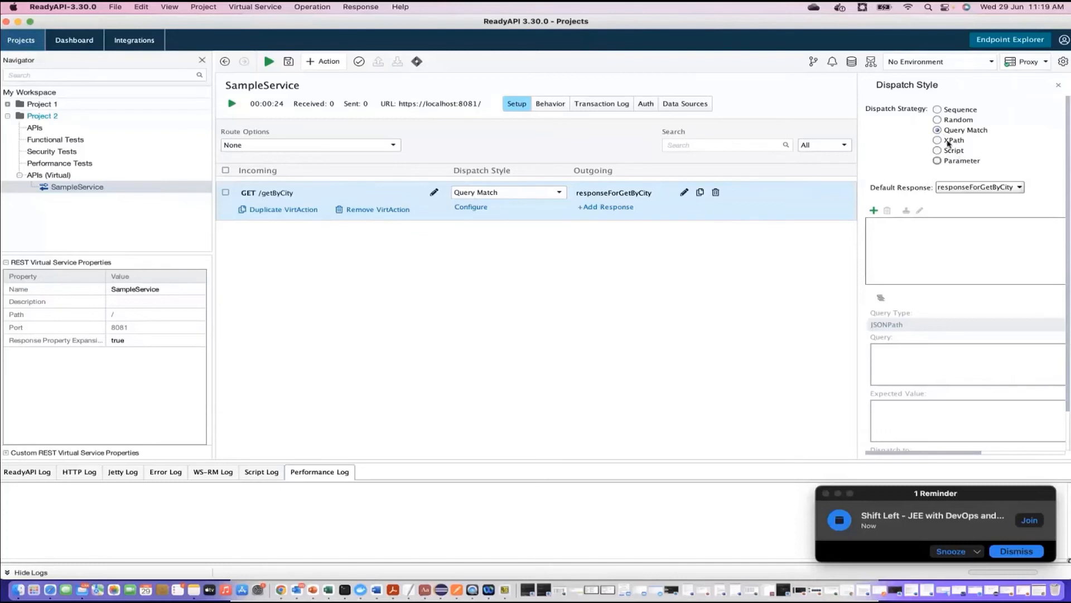
mouse_move(945, 137)
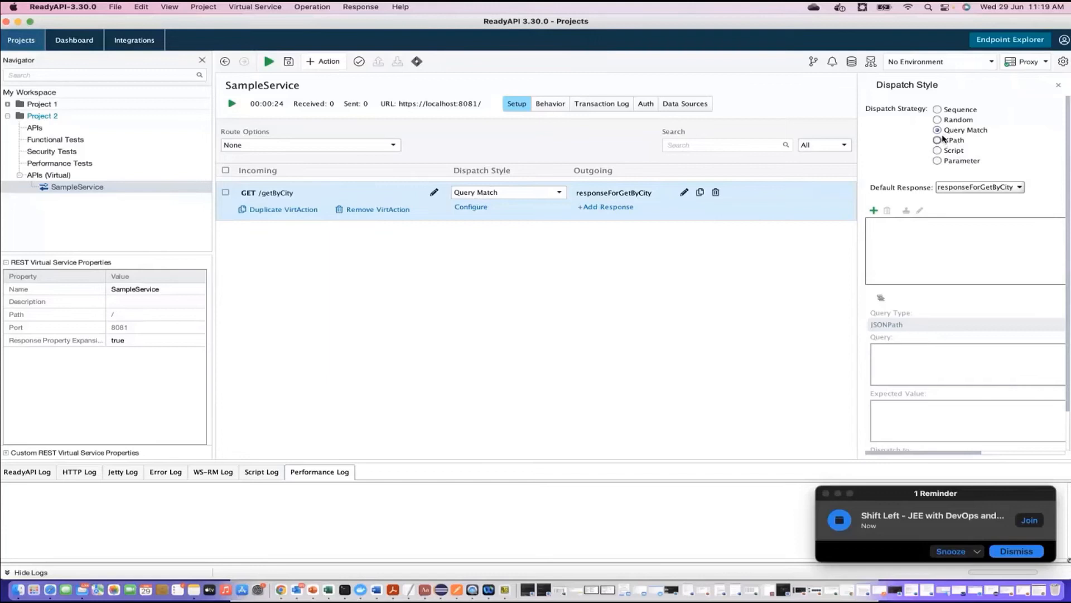
mouse_move(875, 214)
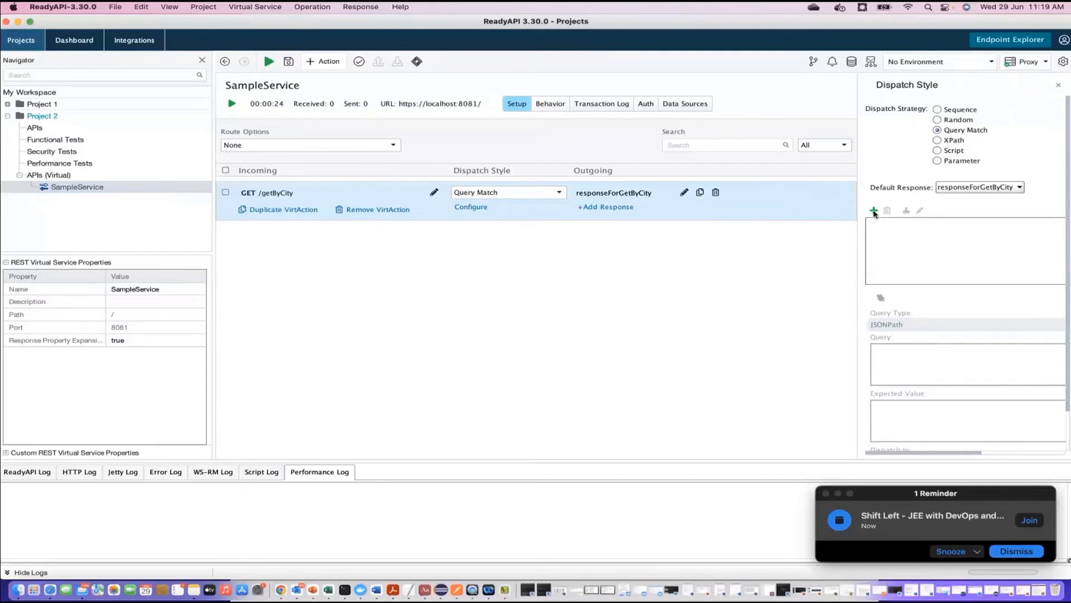
left_click(1017, 186)
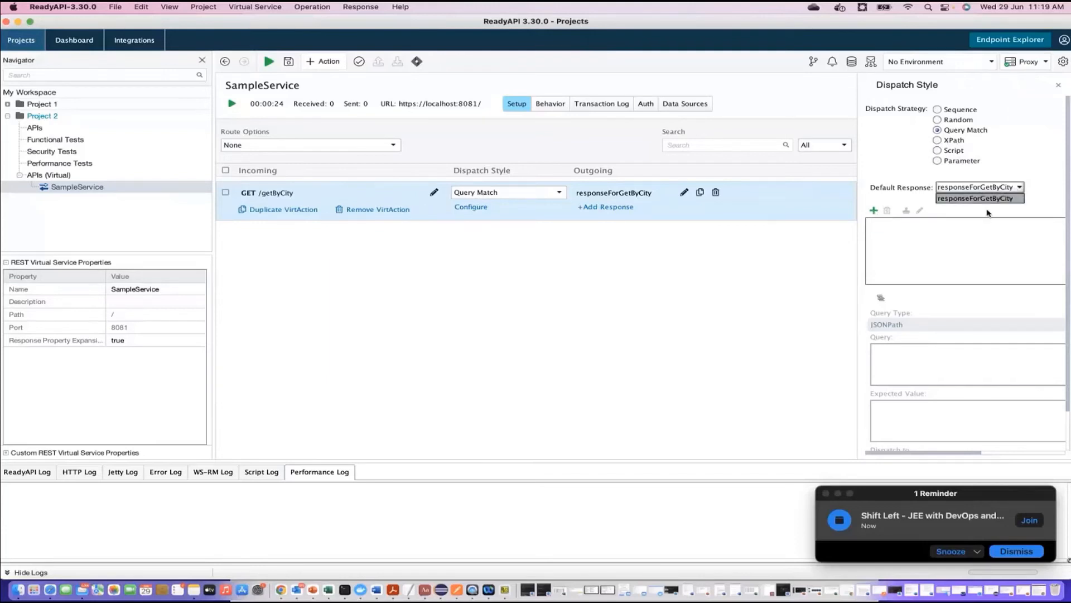
left_click(979, 198)
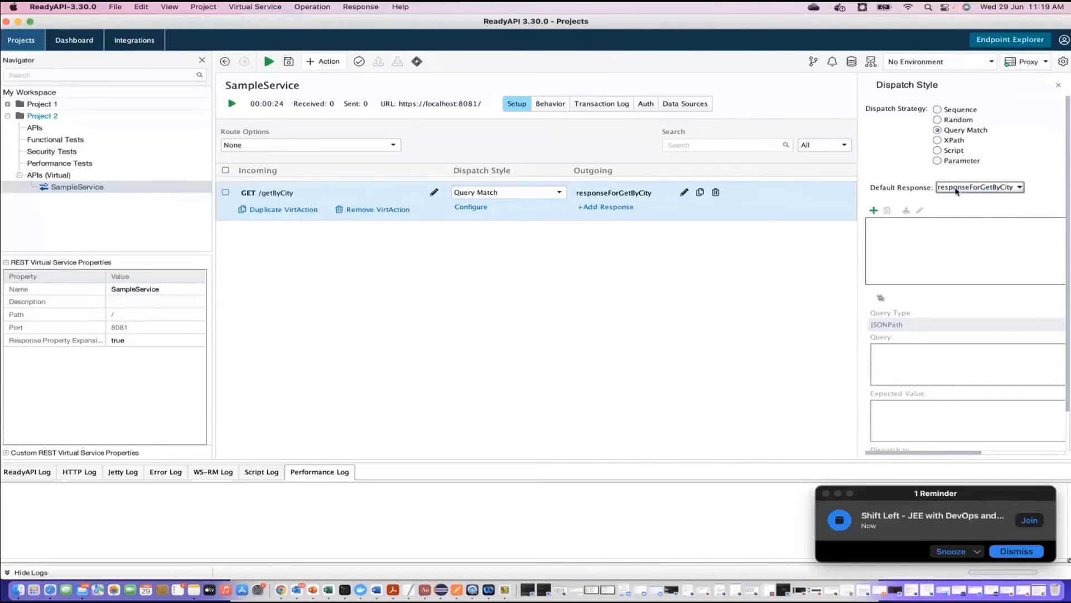
mouse_move(626, 221)
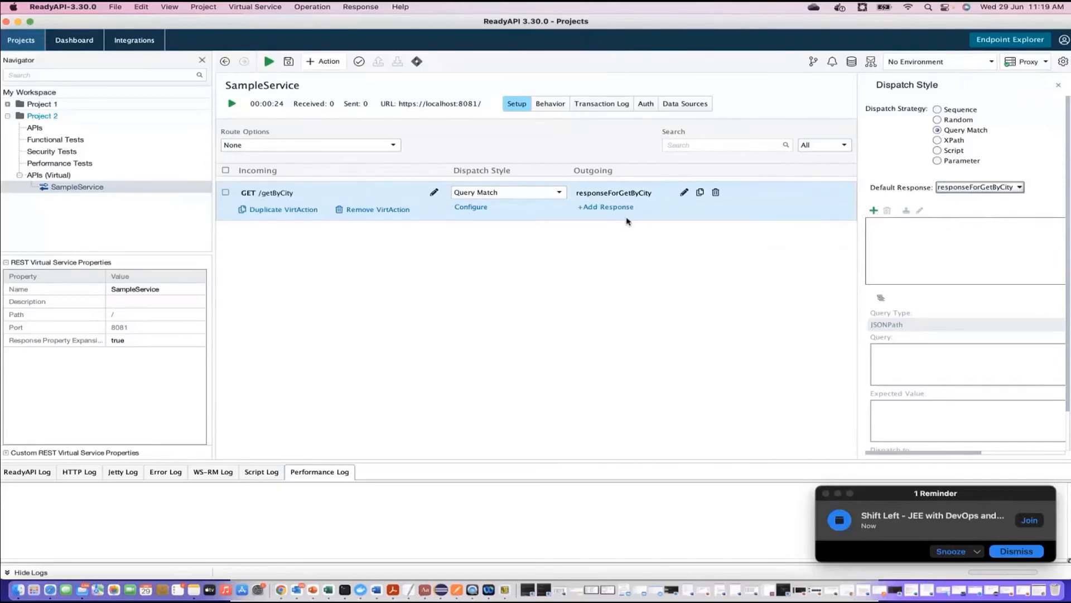
Add a second response responseForGetByCity2 with default 200 OK application/xml settings
left_click(605, 206)
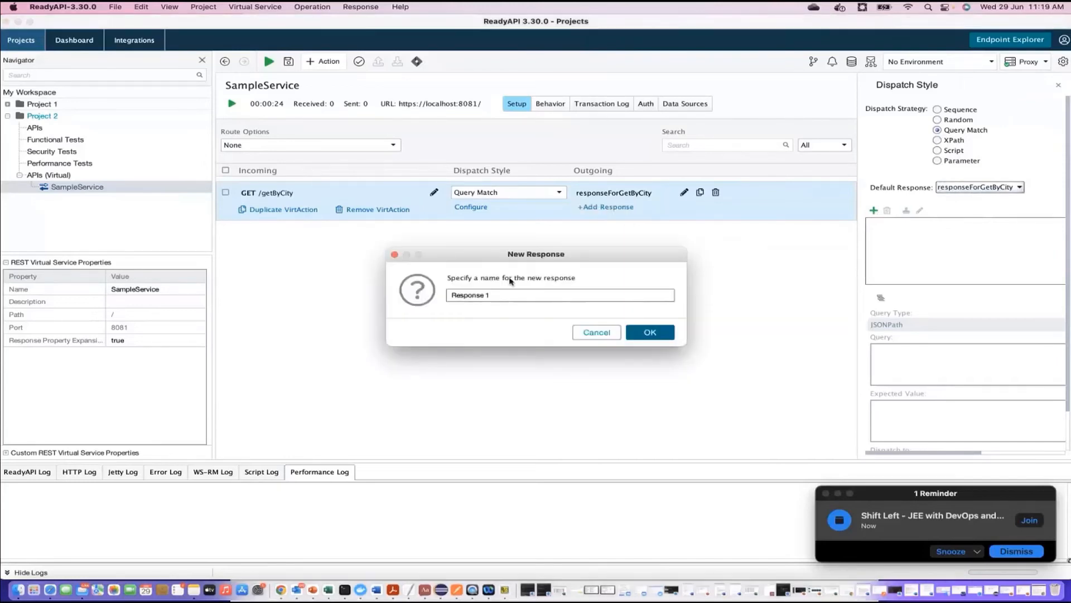
type("responseForGetByCity2")
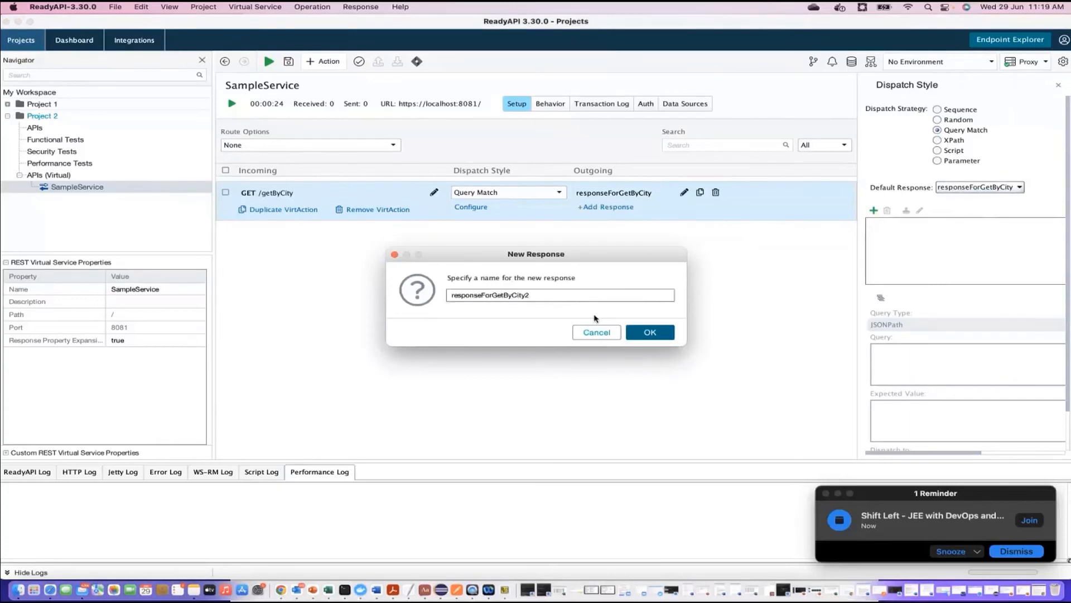
left_click(650, 333)
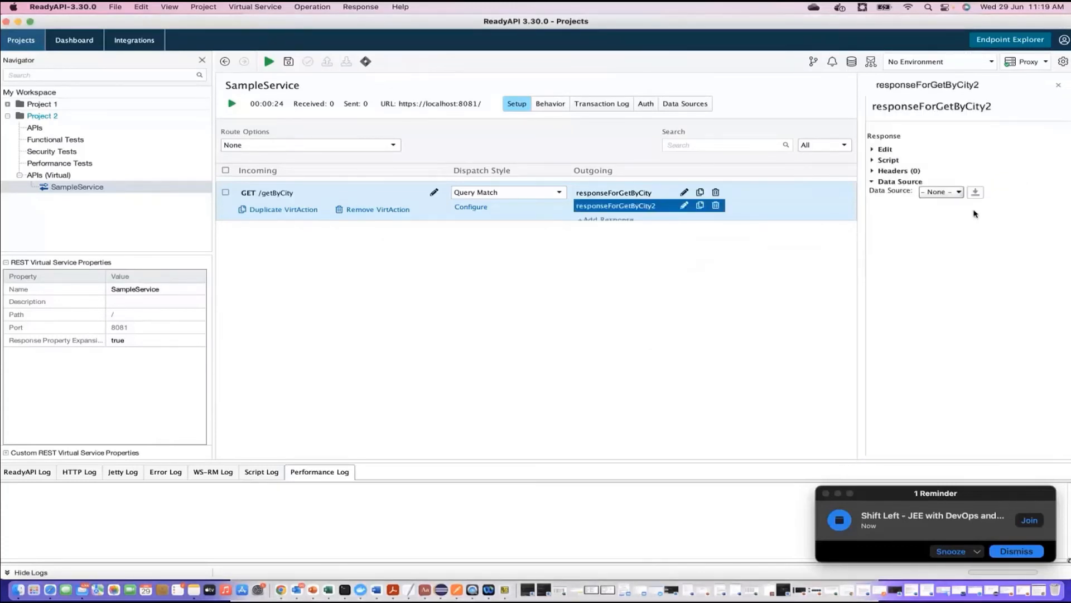
left_click(884, 149)
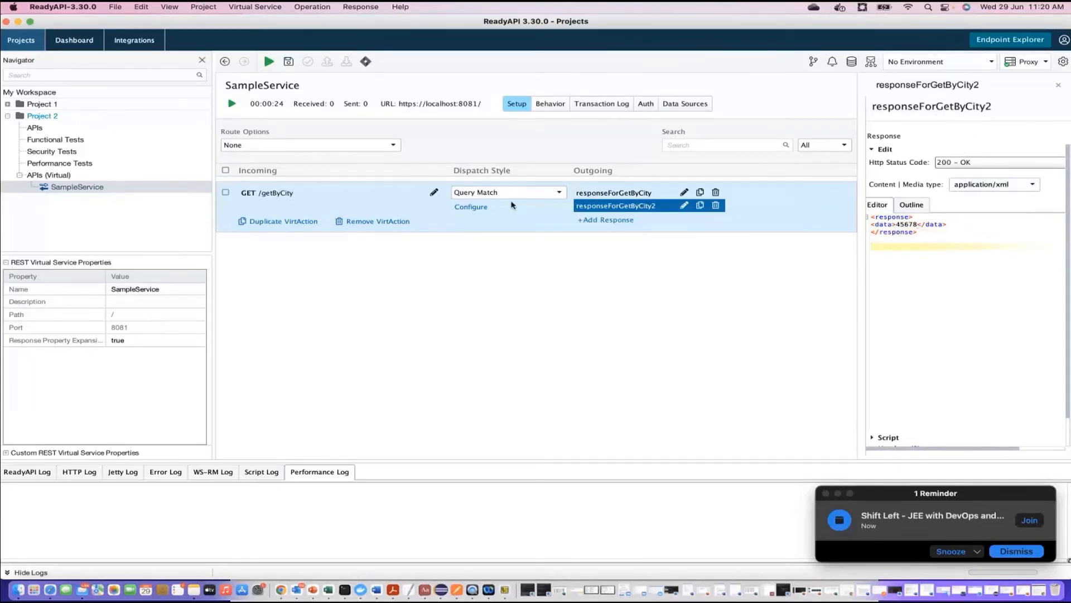
left_click(471, 207)
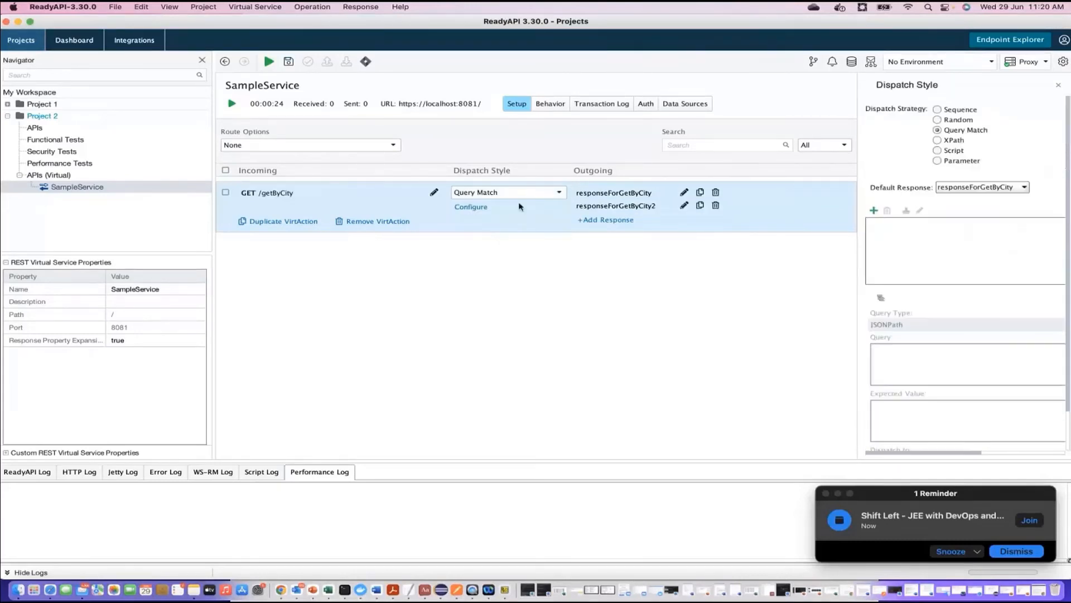
Make responseForGetByCity2 the default and add a query-match rule named delhi
left_click(1024, 186)
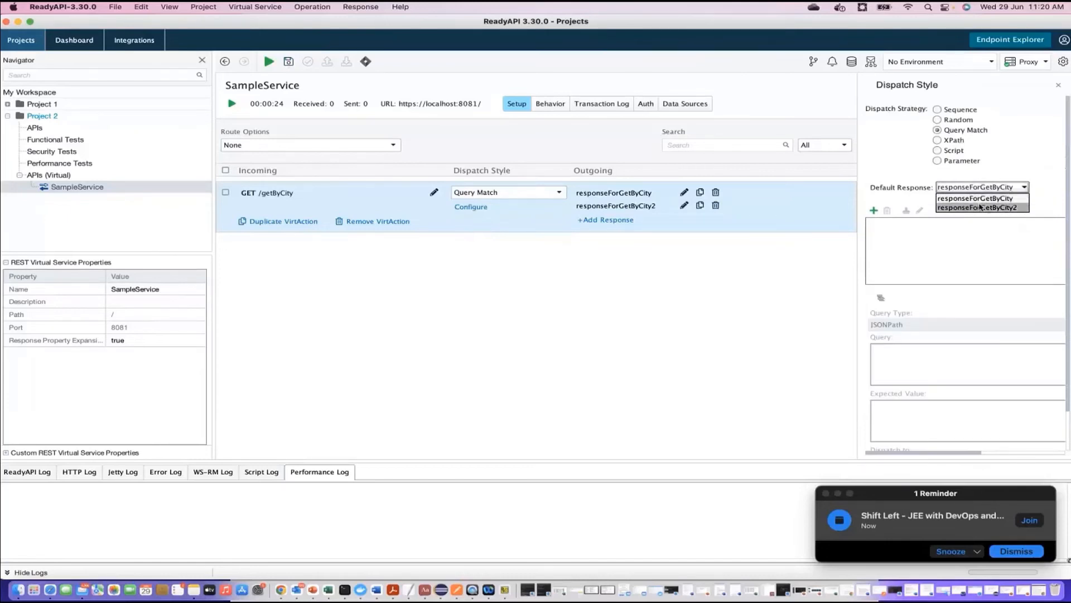
left_click(980, 207)
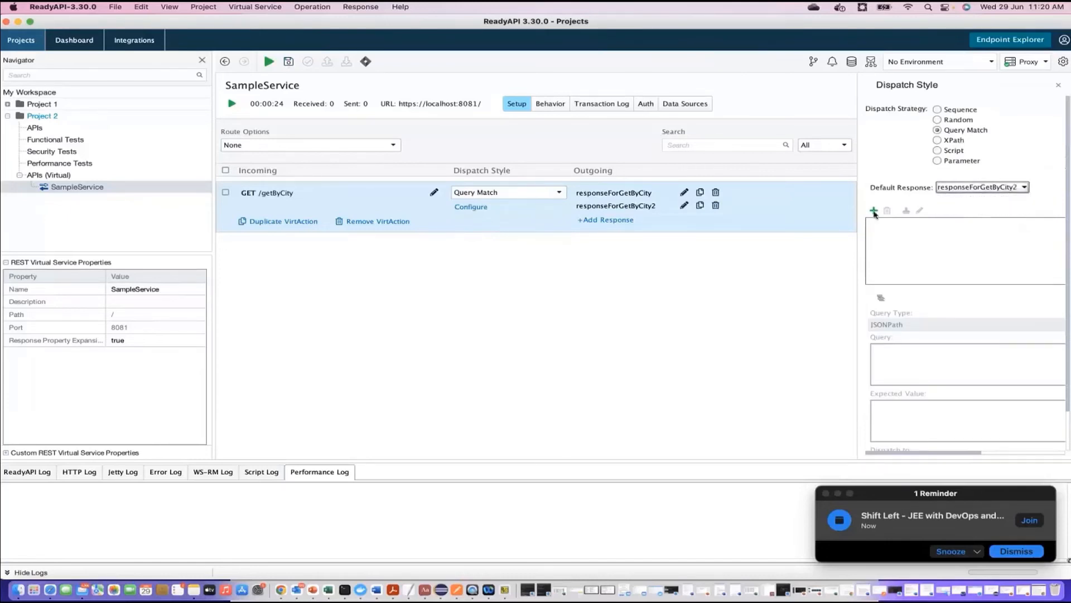
left_click(872, 211)
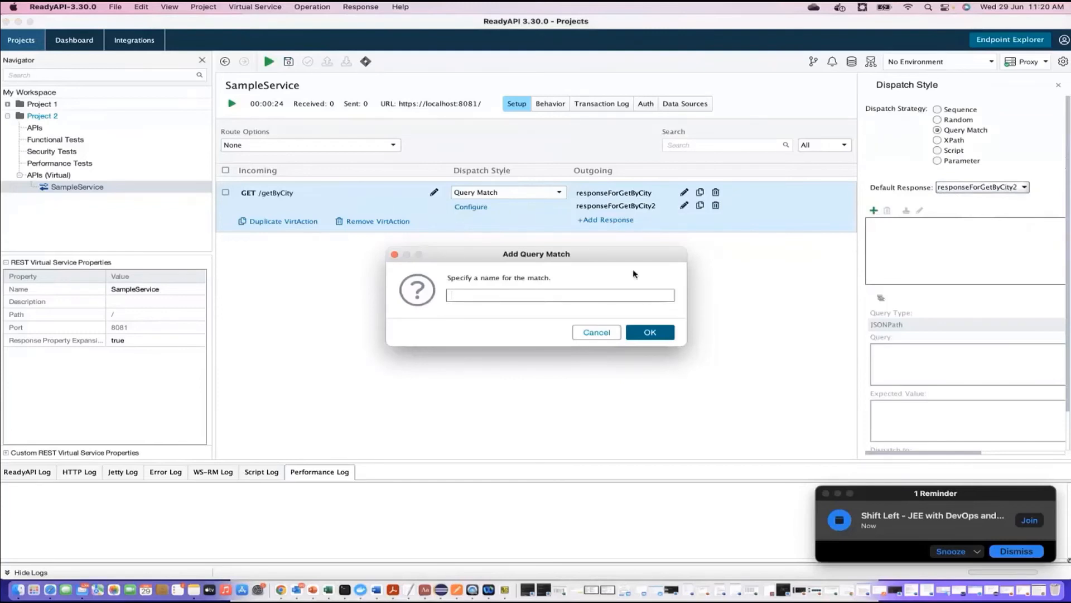
mouse_move(559, 295)
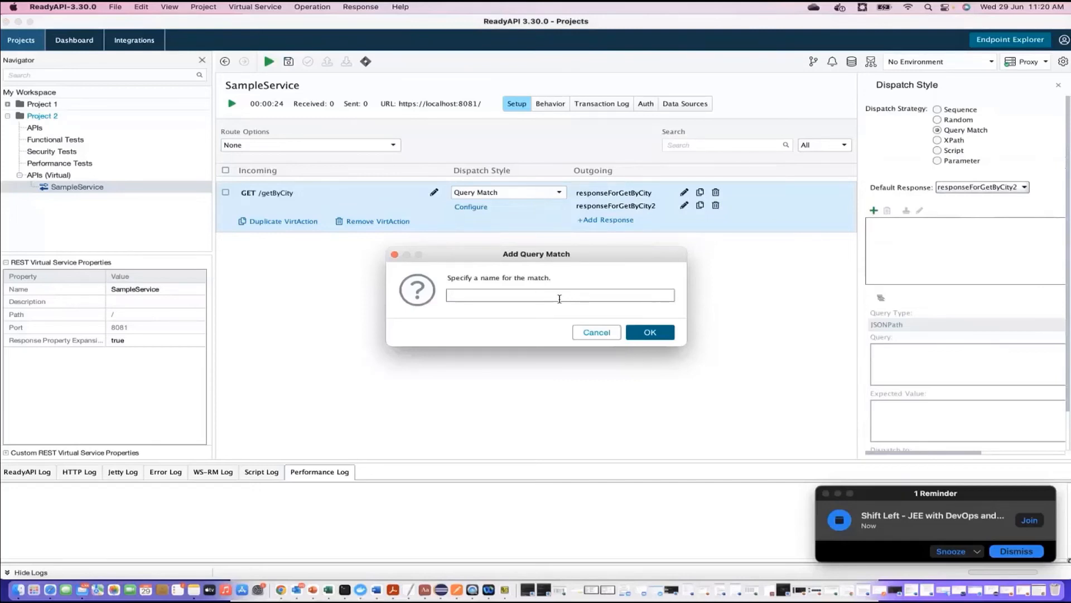
type("d")
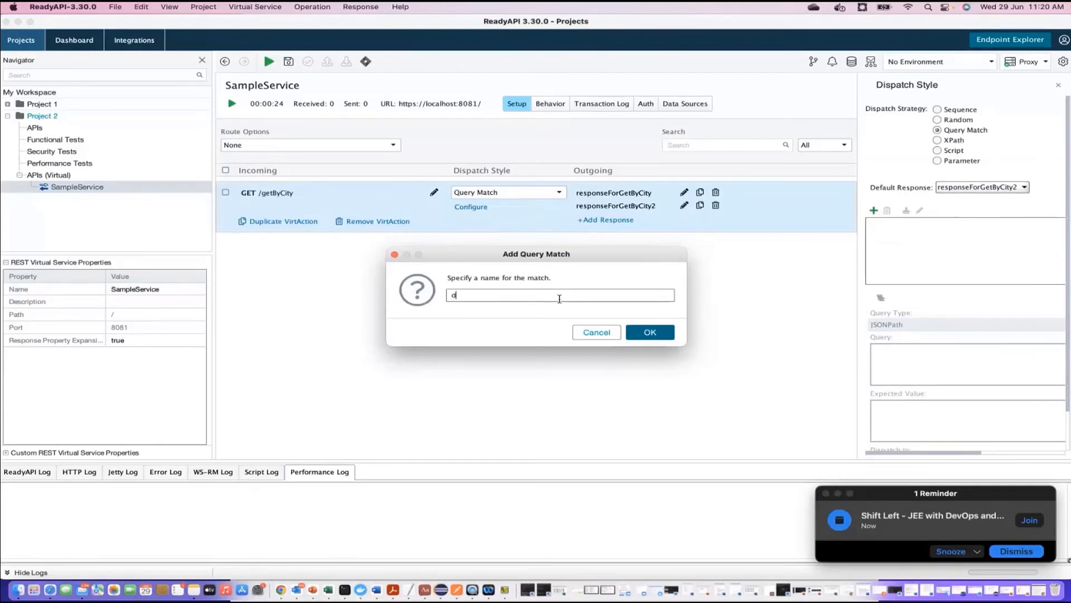
Give the delhi rule the XPath query /test1 and review its expected value and dispatch targets
left_click(648, 333)
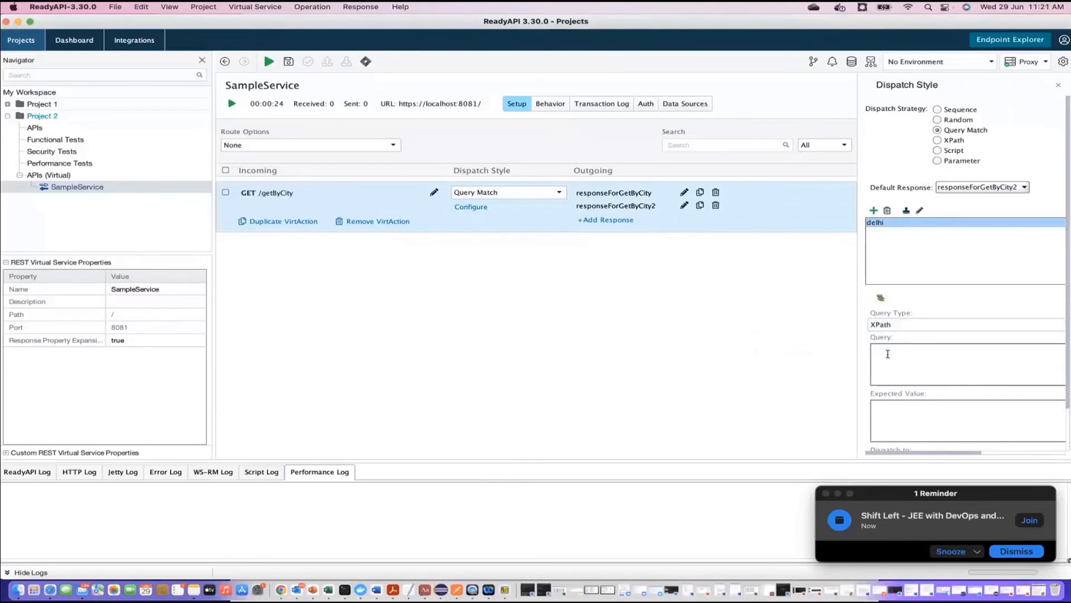
type("/")
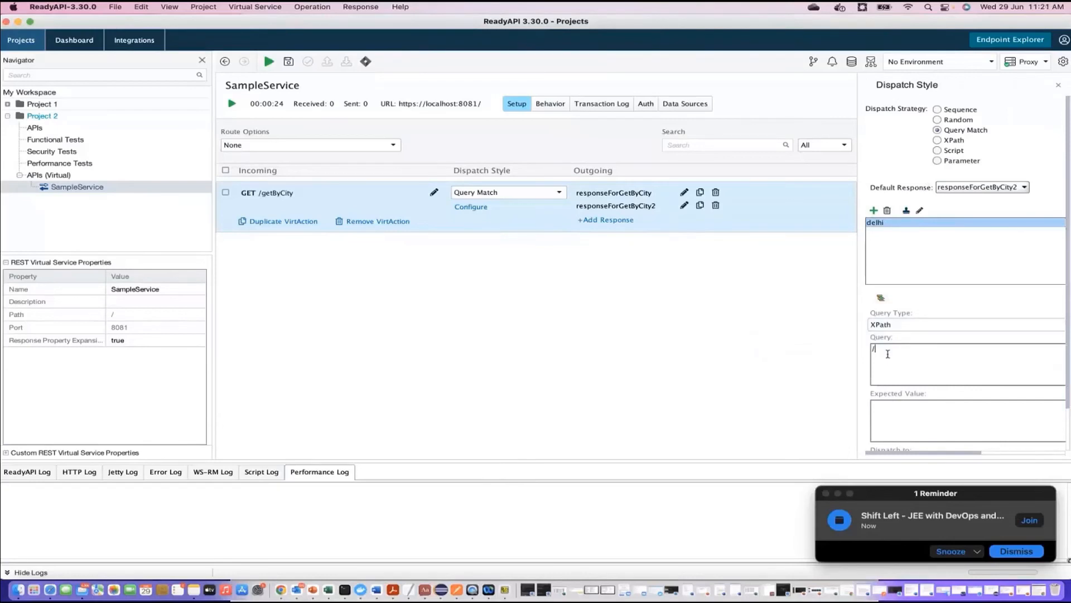
type("test1")
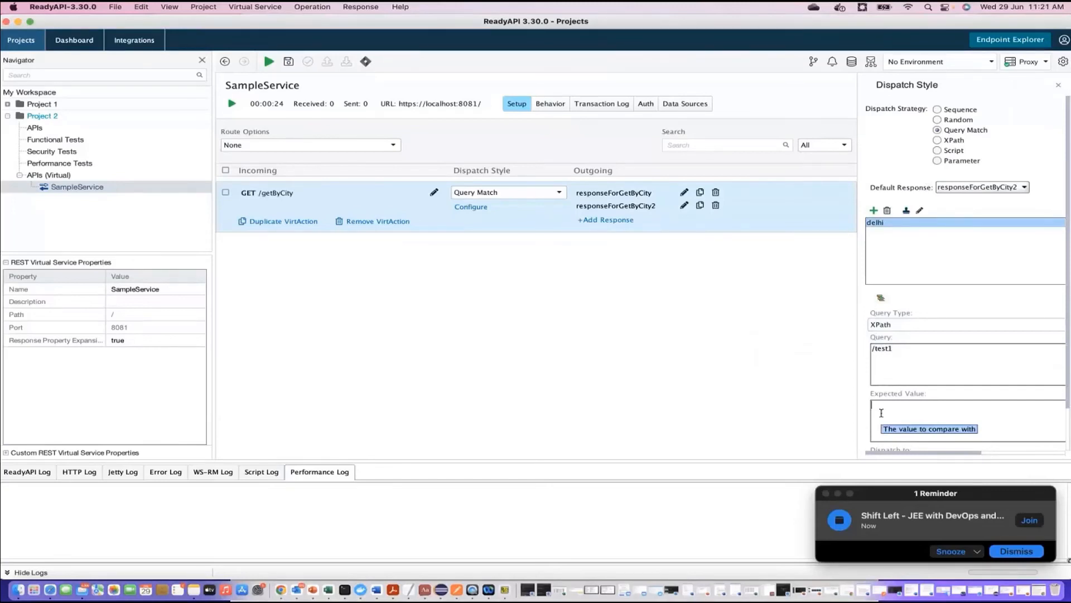
left_click(963, 409)
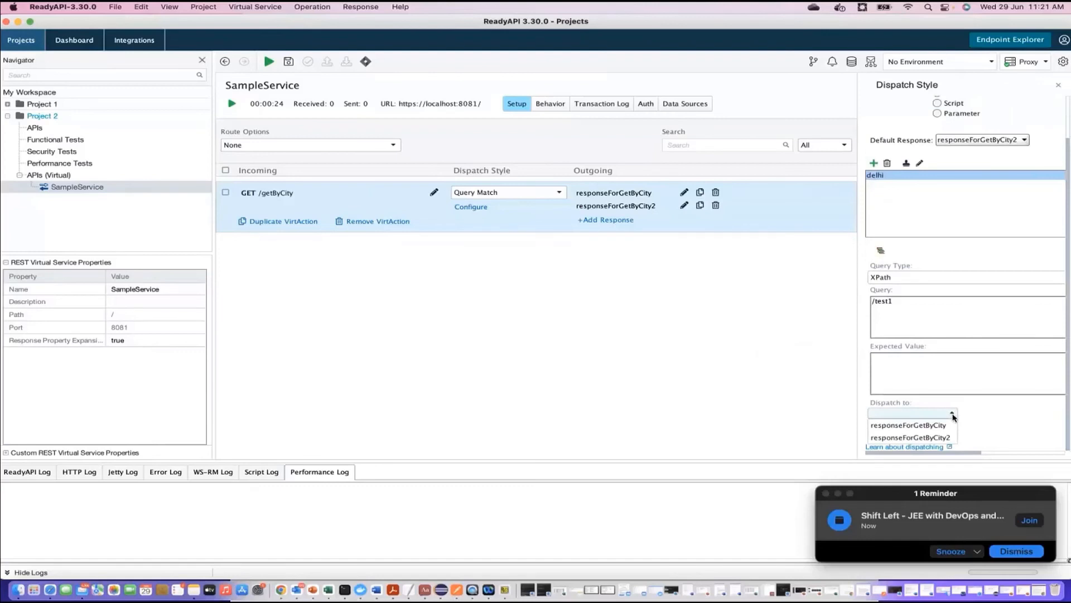
left_click(909, 424)
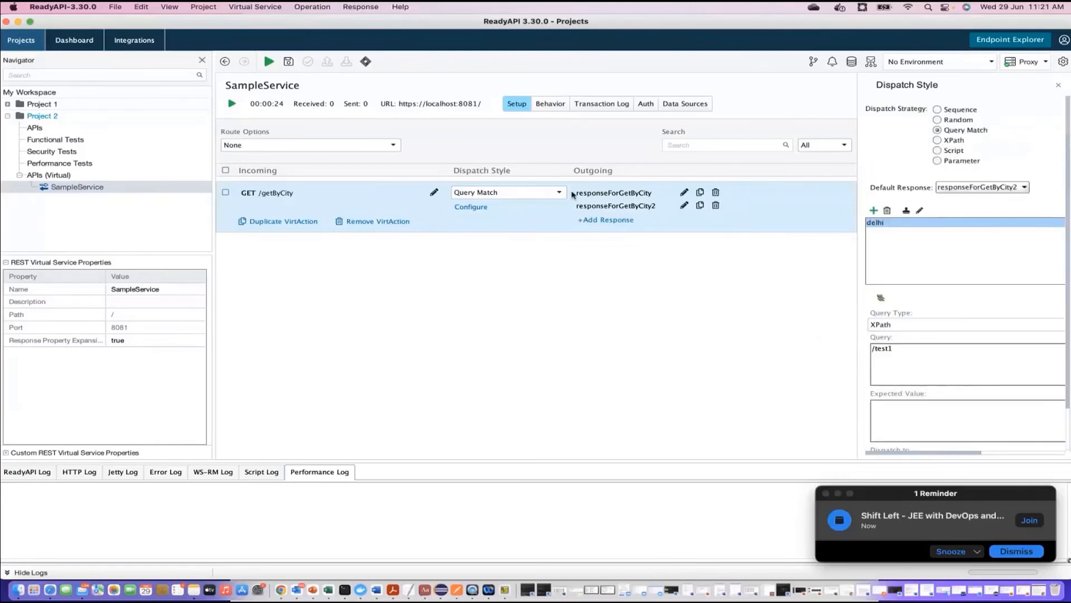
mouse_move(546, 194)
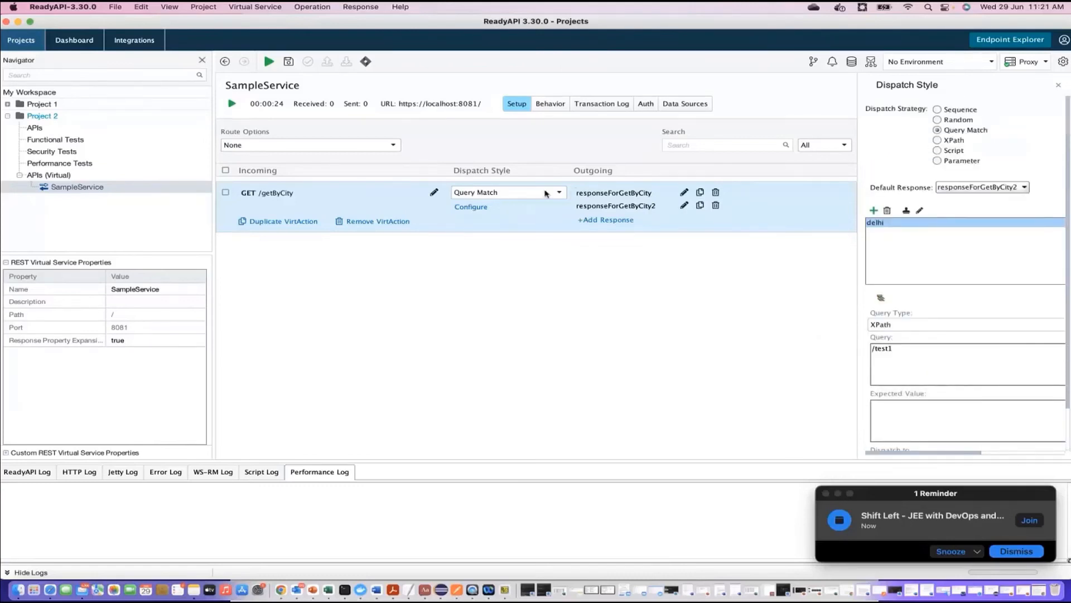
Try XPath dispatch, then switch to Script dispatch and review the sample script
left_click(938, 141)
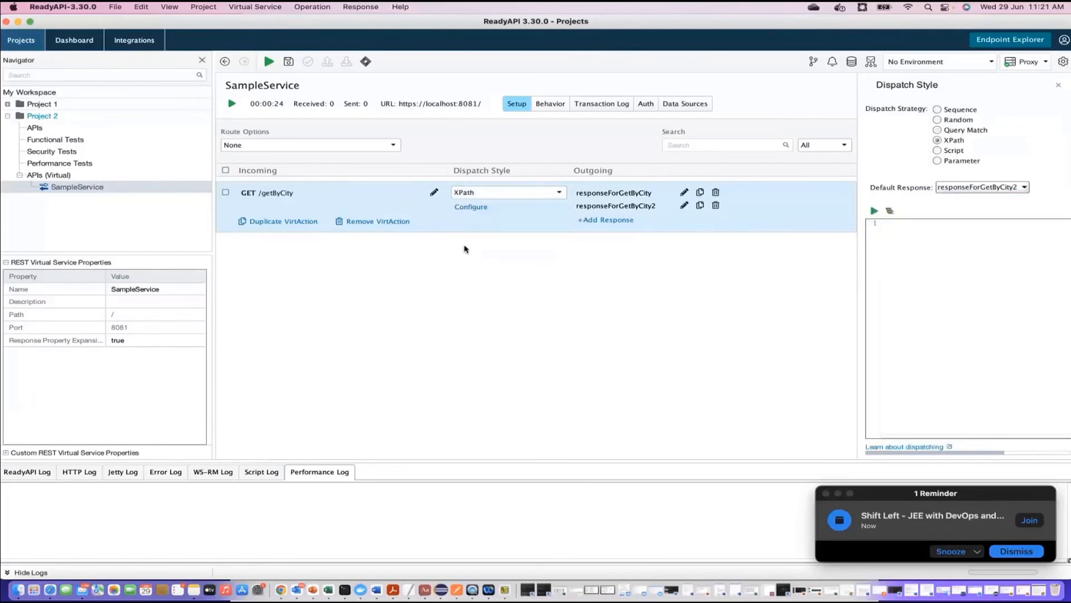
mouse_move(581, 342)
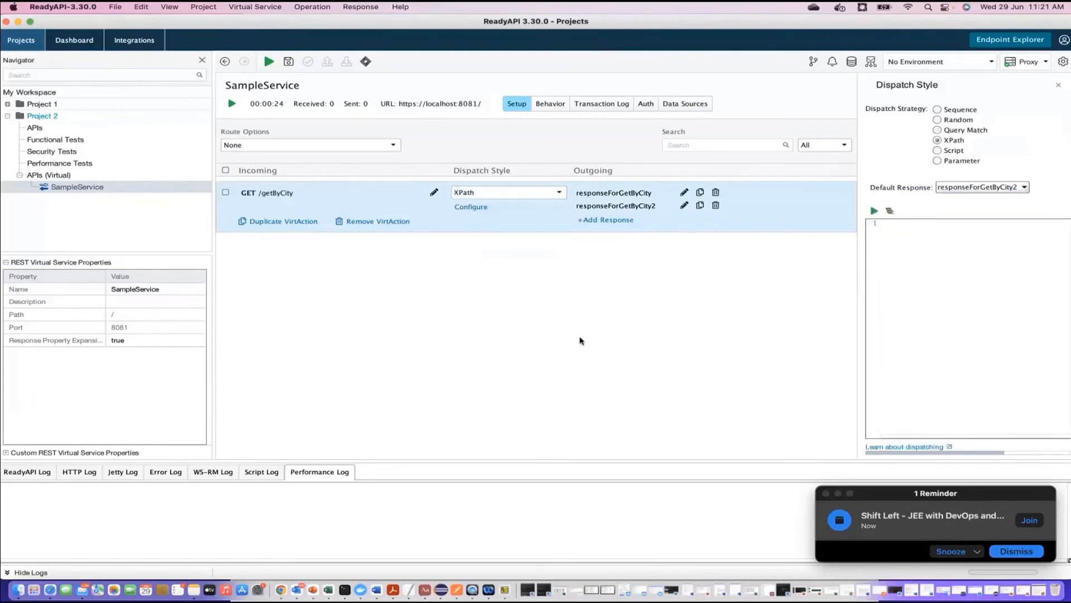
mouse_move(614, 333)
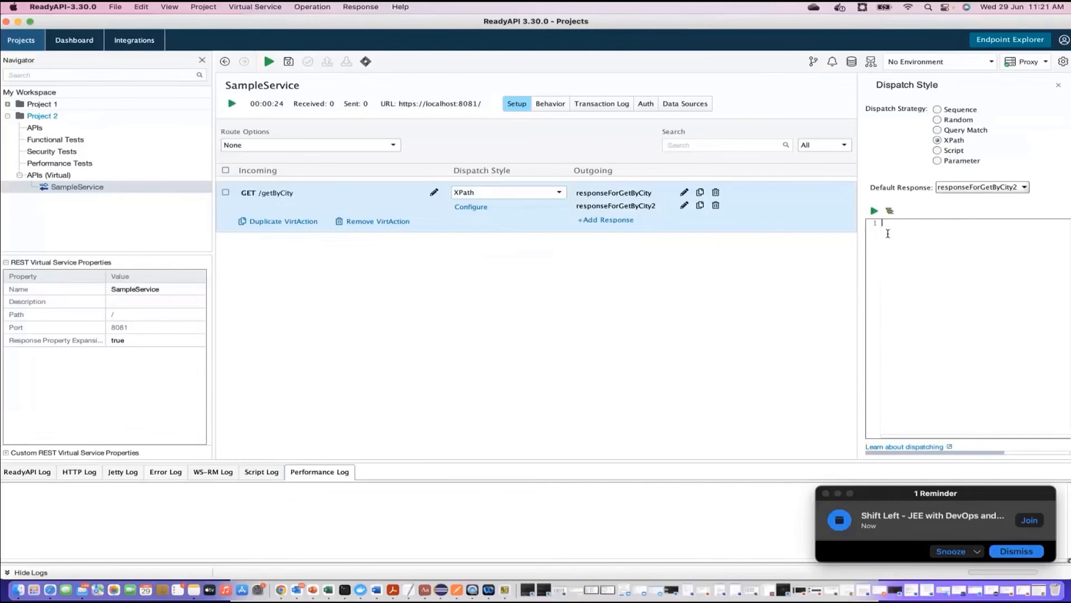
mouse_move(904, 241)
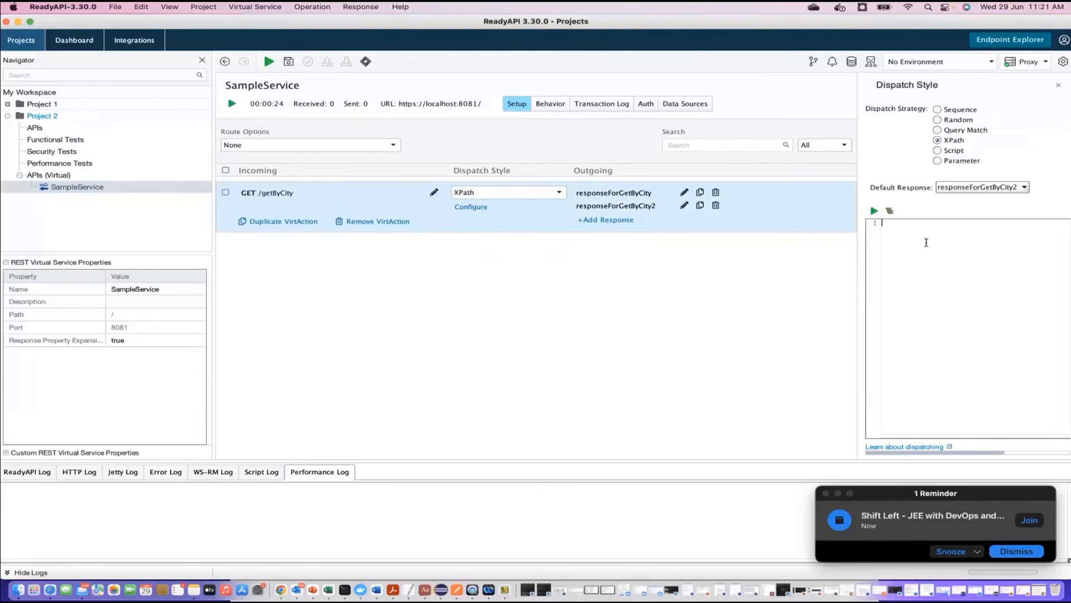
left_click(558, 192)
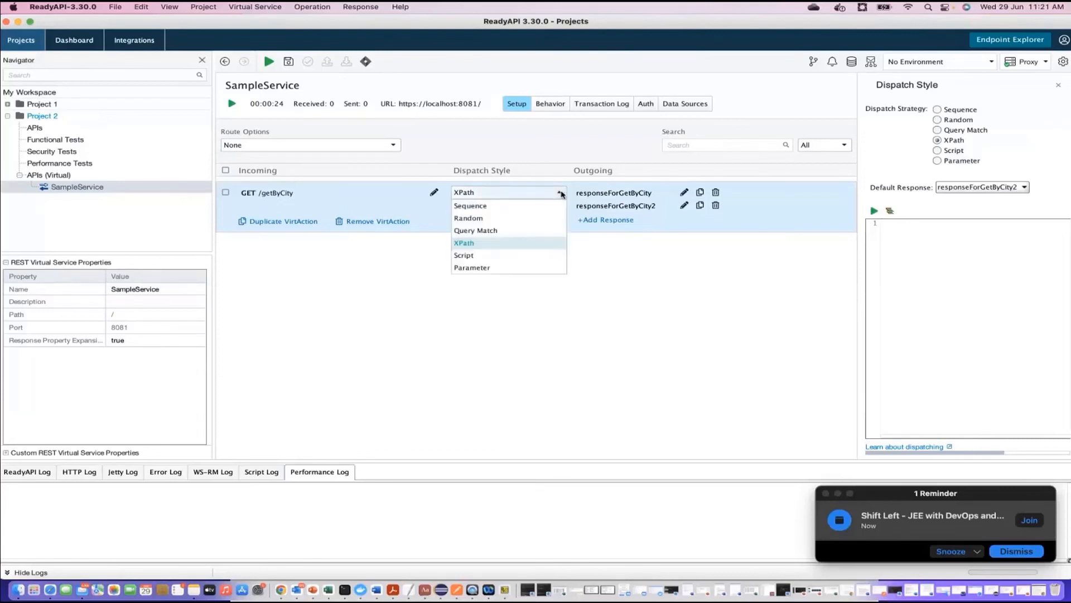
left_click(463, 254)
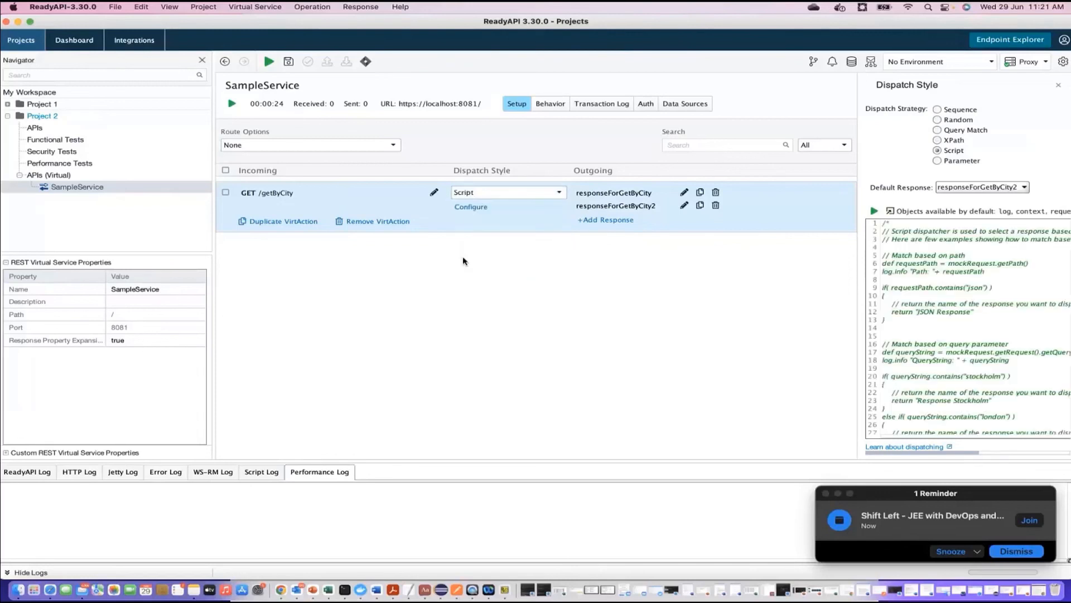
scroll("down", 3)
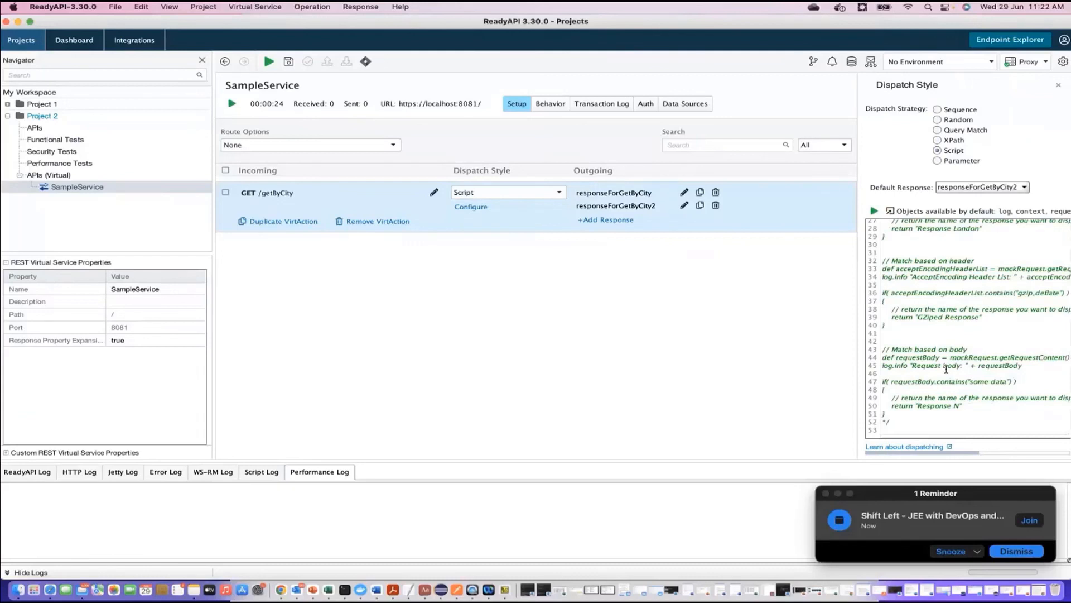
scroll("up", 3)
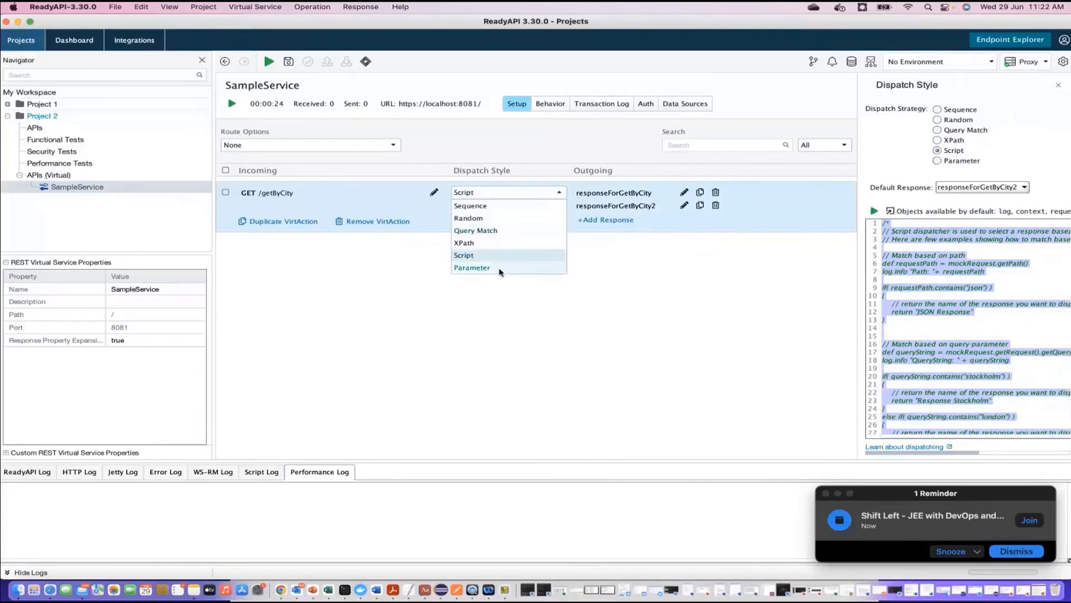
Switch to Parameter dispatch and add a rule for parameter mumbai equal to mubai
left_click(471, 267)
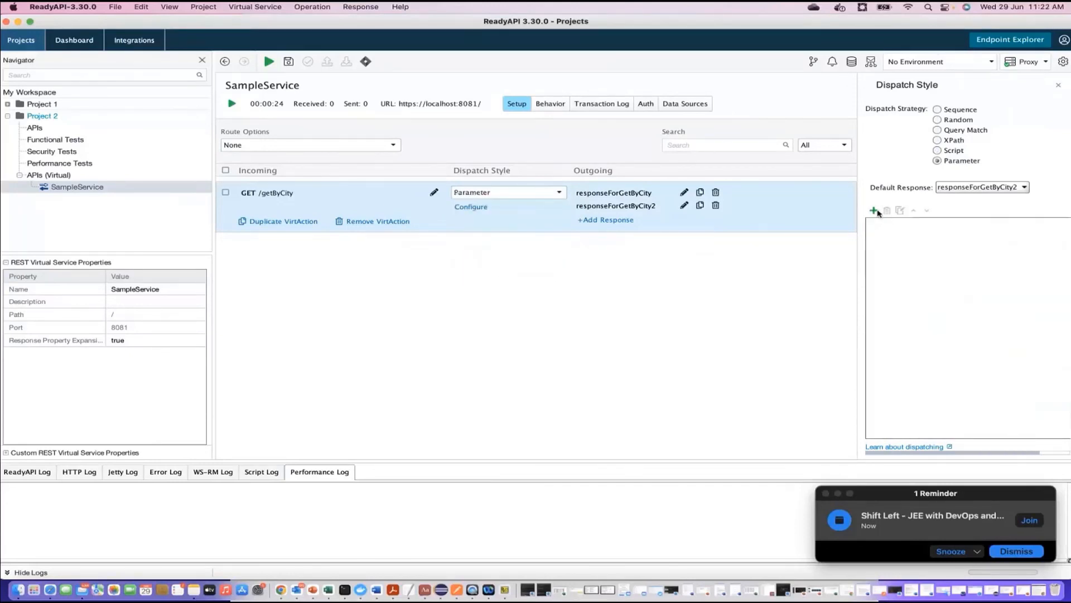
left_click(874, 210)
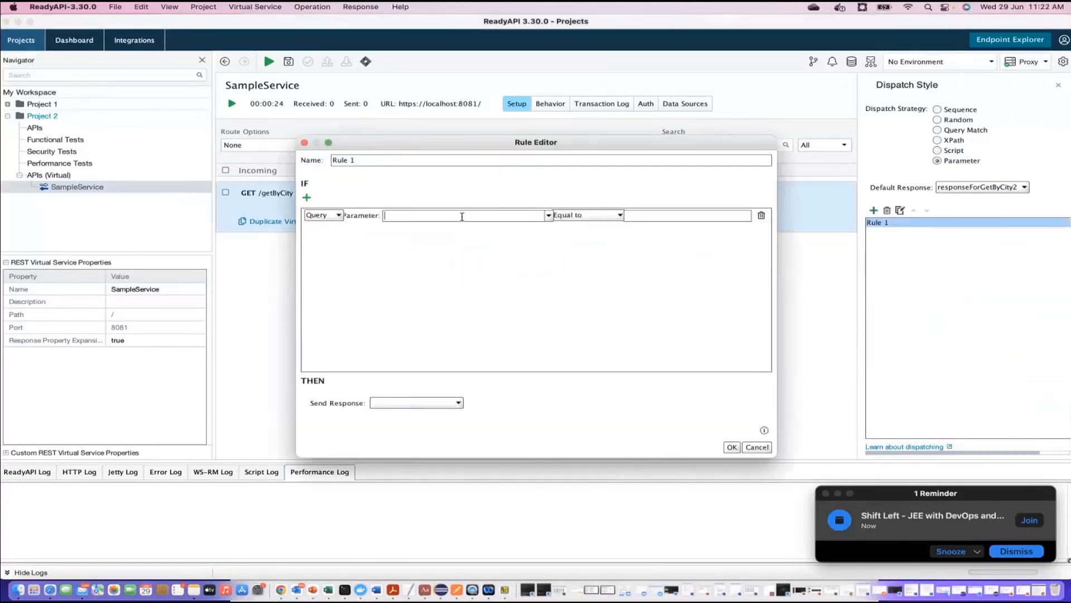
type("mumbai")
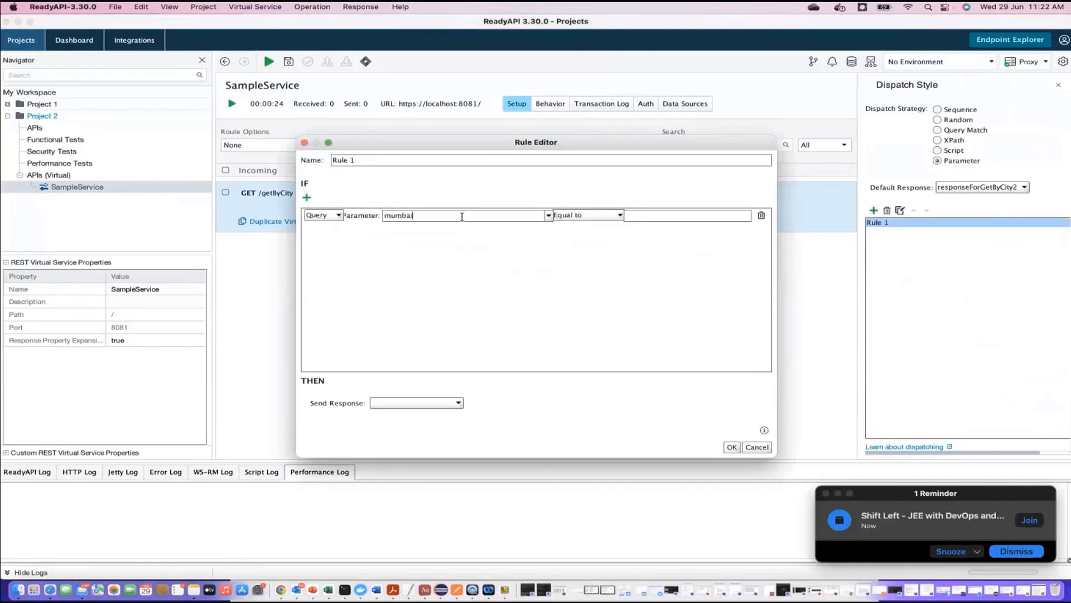
type("mubai")
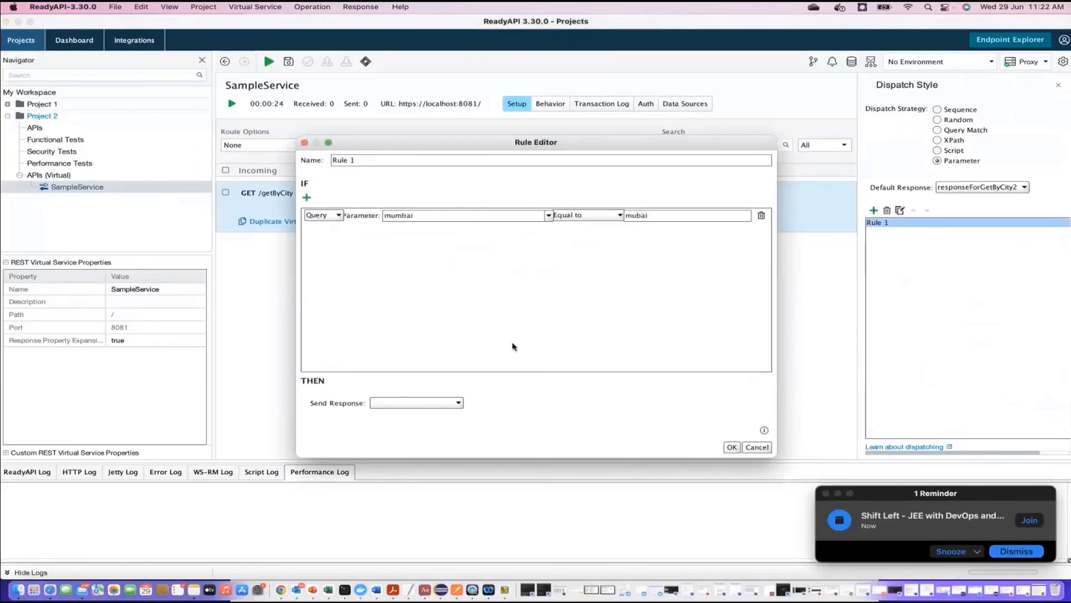
Have the rule read from the request path, send responseForGetByCity, and save it as Rule 1
left_click(415, 403)
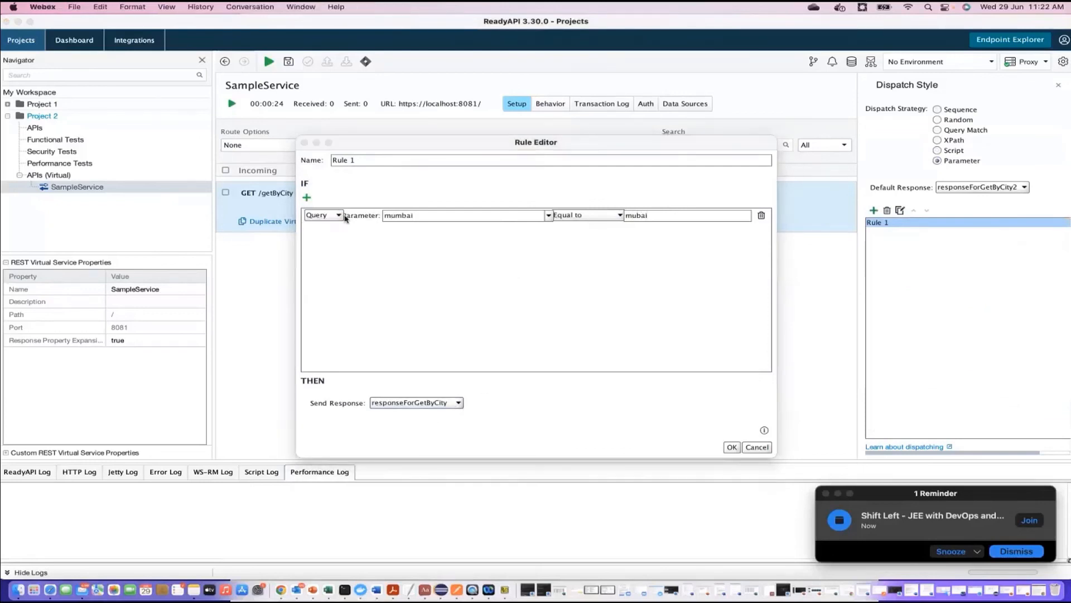
left_click(323, 215)
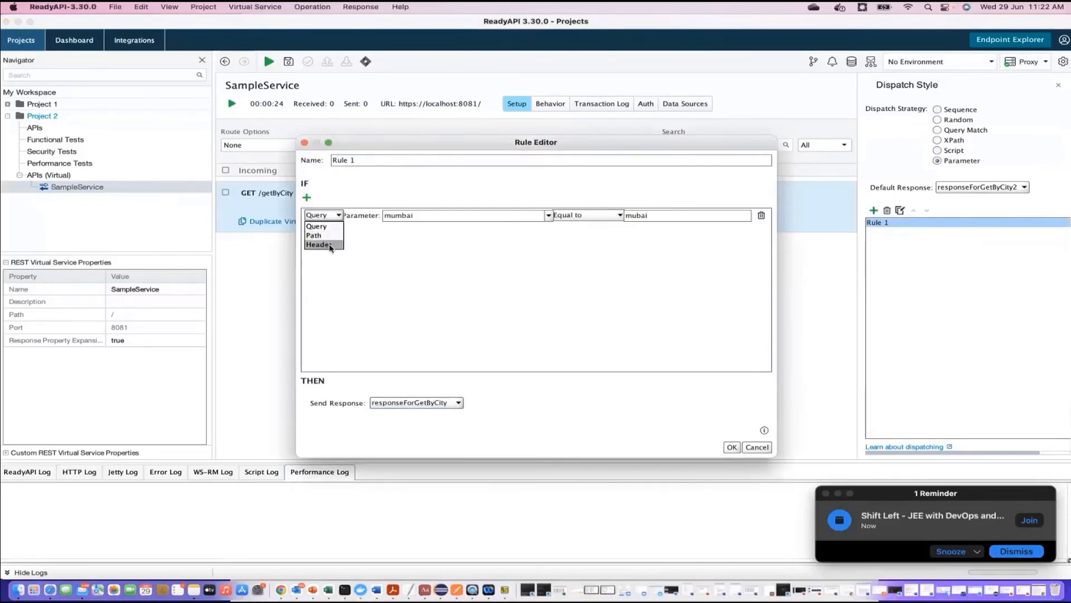
left_click(313, 235)
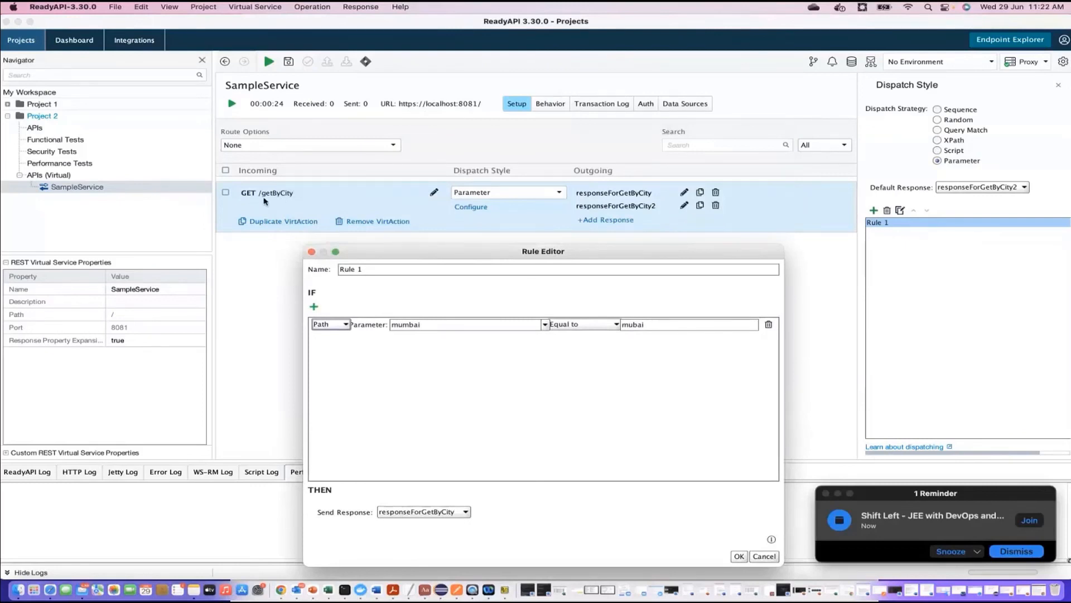
mouse_move(433, 324)
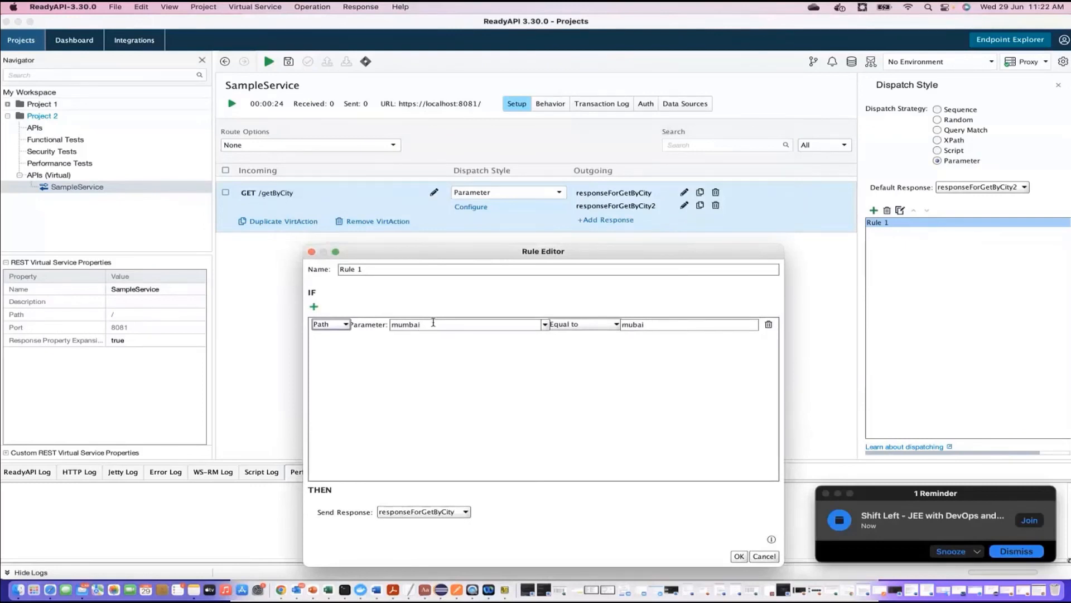
mouse_move(448, 521)
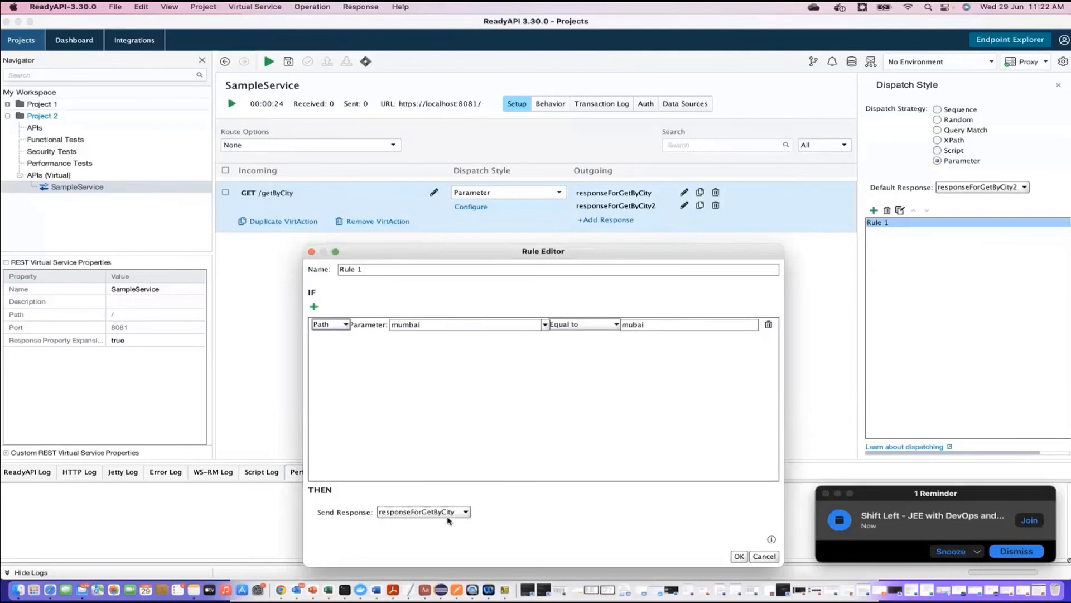
mouse_move(738, 547)
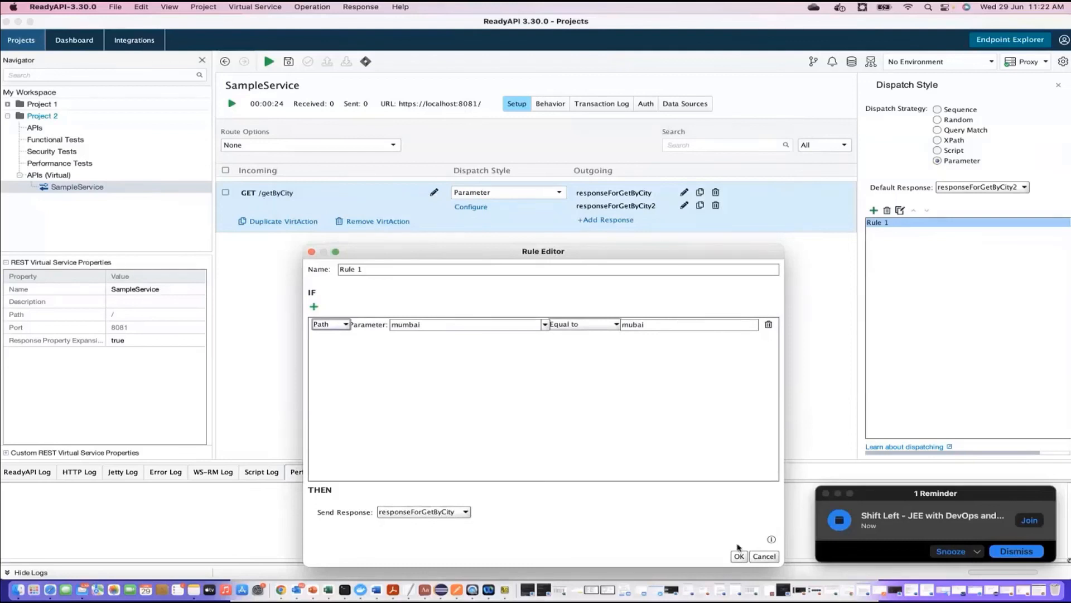
left_click(737, 556)
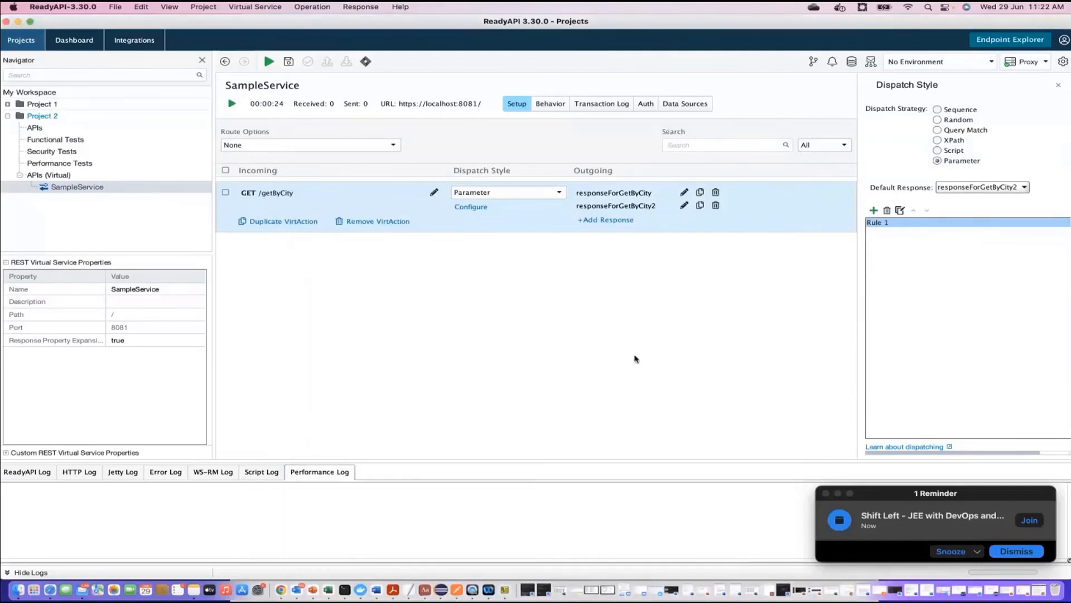
mouse_move(791, 111)
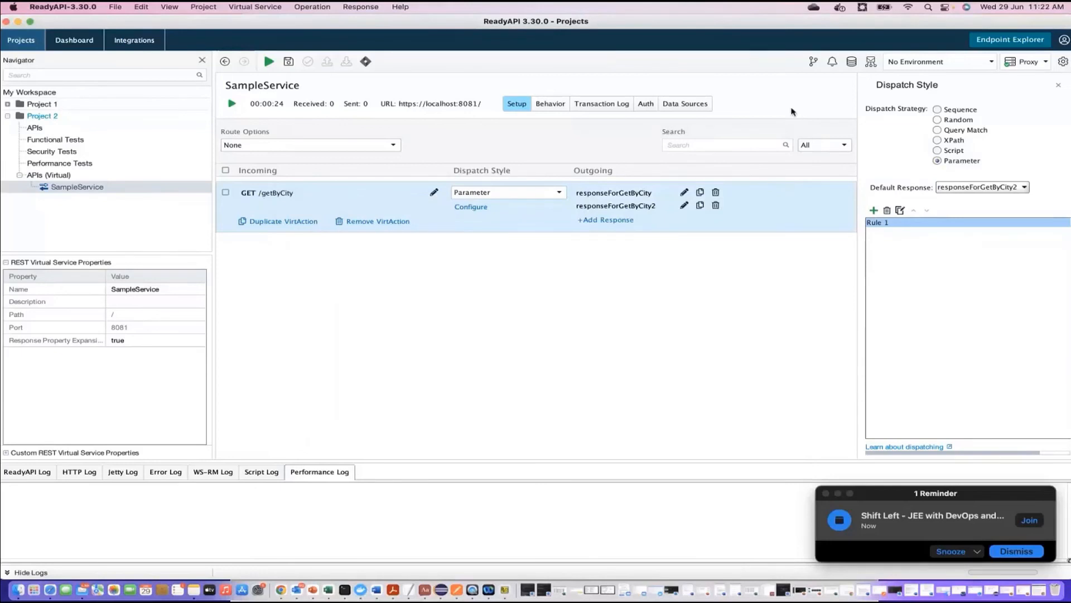